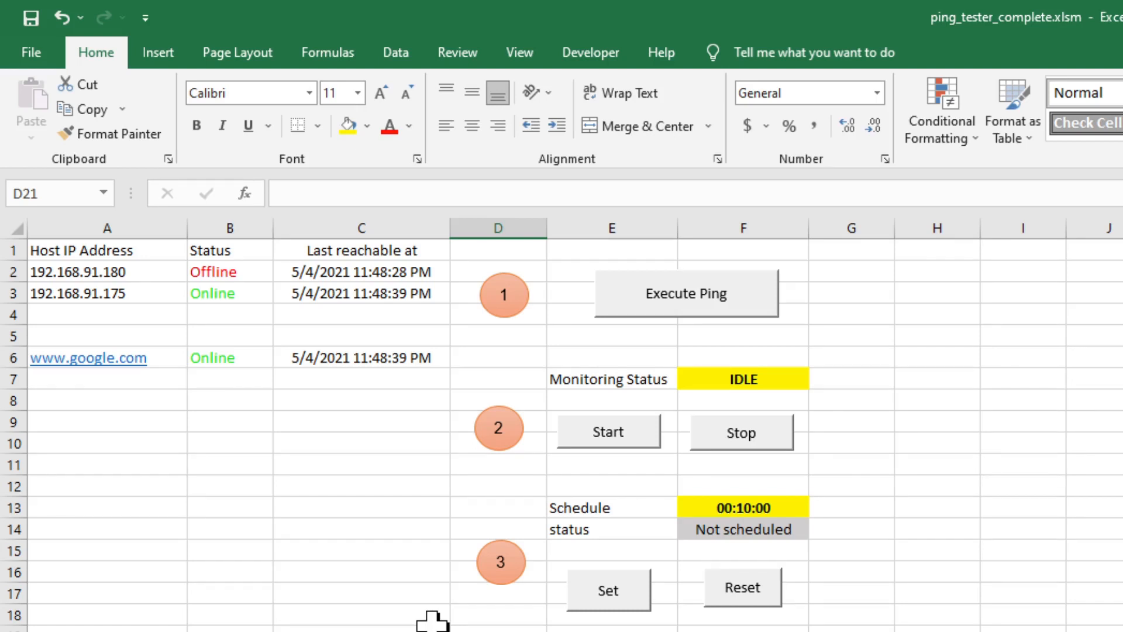
{"action": "mouse_move", "coordinate": [660, 320]}
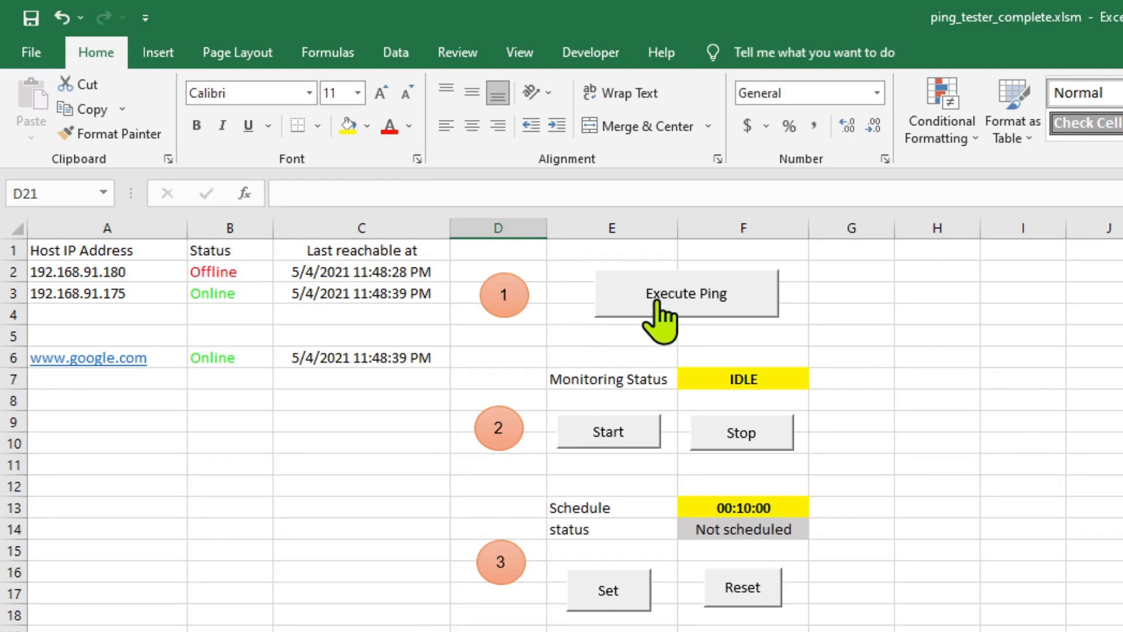
{"action": "mouse_move", "coordinate": [666, 330]}
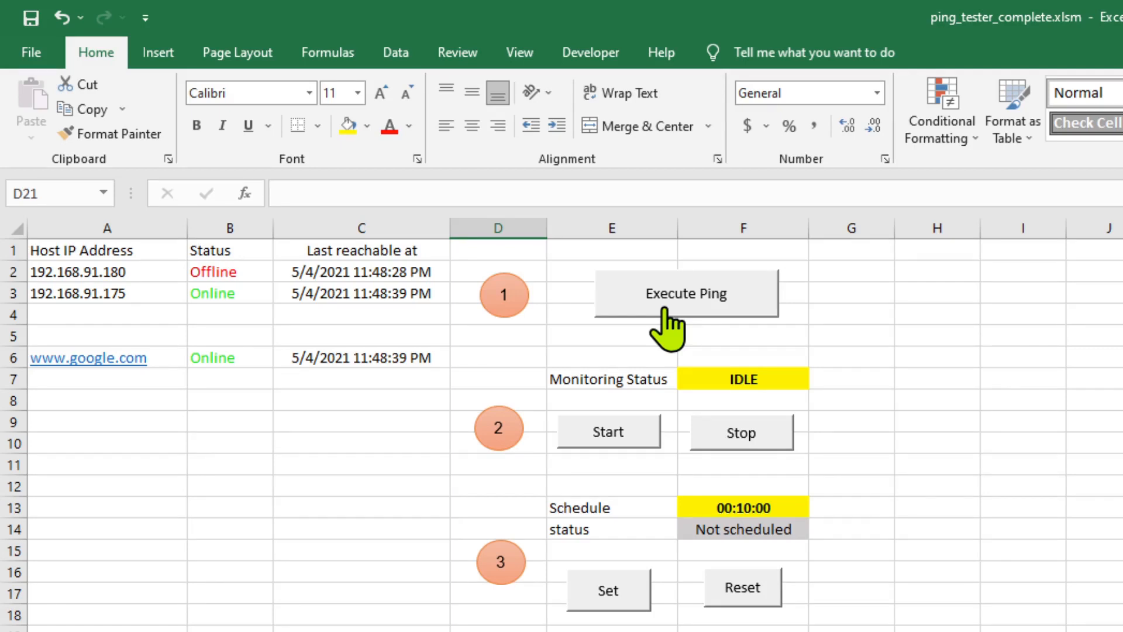
{"action": "mouse_move", "coordinate": [526, 426]}
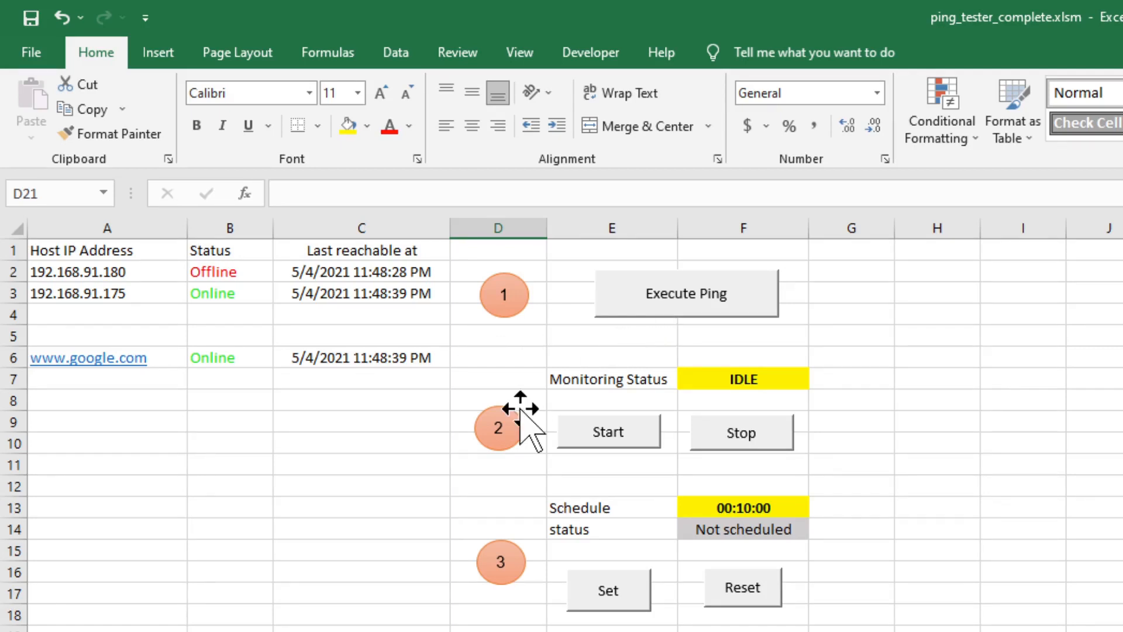
{"action": "mouse_move", "coordinate": [624, 378]}
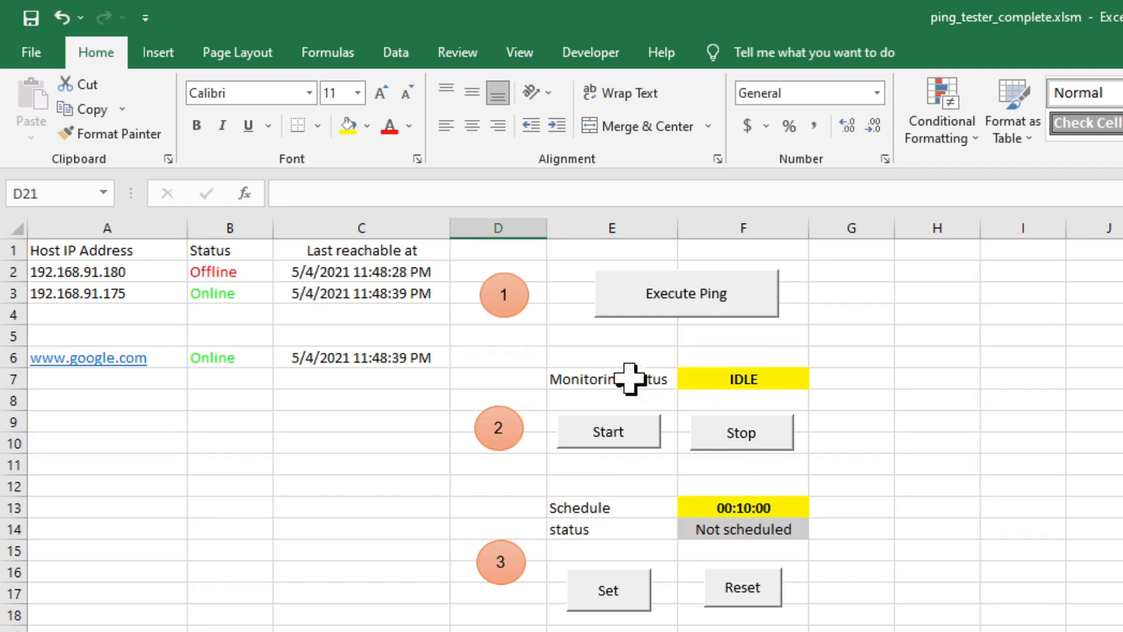
{"action": "mouse_move", "coordinate": [583, 452]}
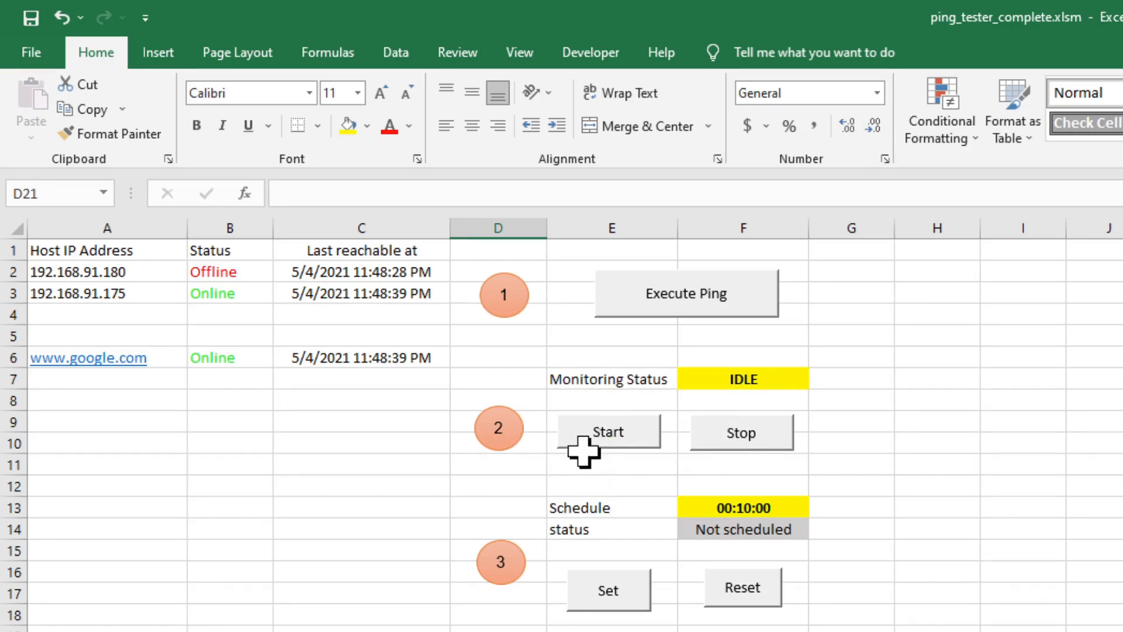
{"action": "mouse_move", "coordinate": [560, 558]}
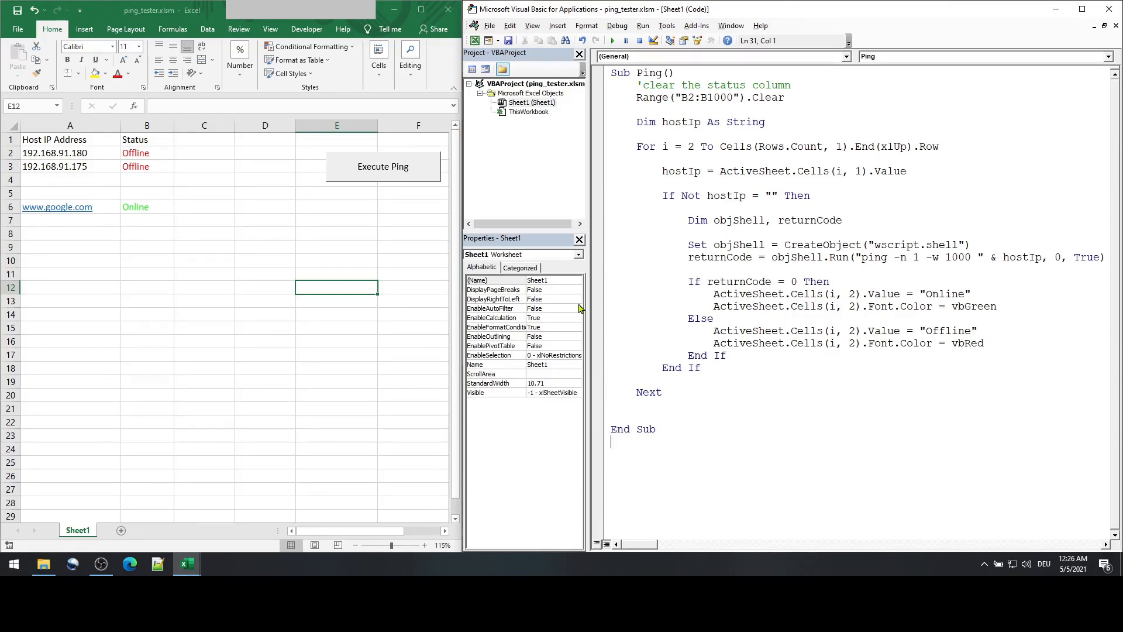
{"action": "mouse_move", "coordinate": [159, 17]}
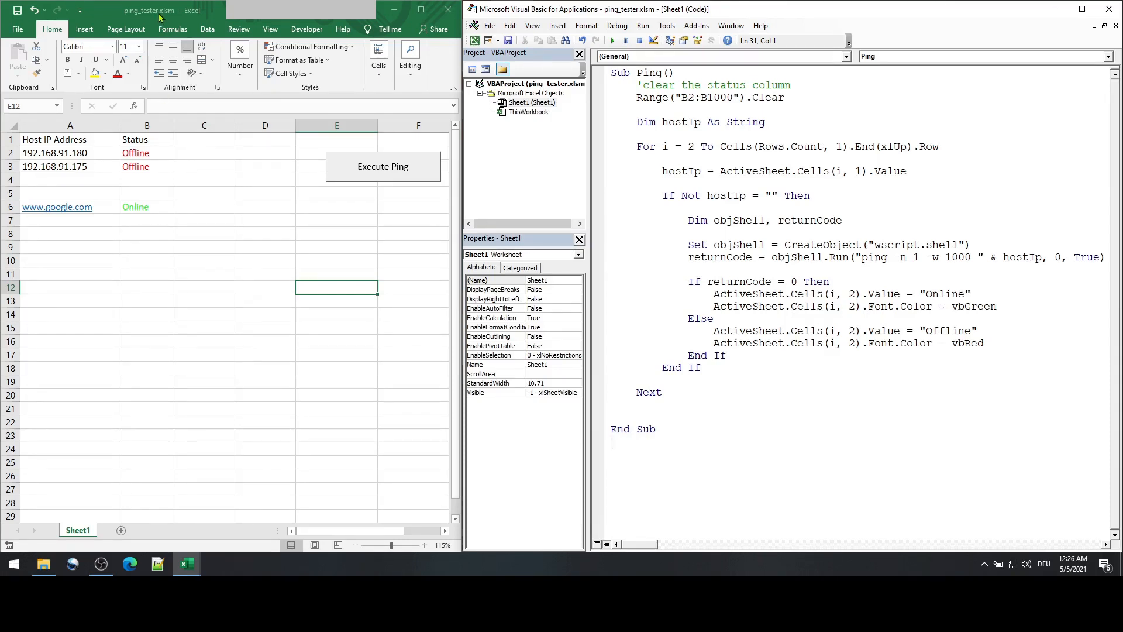
{"action": "mouse_move", "coordinate": [189, 299]}
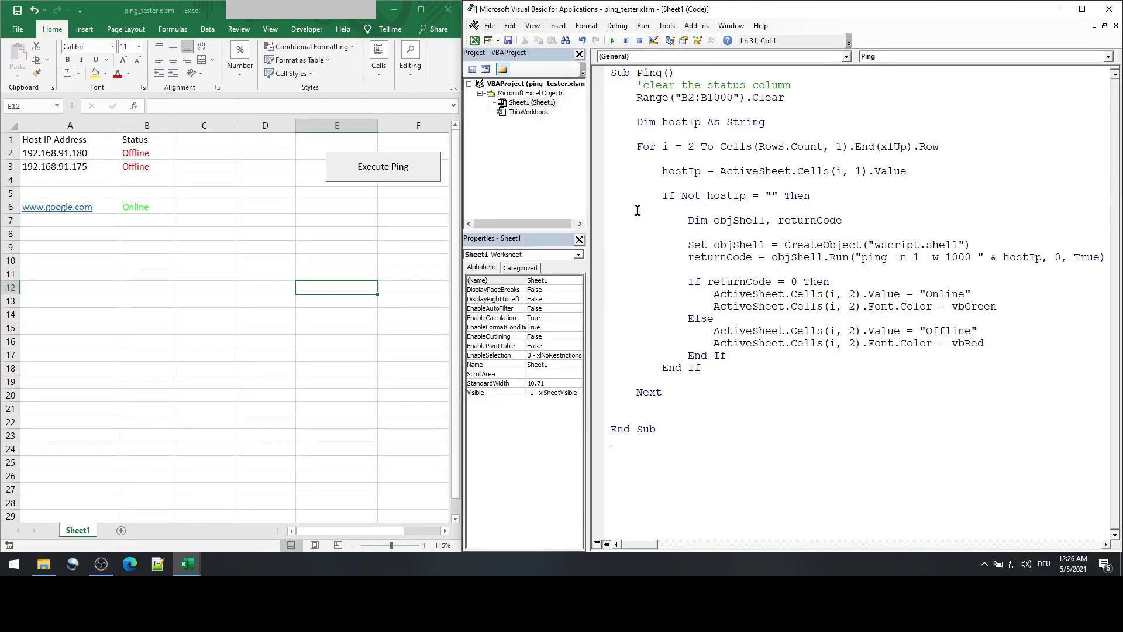
{"action": "mouse_move", "coordinate": [790, 313]}
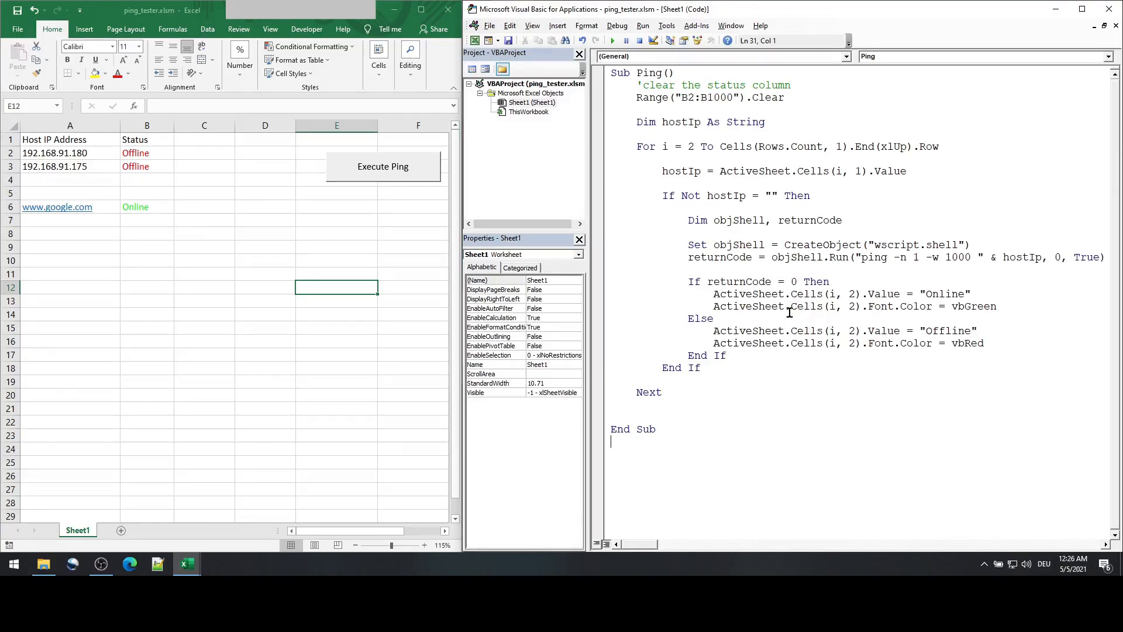
{"action": "mouse_move", "coordinate": [759, 363]}
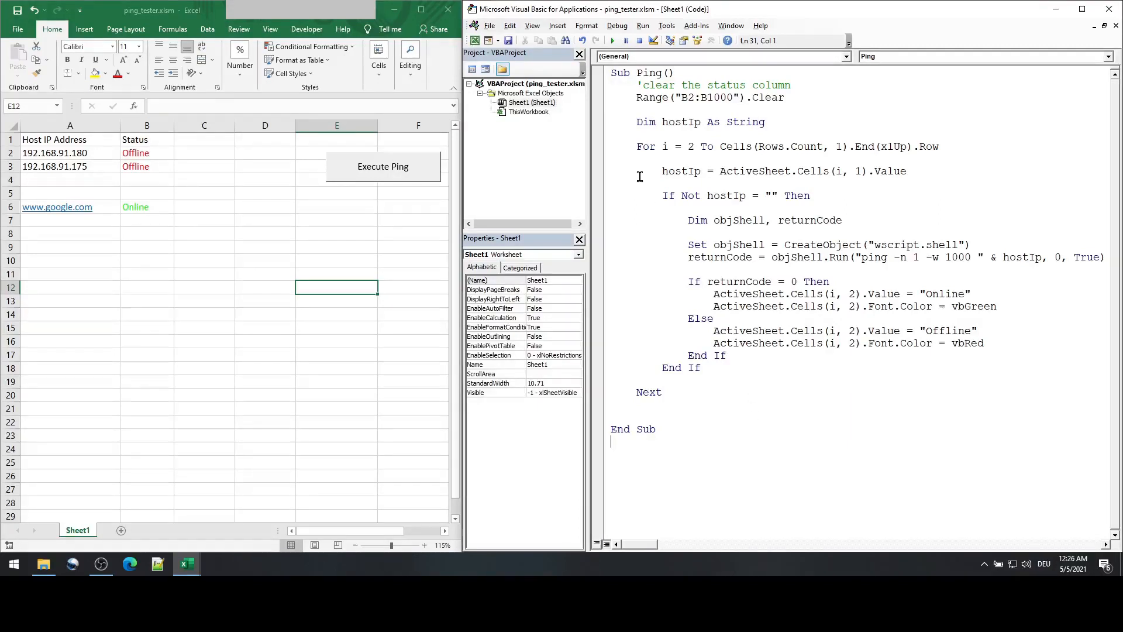
{"action": "mouse_move", "coordinate": [658, 443]}
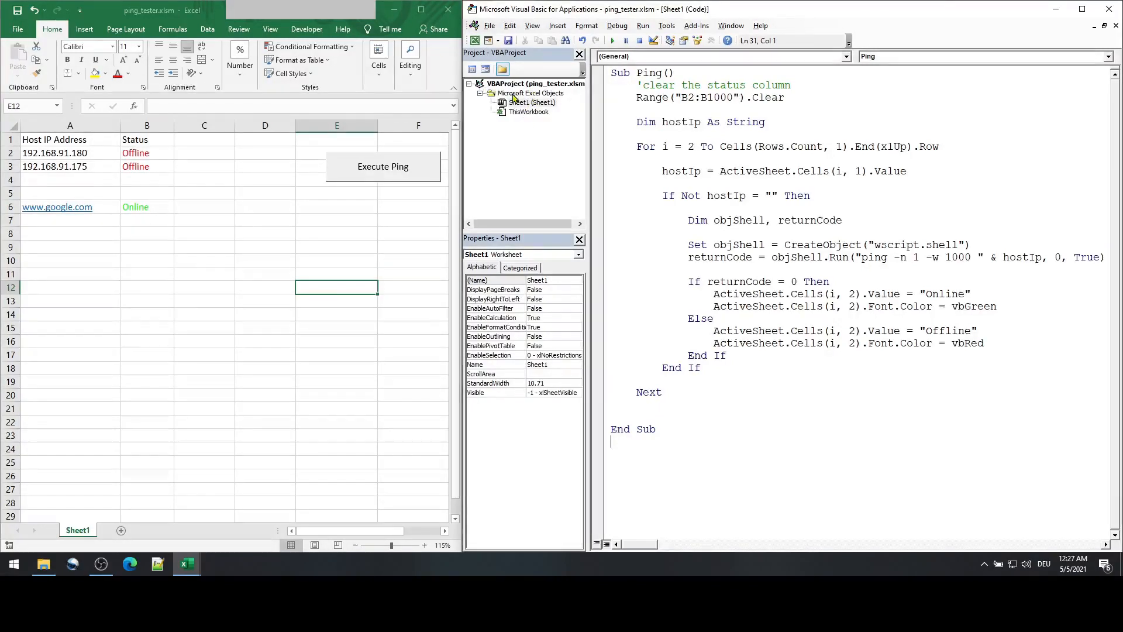
Step: Insert a new Module1 into the VBA project and reopen the Sheet1 code window
{"action": "right_click", "coordinate": [510, 84]}
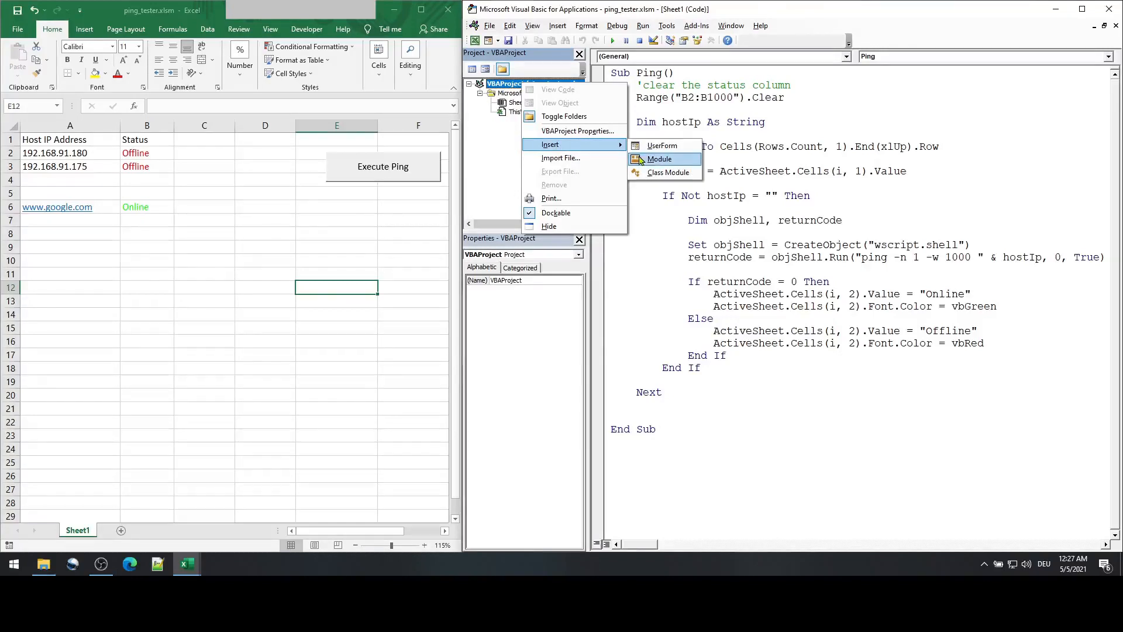
{"action": "left_click", "coordinate": [659, 158]}
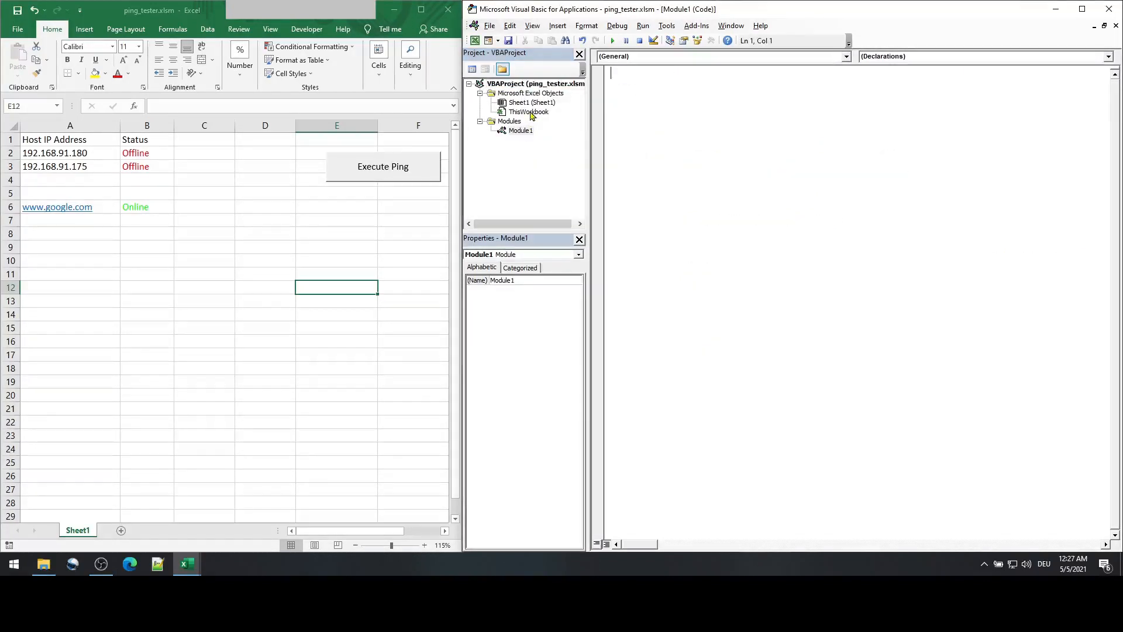
{"action": "left_click", "coordinate": [530, 102]}
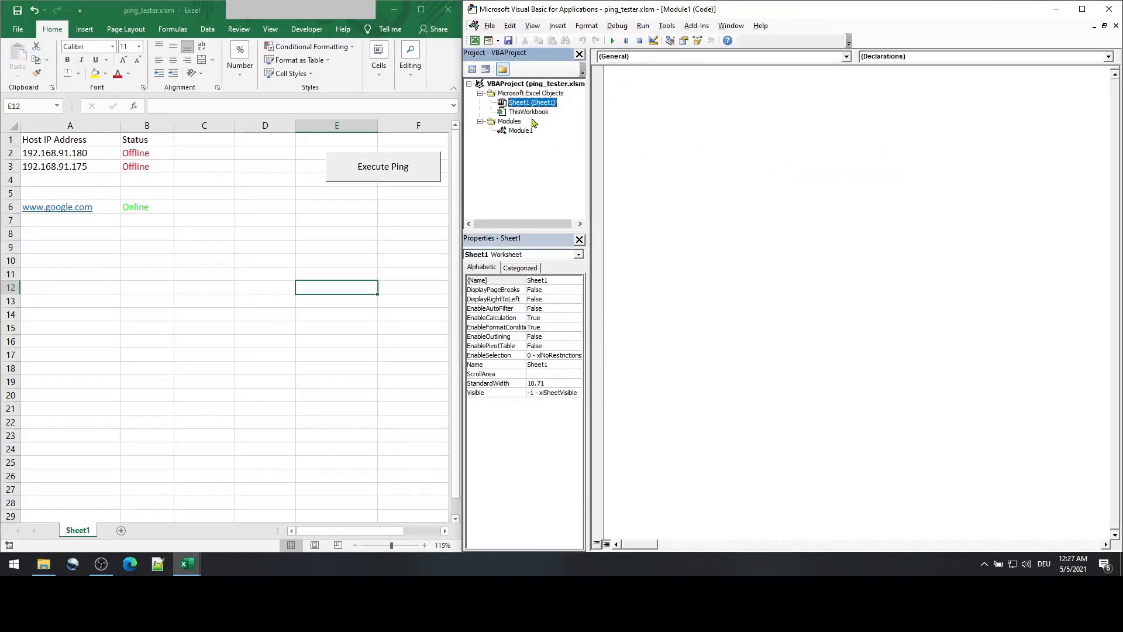
{"action": "double_click", "coordinate": [529, 102]}
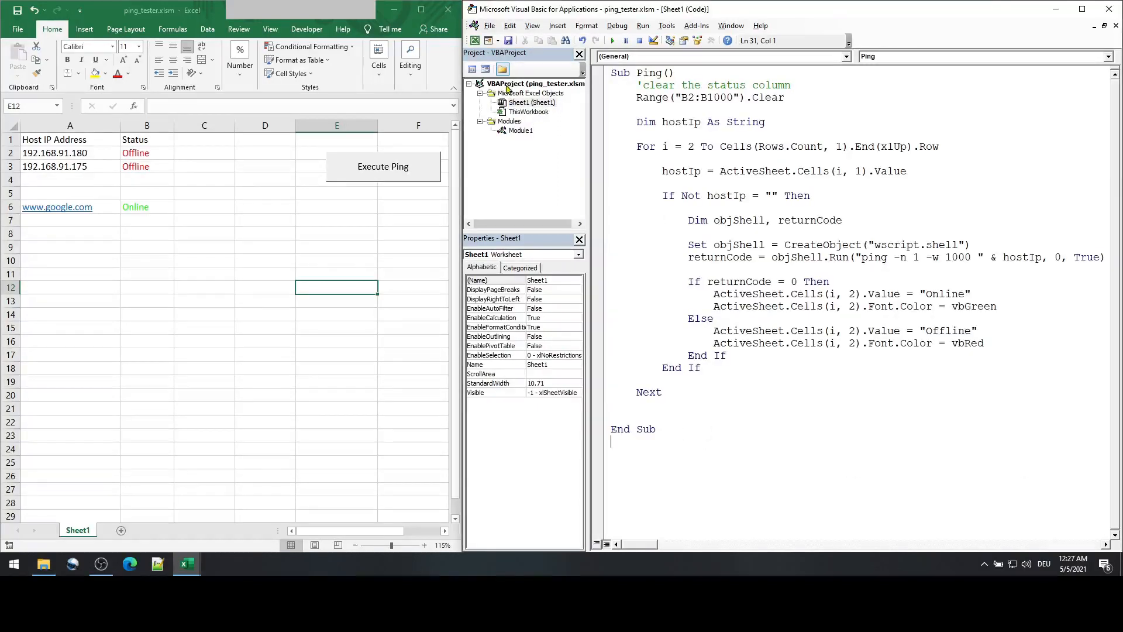
Step: Move the Ping macro code from Sheet1 into the new Module1
{"action": "key", "text": "ctrl+a"}
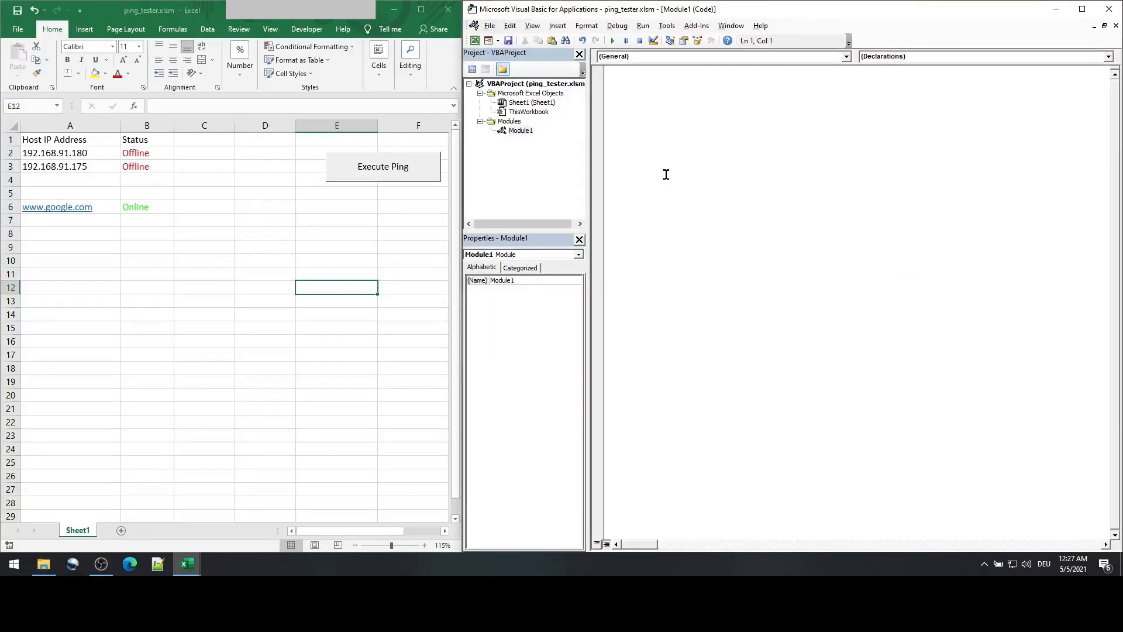
{"action": "double_click", "coordinate": [521, 130]}
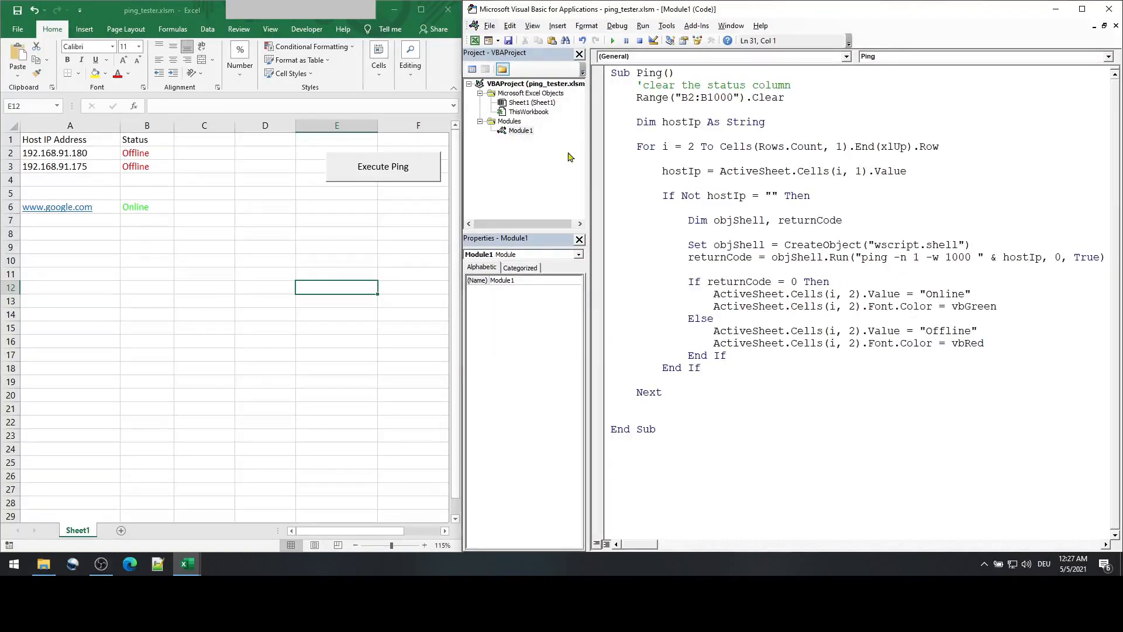
{"action": "left_click", "coordinate": [531, 103]}
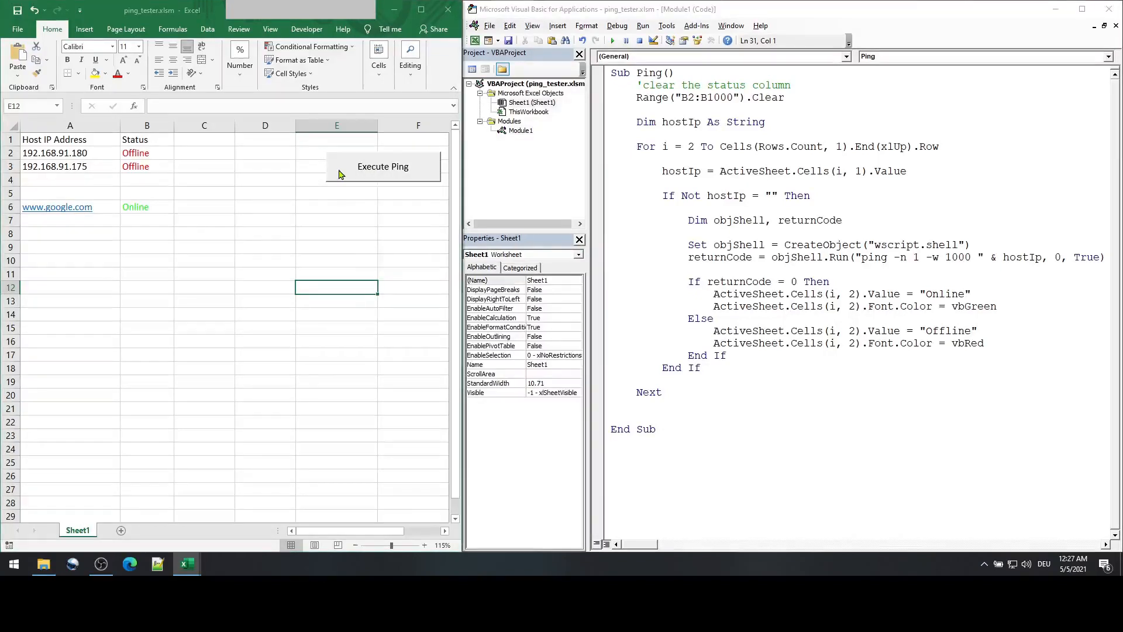
Step: Assign the Ping macro to the Execute Ping button
{"action": "right_click", "coordinate": [382, 166]}
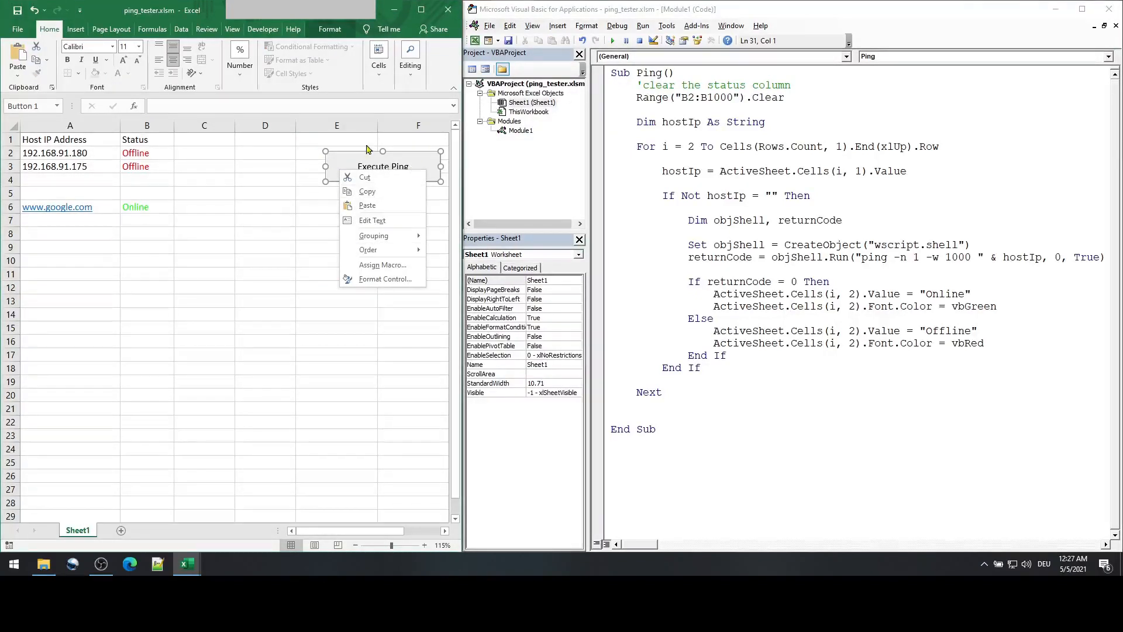
{"action": "left_click", "coordinate": [382, 265]}
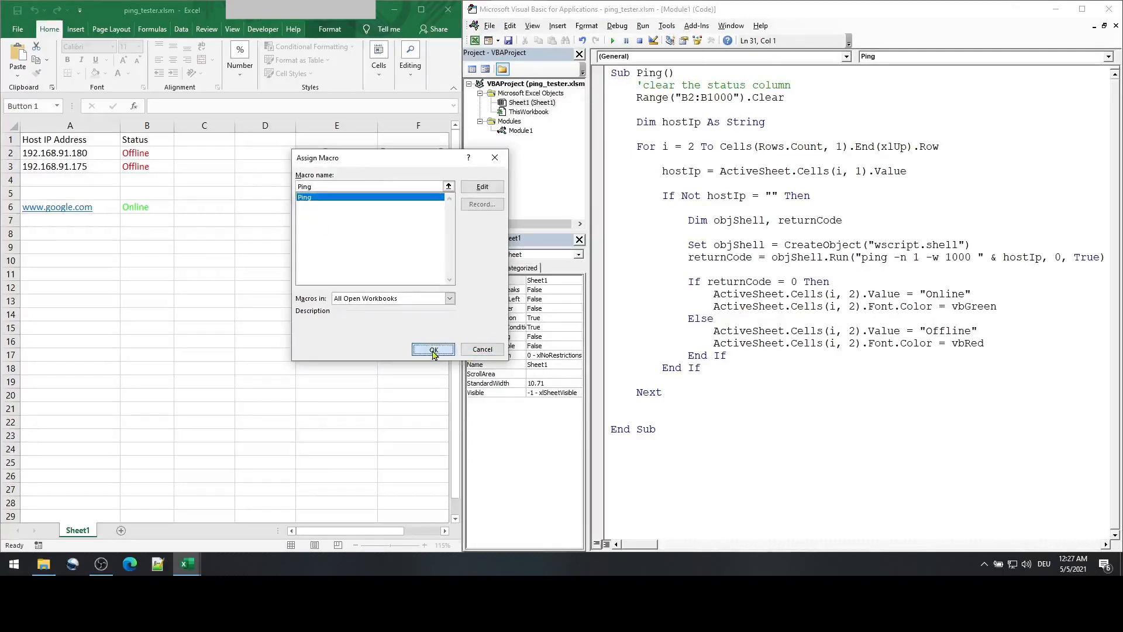
{"action": "left_click", "coordinate": [432, 350]}
{"action": "type", "text": "Execute Ping"}
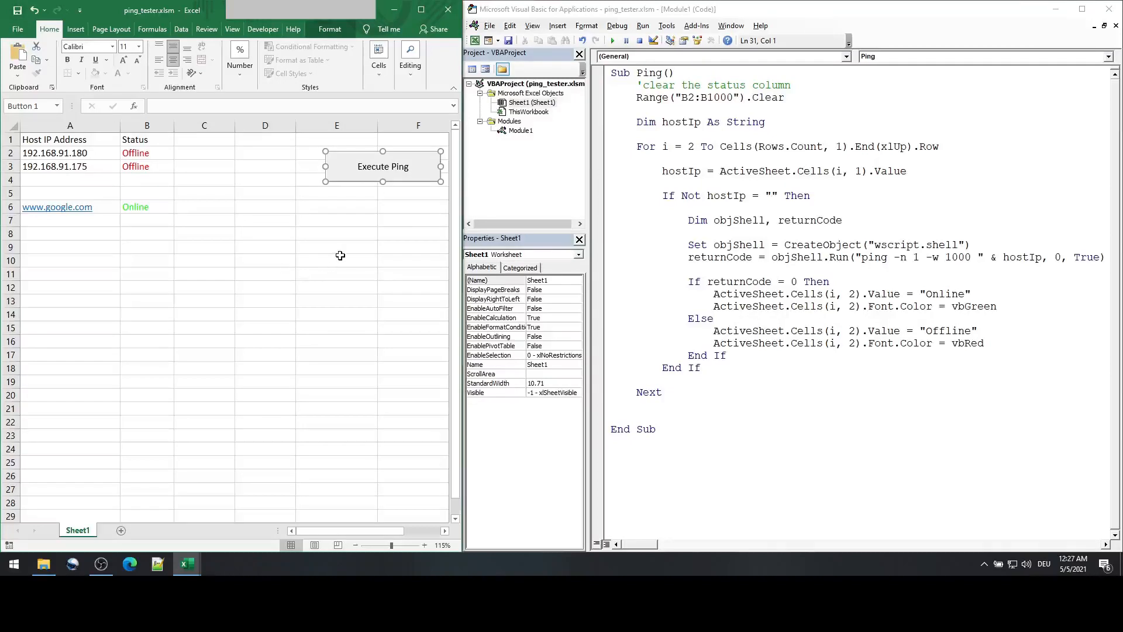
{"action": "mouse_move", "coordinate": [345, 195]}
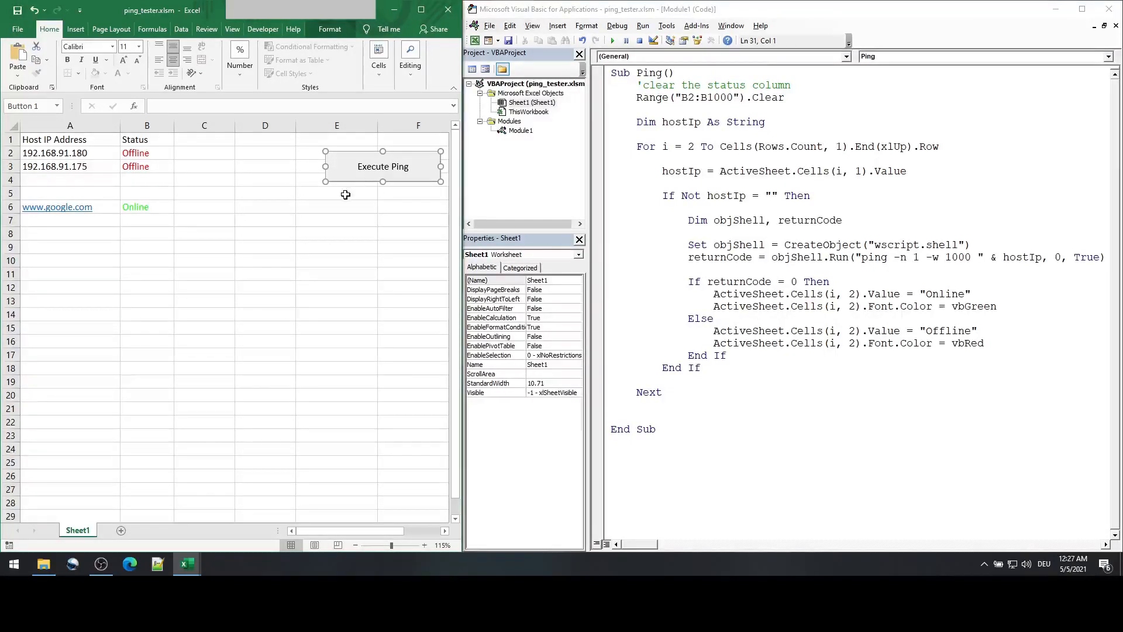
Step: Run Execute Ping so the host statuses refresh (192.168.91.175 shows Online)
{"action": "left_click", "coordinate": [383, 166]}
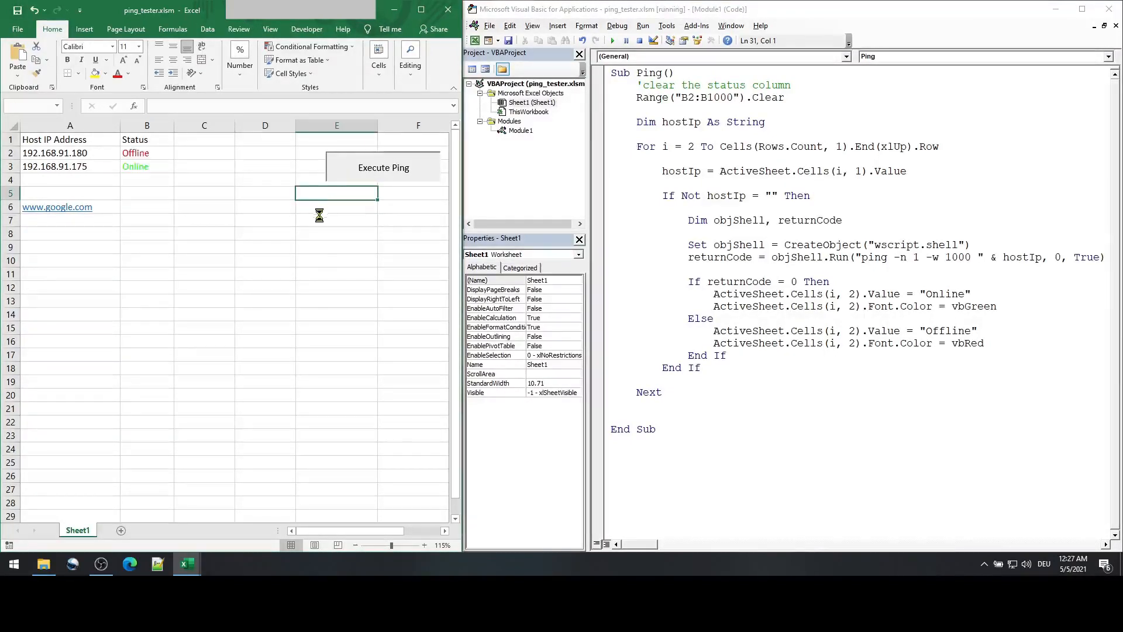
{"action": "left_click", "coordinate": [384, 168]}
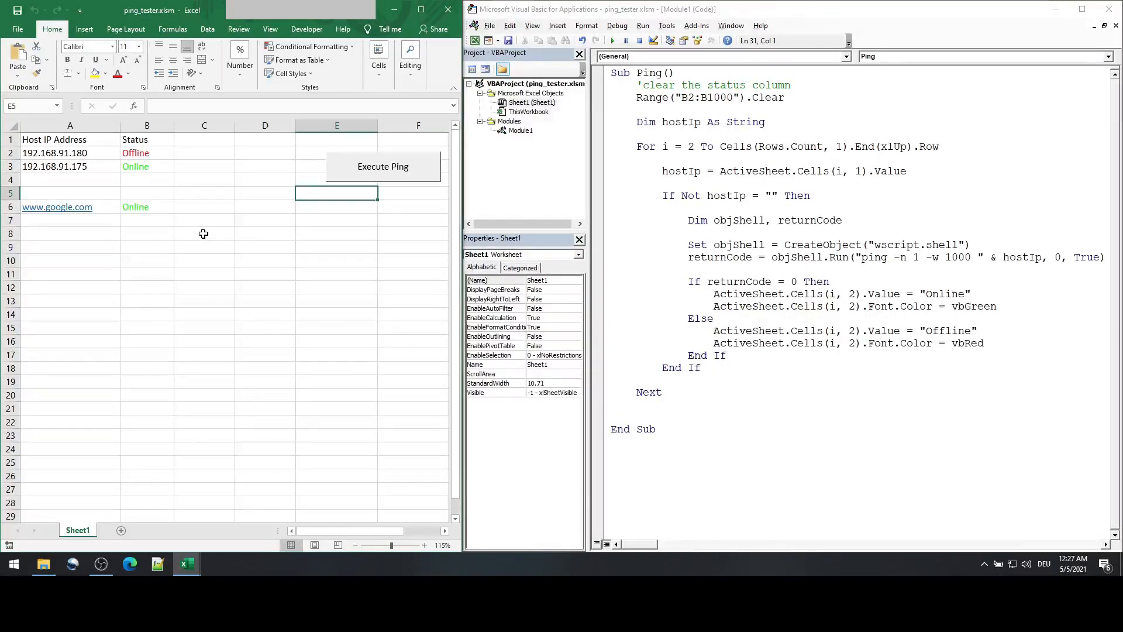
Step: Enter the heading 'Last reachable at' in cell C1 beside Status
{"action": "left_click", "coordinate": [204, 139]}
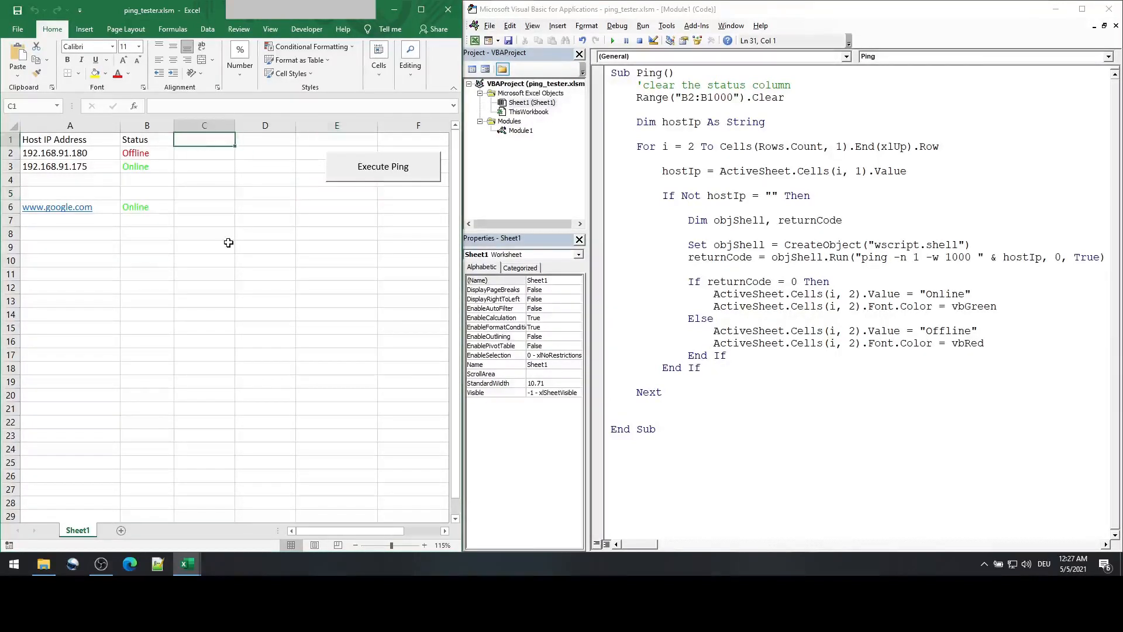
{"action": "type", "text": "Last"}
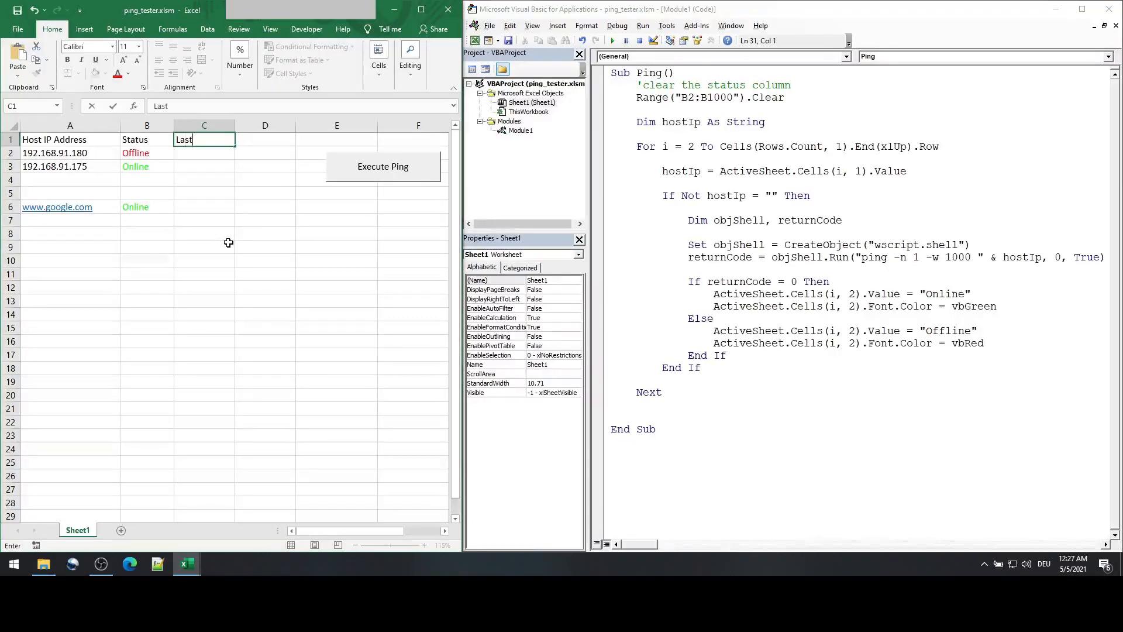
{"action": "type", "text": "reacha"}
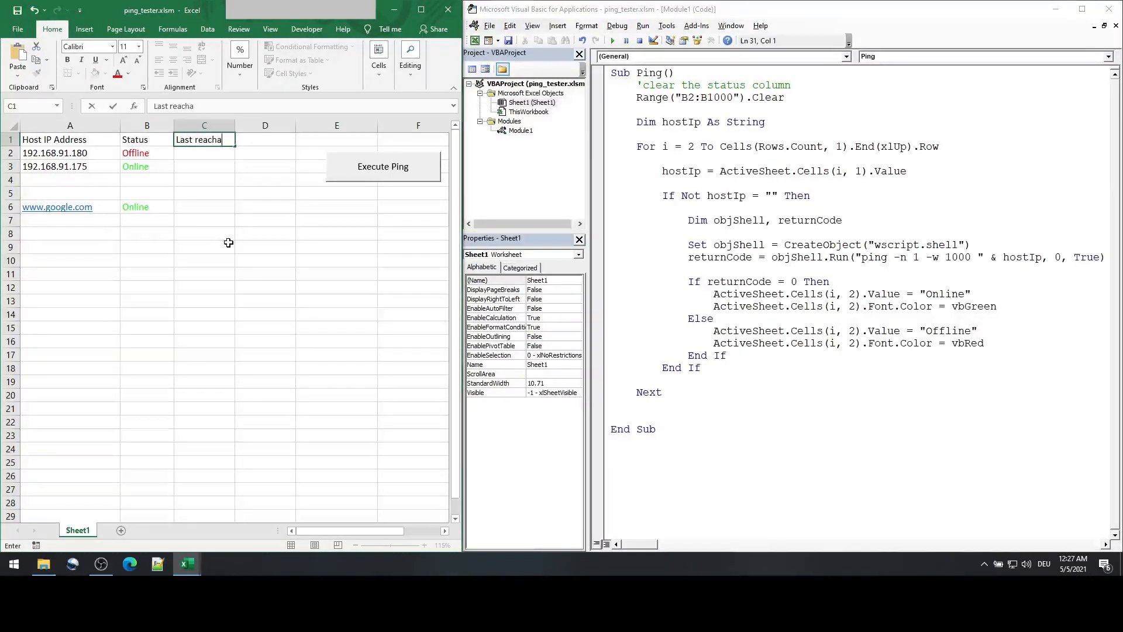
{"action": "key", "text": "Return"}
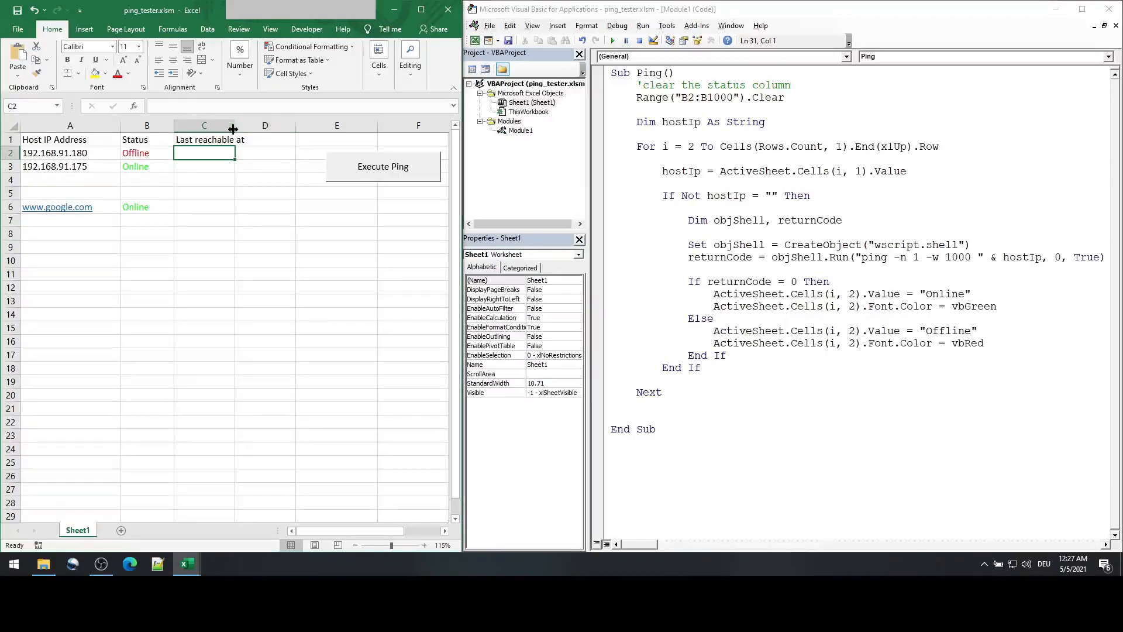
{"action": "mouse_move", "coordinate": [78, 152]}
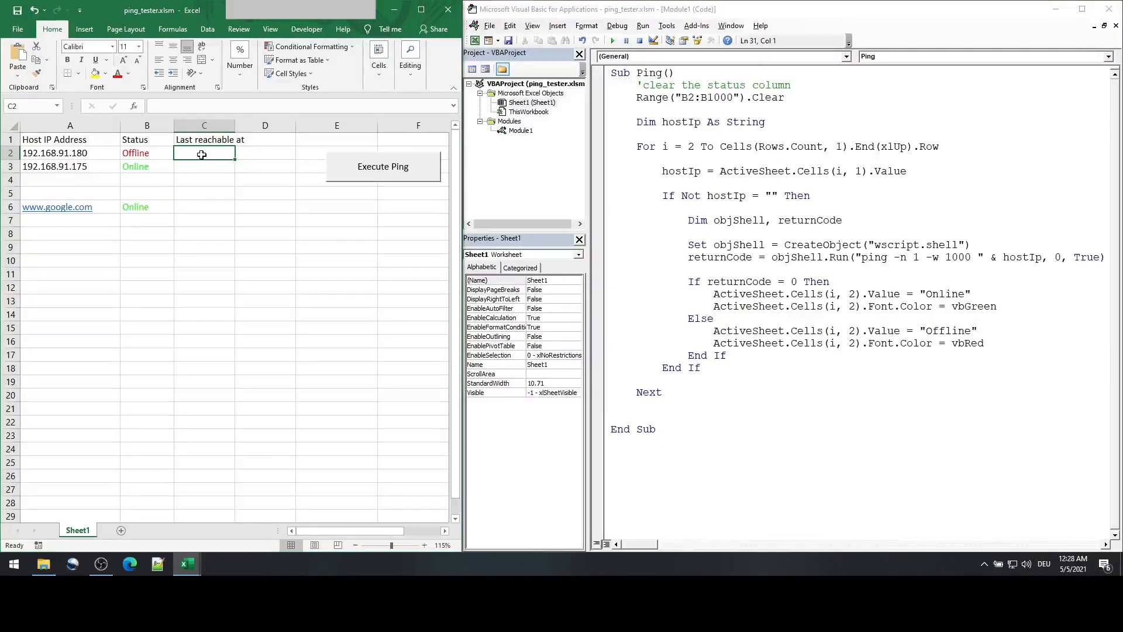
Step: Add a line in Ping's Online branch writing Now into Cells(i, 3)
{"action": "left_click", "coordinate": [521, 130]}
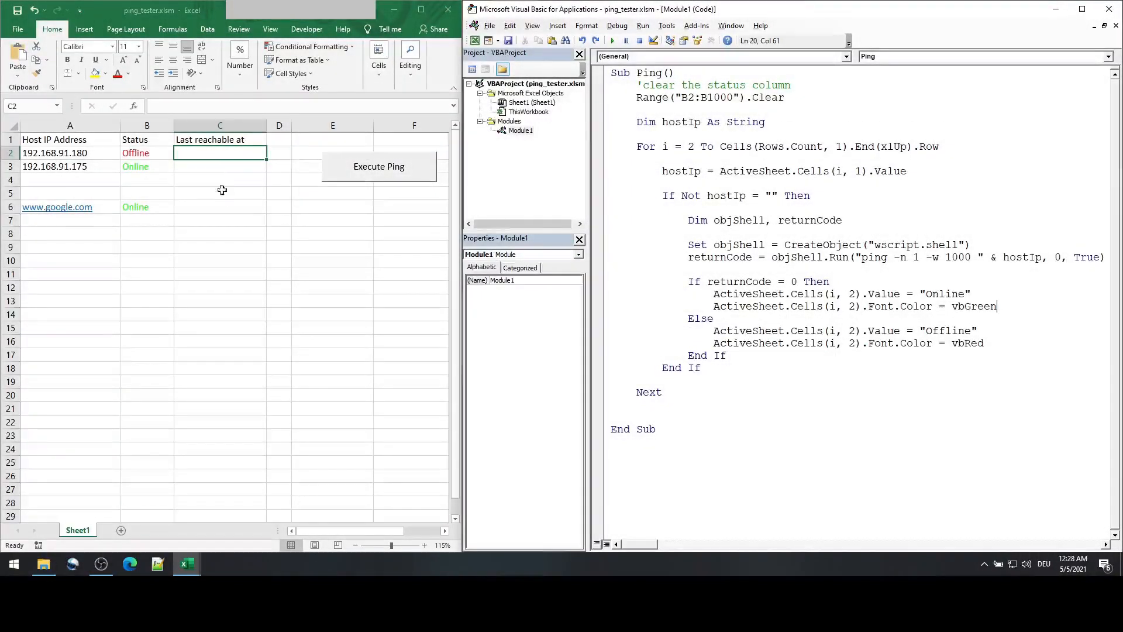
{"action": "mouse_move", "coordinate": [982, 290]}
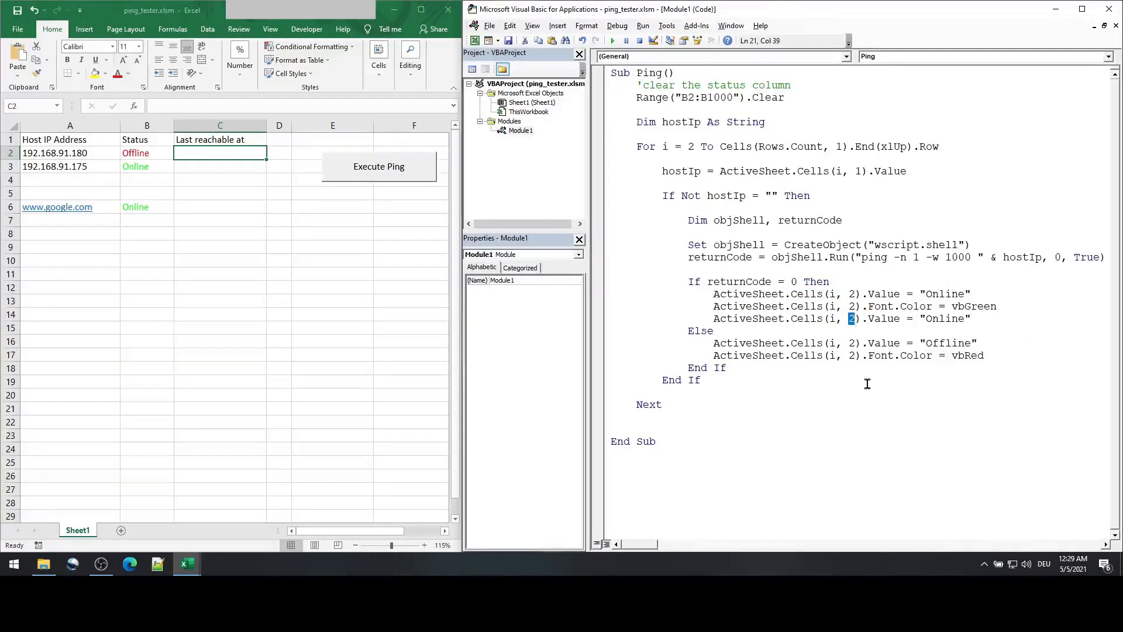
{"action": "type", "text": "3"}
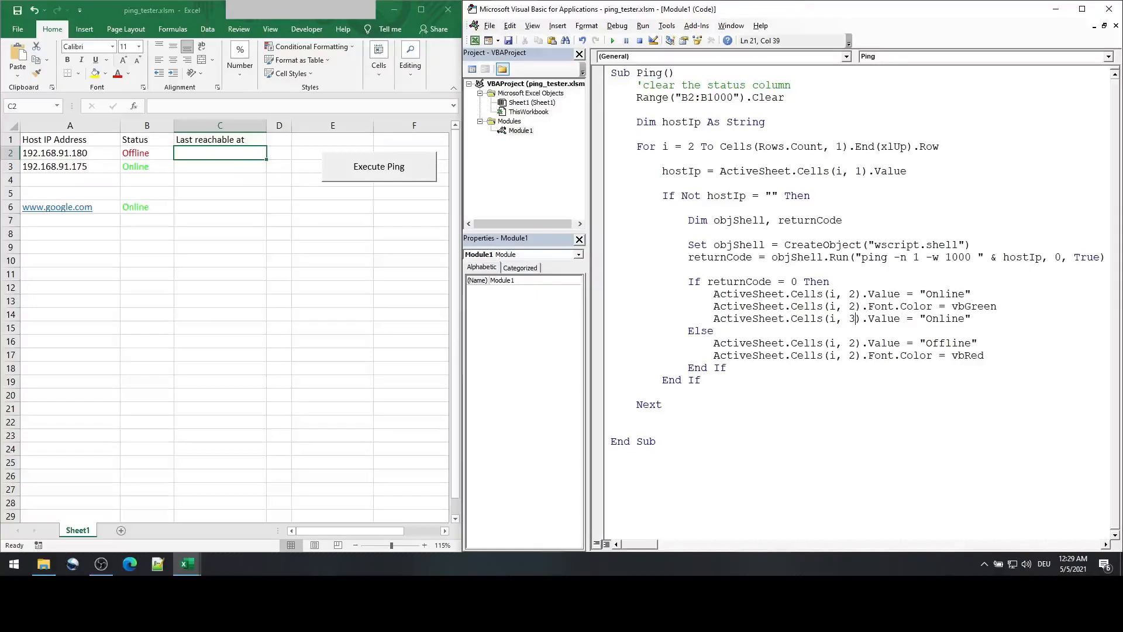
{"action": "double_click", "coordinate": [942, 318]}
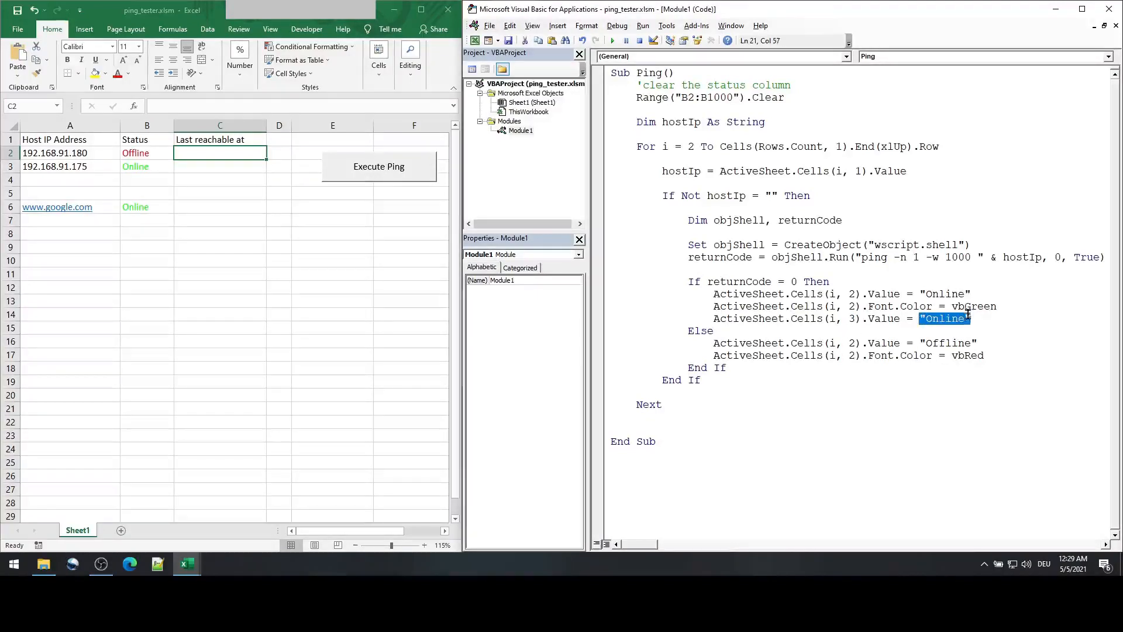
{"action": "type", "text": "Now"}
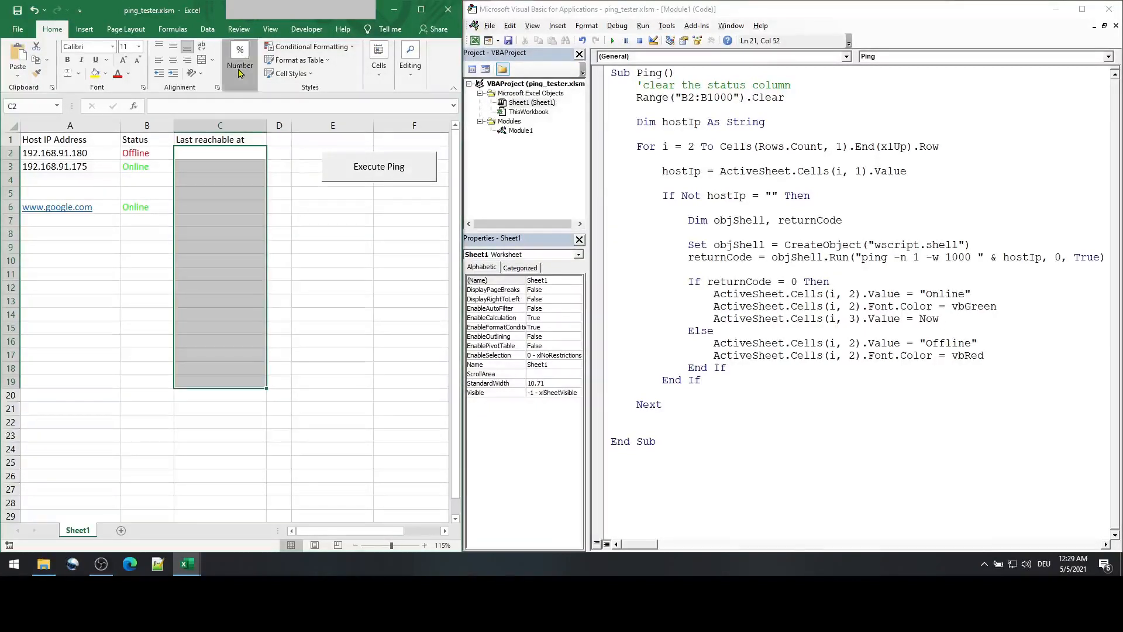
Step: Apply the custom number format m/d/yyyy h:mm:ss AM/PM to the Last reachable at cells
{"action": "left_click", "coordinate": [302, 104]}
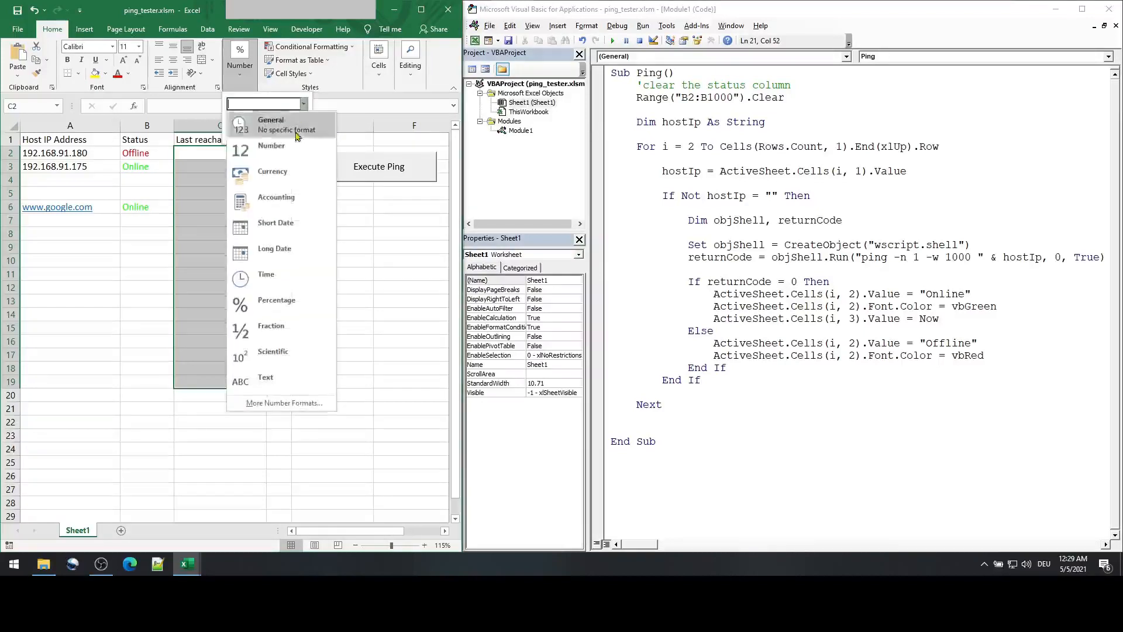
{"action": "left_click", "coordinate": [282, 402]}
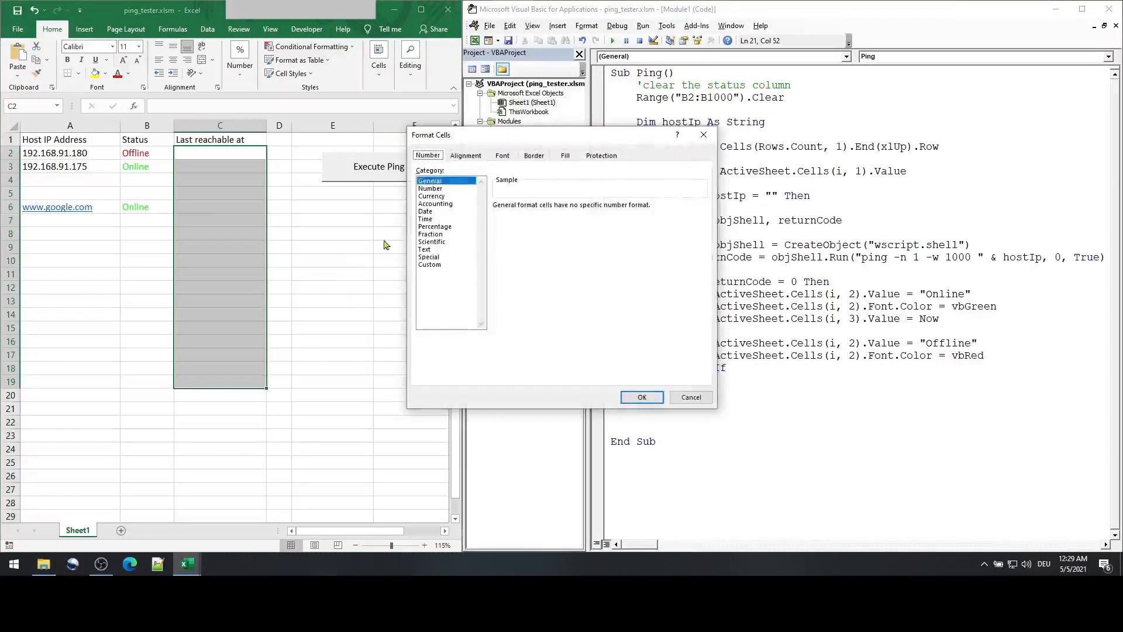
{"action": "left_click", "coordinate": [429, 264]}
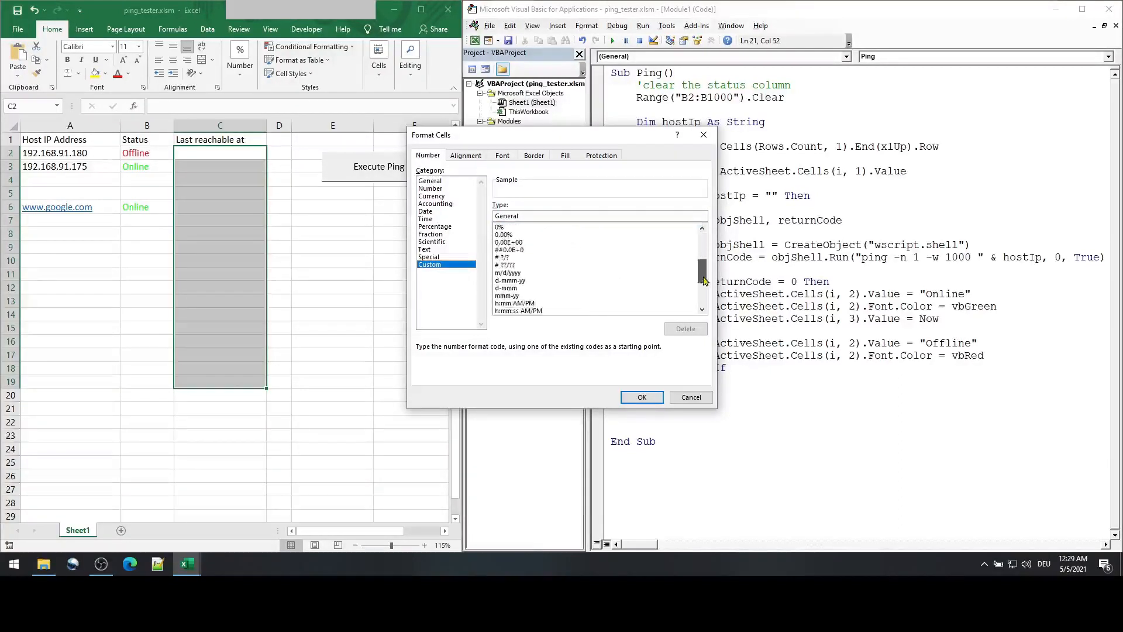
{"action": "scroll", "scroll_direction": "down", "scroll_amount": 3}
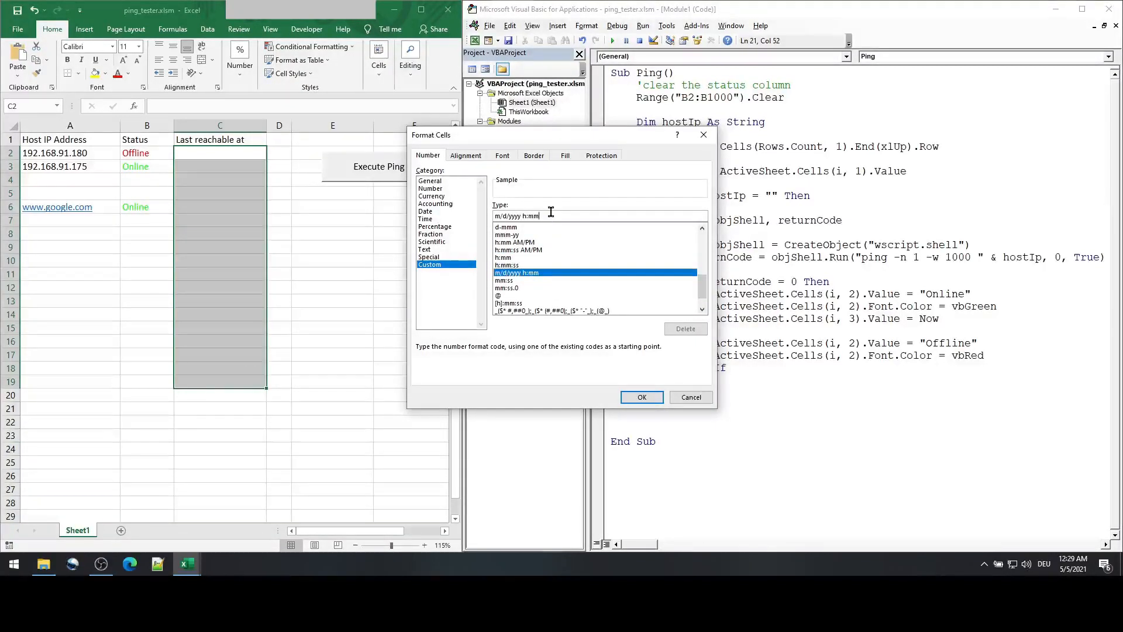
{"action": "type", "text": ":ss"}
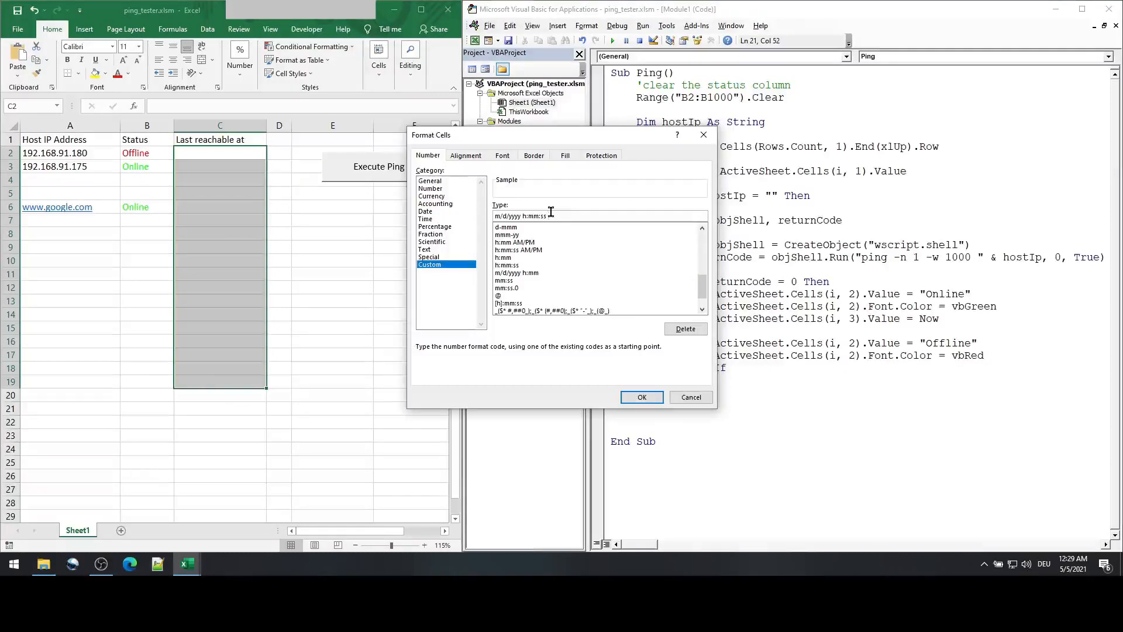
{"action": "type", "text": "AM/PM"}
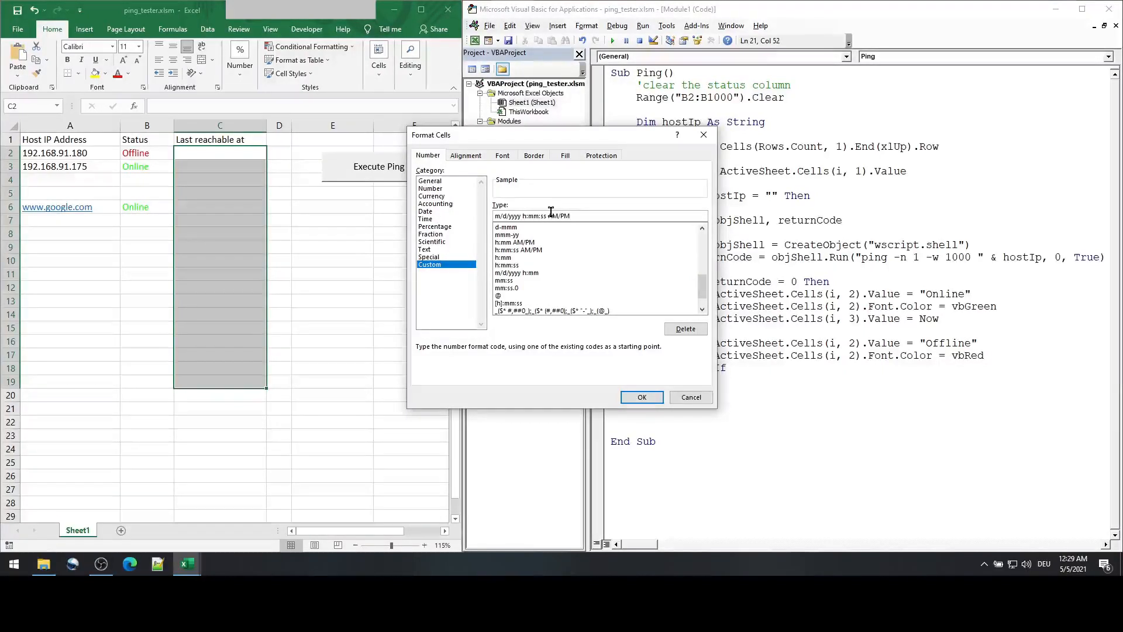
{"action": "left_click", "coordinate": [690, 396]}
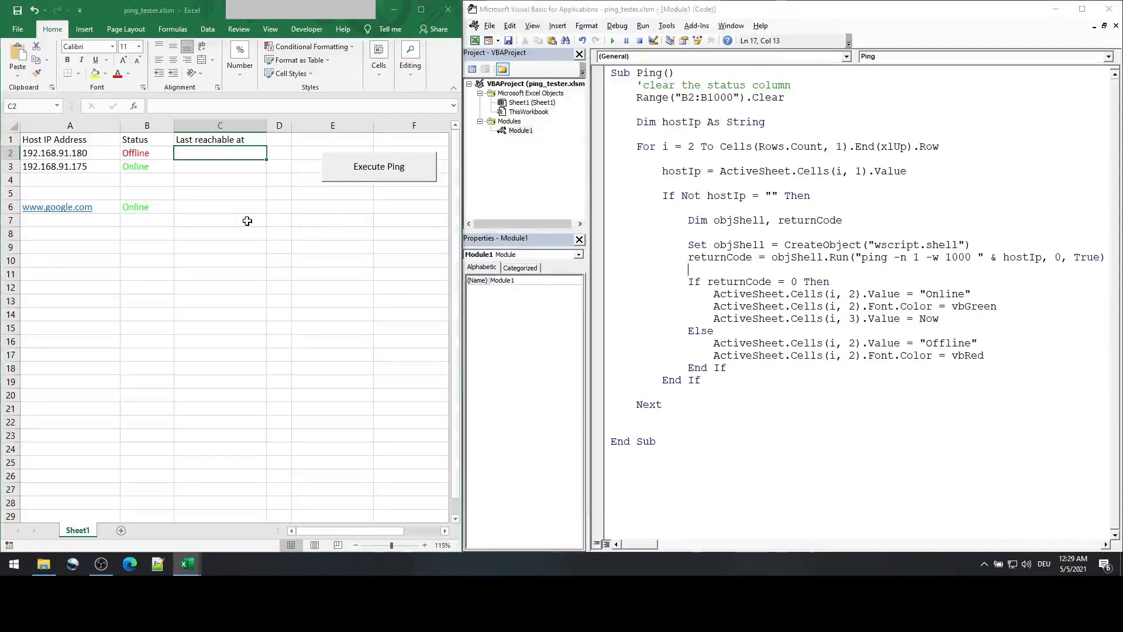
Step: Run the ping so online hosts get the 5/5/2021 12:29:57 AM timestamp, then select column C for centering
{"action": "left_click", "coordinate": [378, 166]}
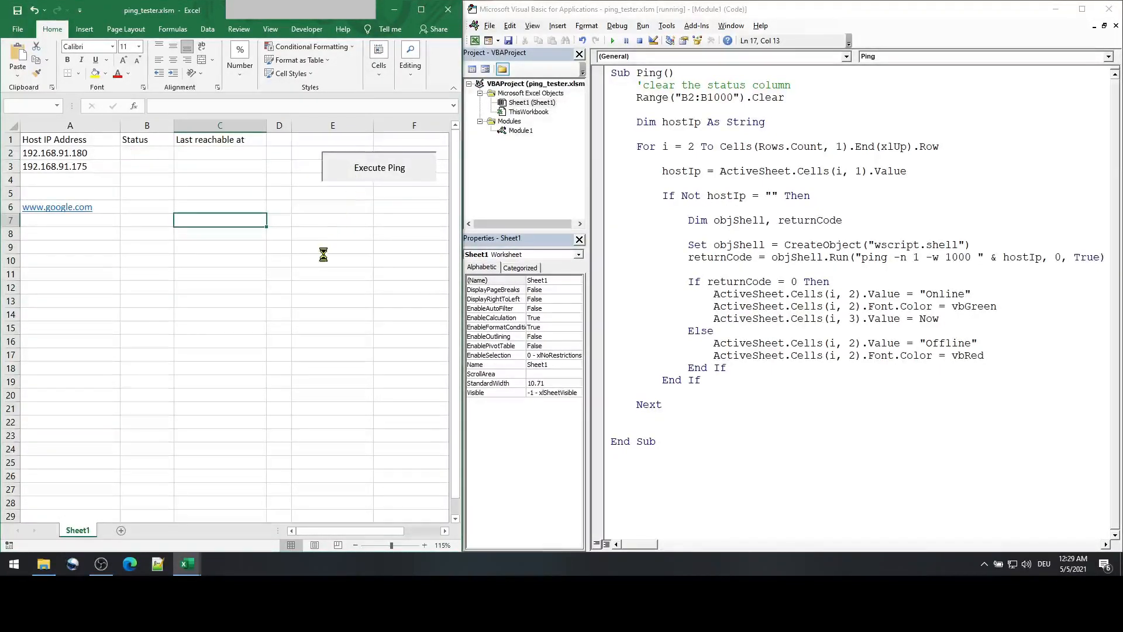
{"action": "left_click", "coordinate": [379, 167]}
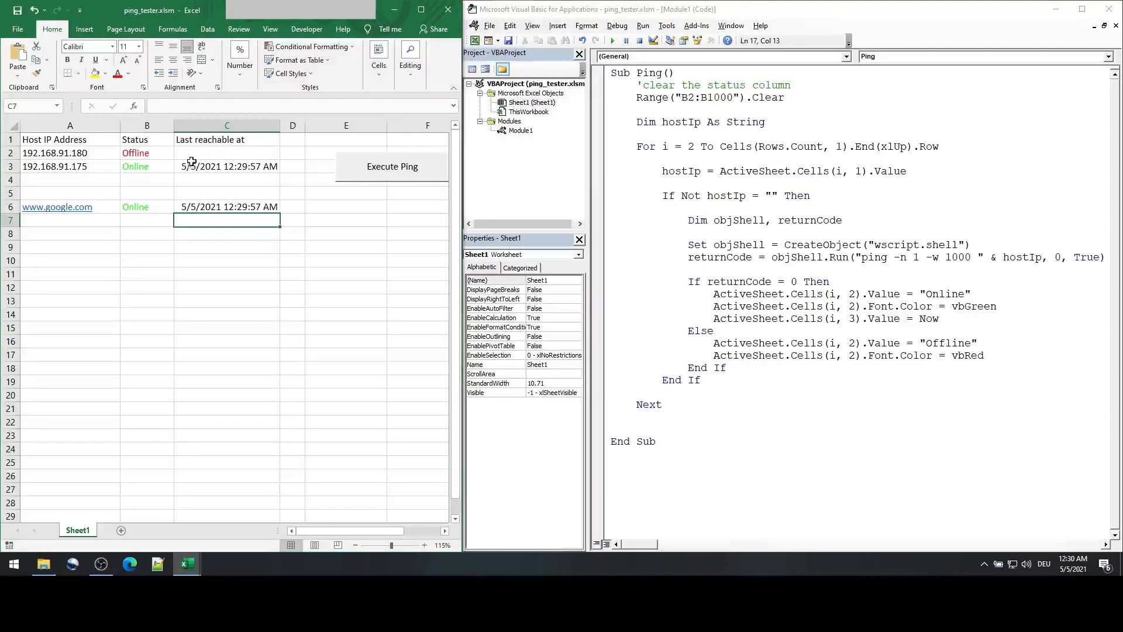
{"action": "left_click", "coordinate": [227, 165]}
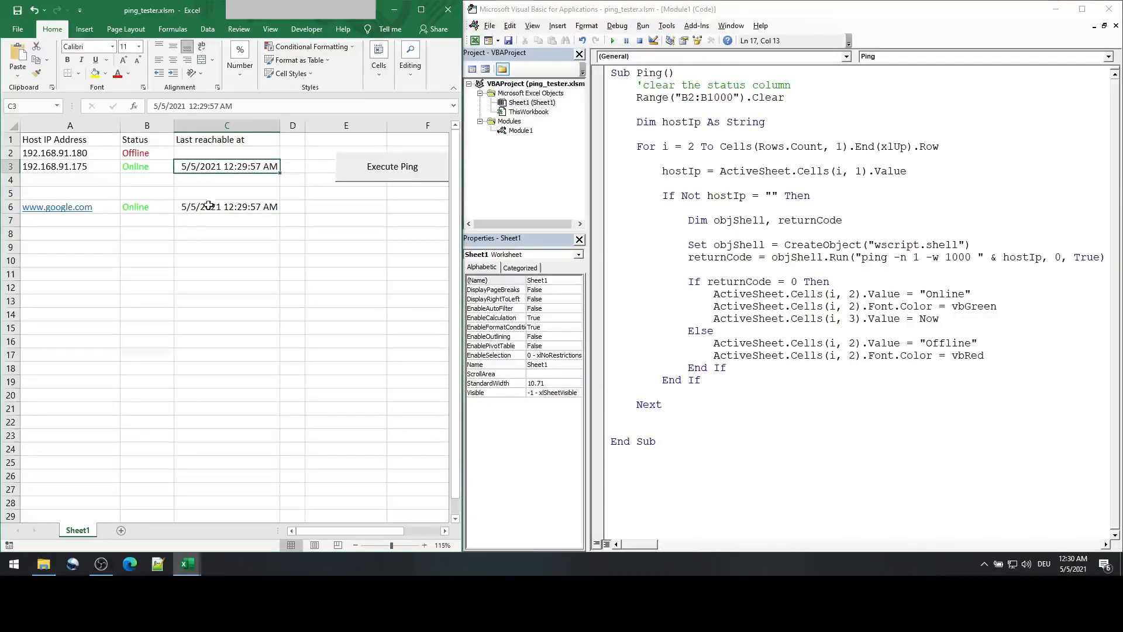
{"action": "left_click_drag", "start_coordinate": [344, 125], "coordinate": [365, 126]}
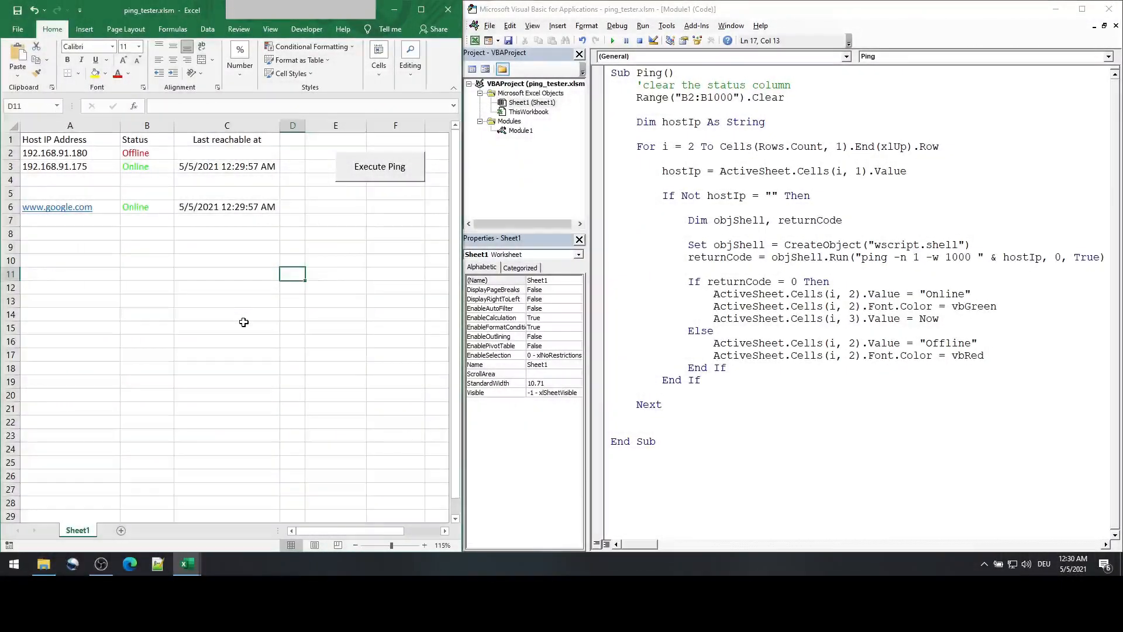
{"action": "mouse_move", "coordinate": [340, 243]}
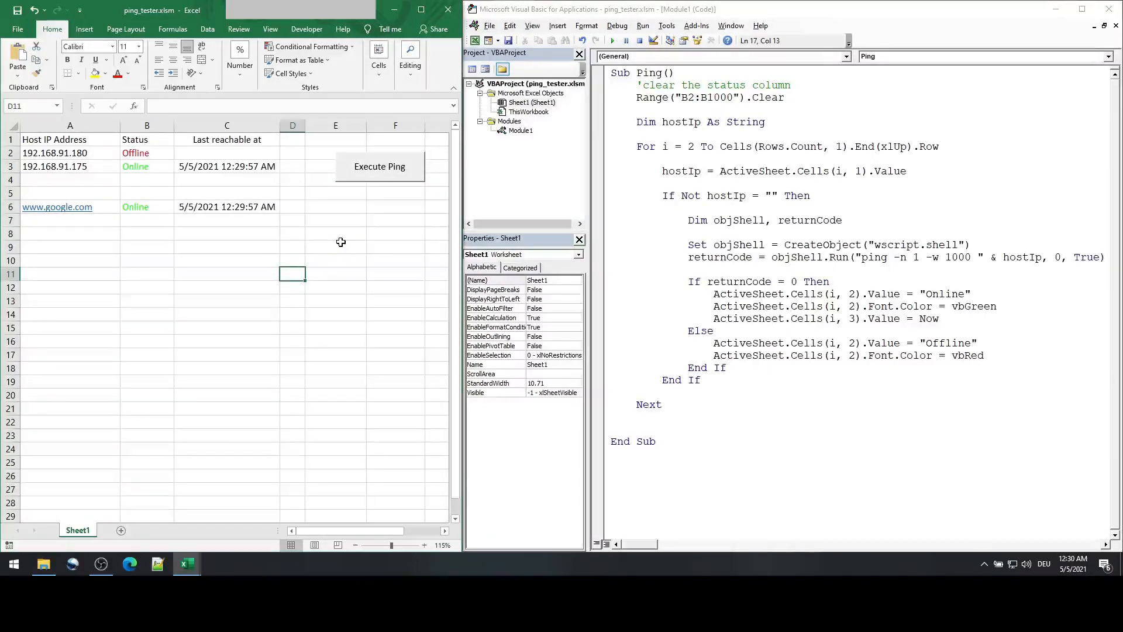
Step: Enter the label 'Monitoring status' in cell E8
{"action": "type", "text": "M"}
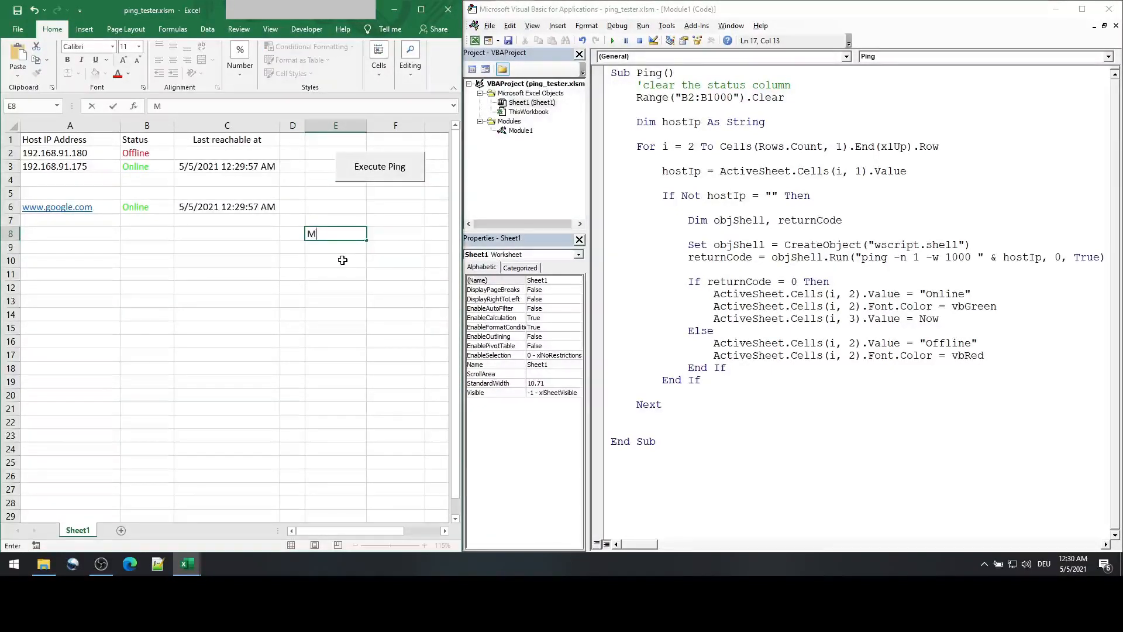
{"action": "type", "text": "onit"}
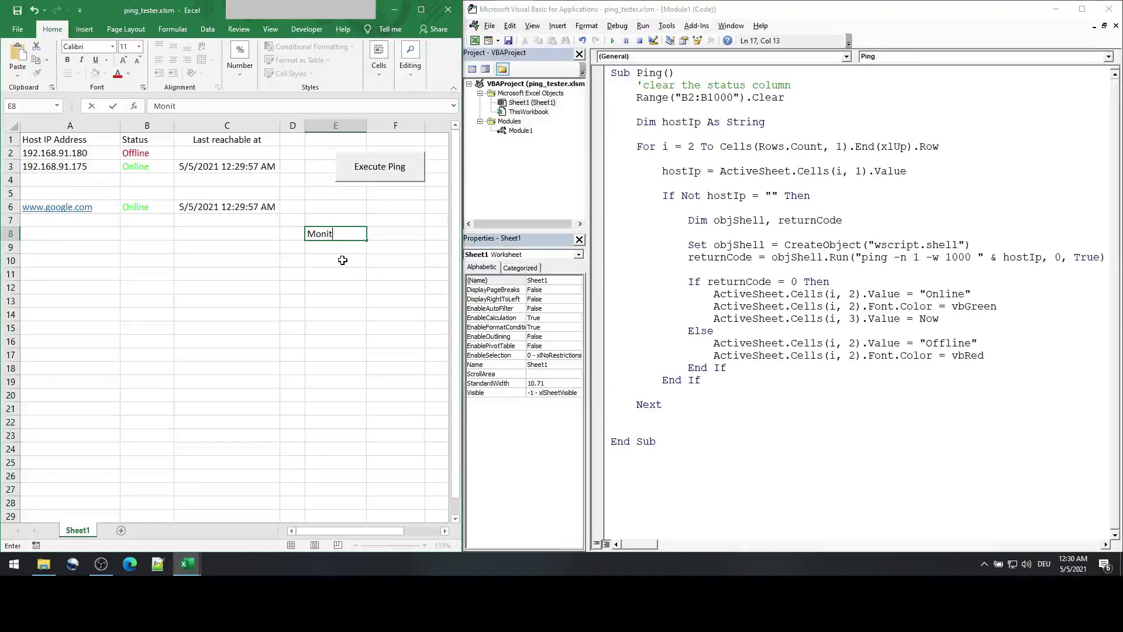
{"action": "type", "text": "oring statu"}
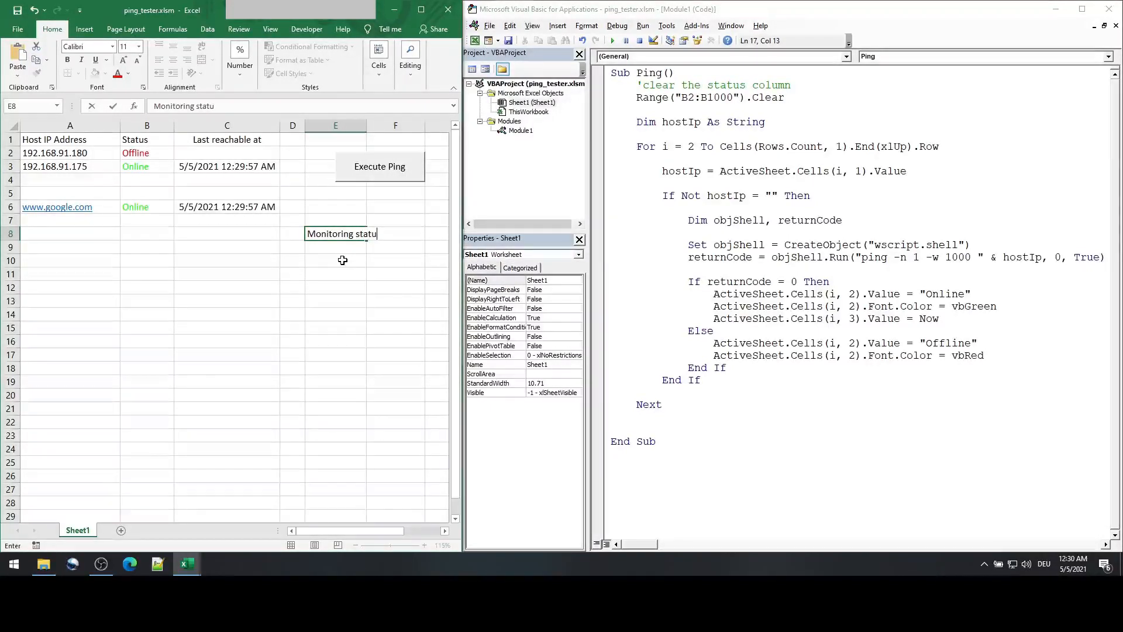
{"action": "key", "text": "Enter"}
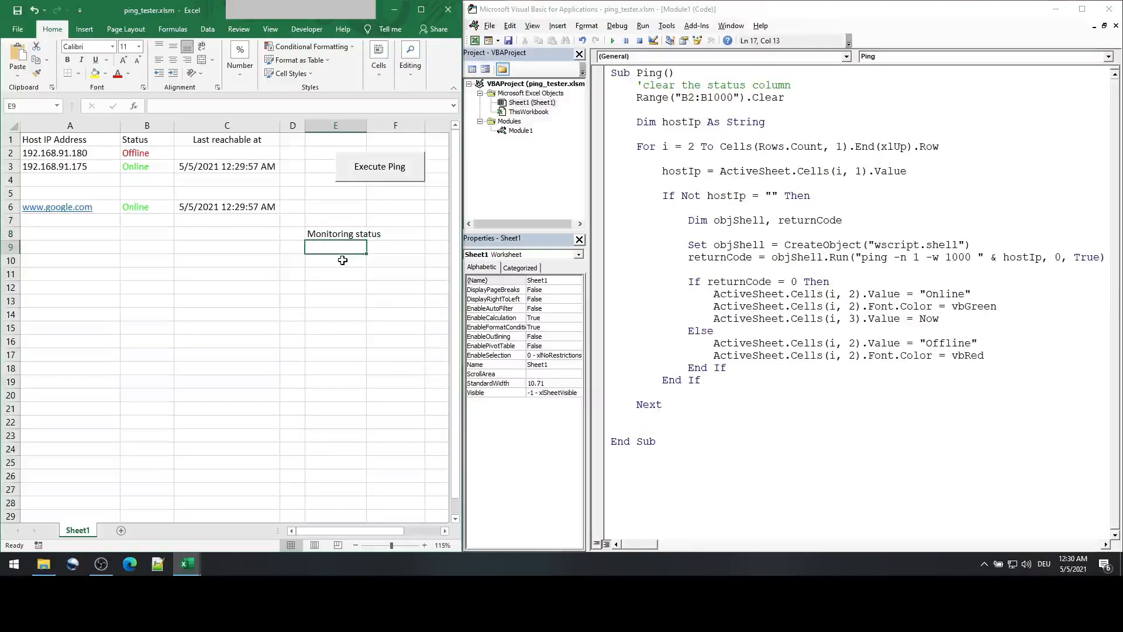
Step: Enter IDLE in F8 and select it for bold yellow styling
{"action": "left_click", "coordinate": [336, 260]}
{"action": "type", "text": "ID"}
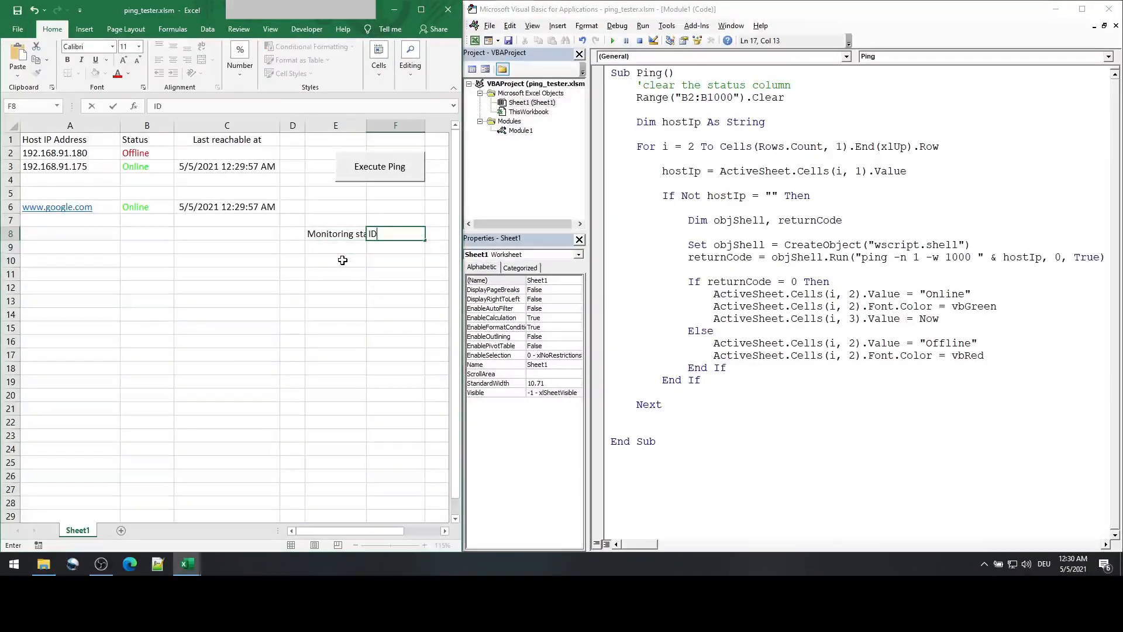
{"action": "key", "text": "Return"}
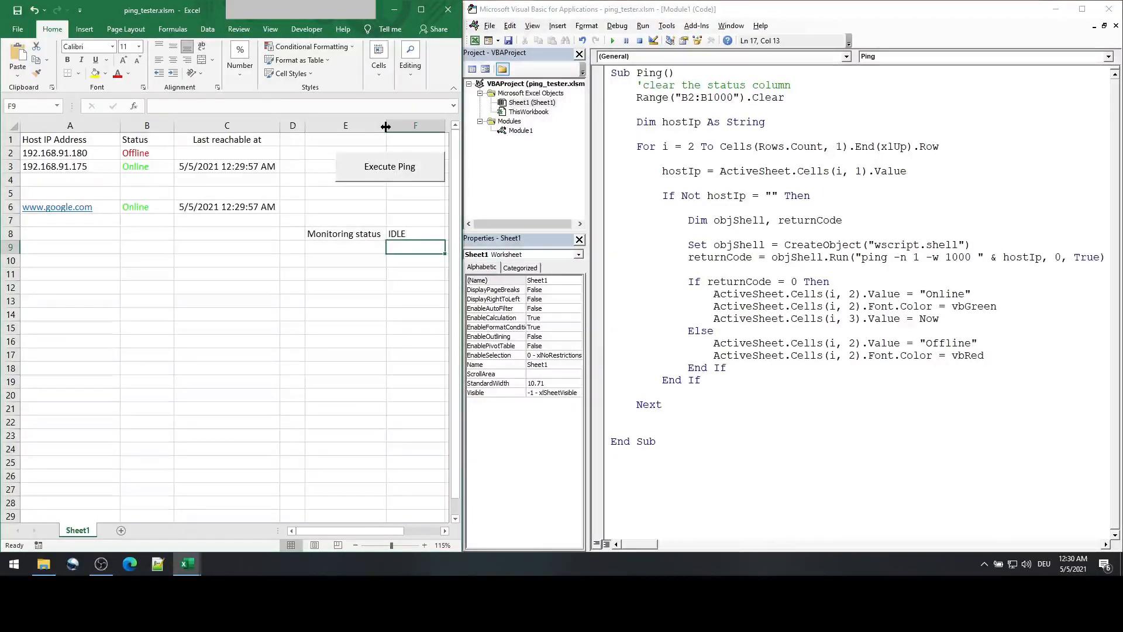
{"action": "left_click", "coordinate": [414, 233]}
{"action": "type", "text": "Do Until ActiveSheet.Range(\"F8\").Value 0)"}
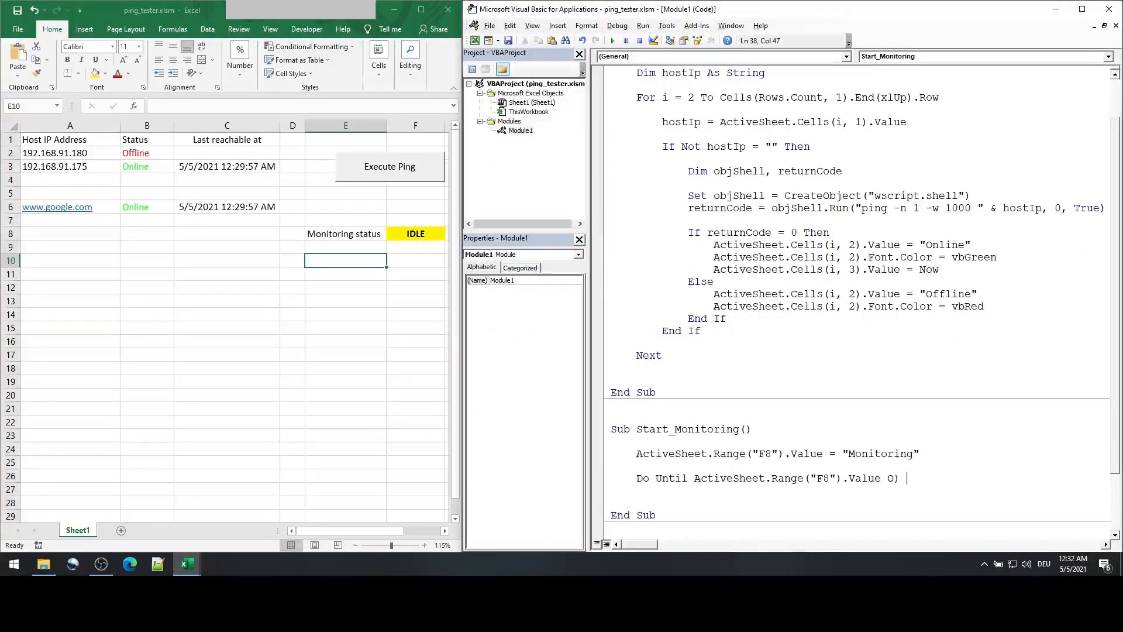
Step: Write empty Sub Start_Monitoring() and Sub Stop_Monitoring() procedures below the Ping macro
{"action": "type", "text": "Loo"}
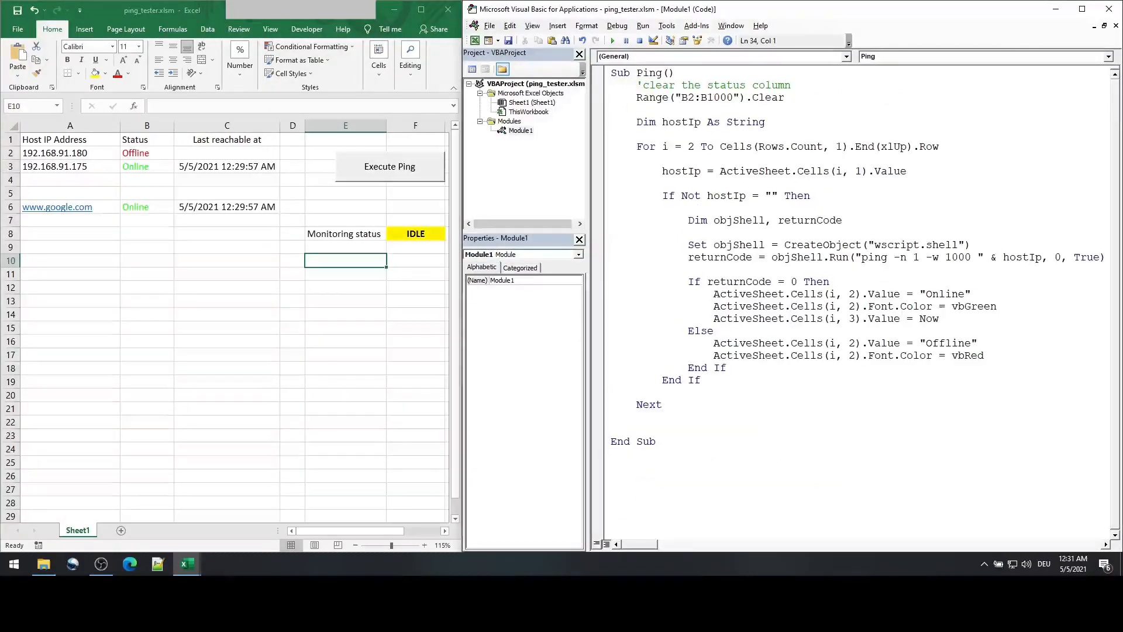
{"action": "type", "text": "Su"}
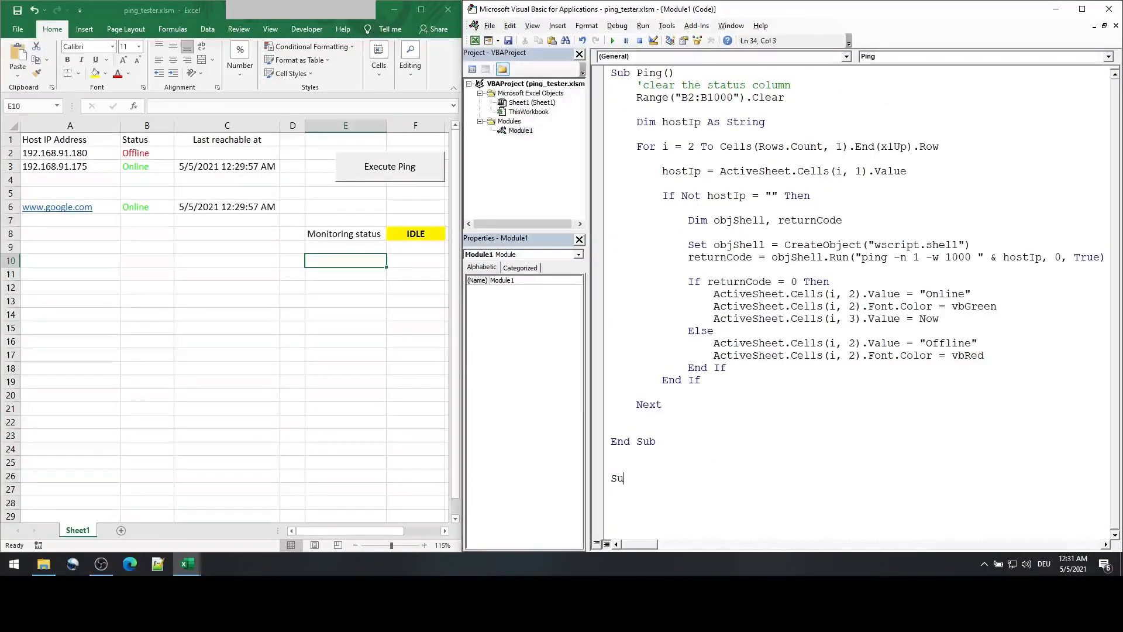
{"action": "type", "text": "b Sta"}
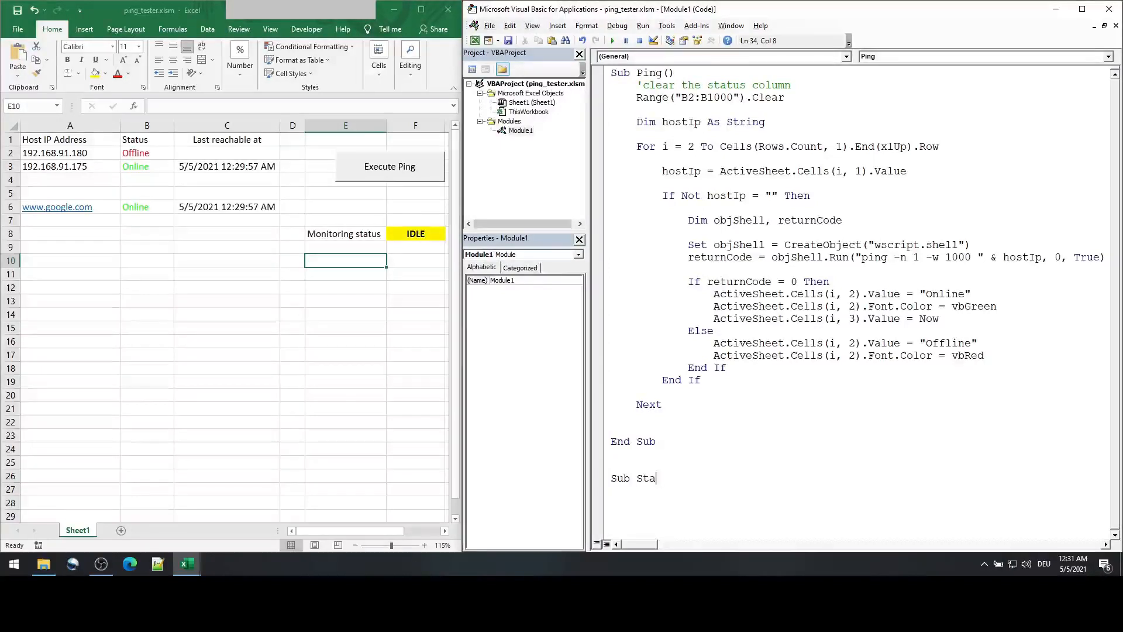
{"action": "type", "text": "rt_Mob"}
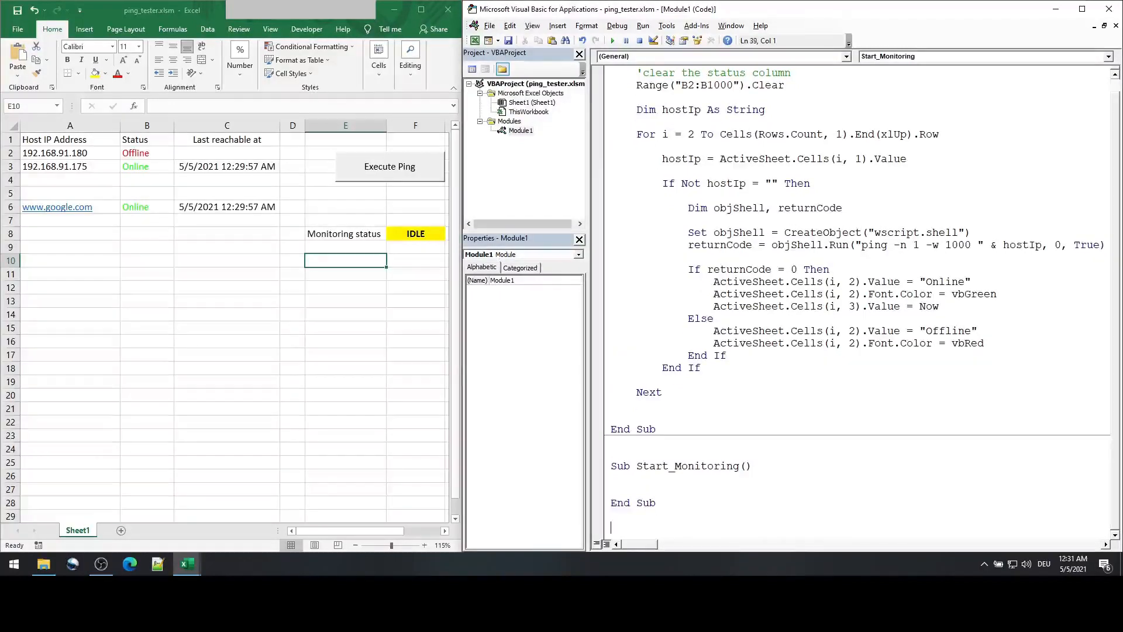
{"action": "type", "text": "S"}
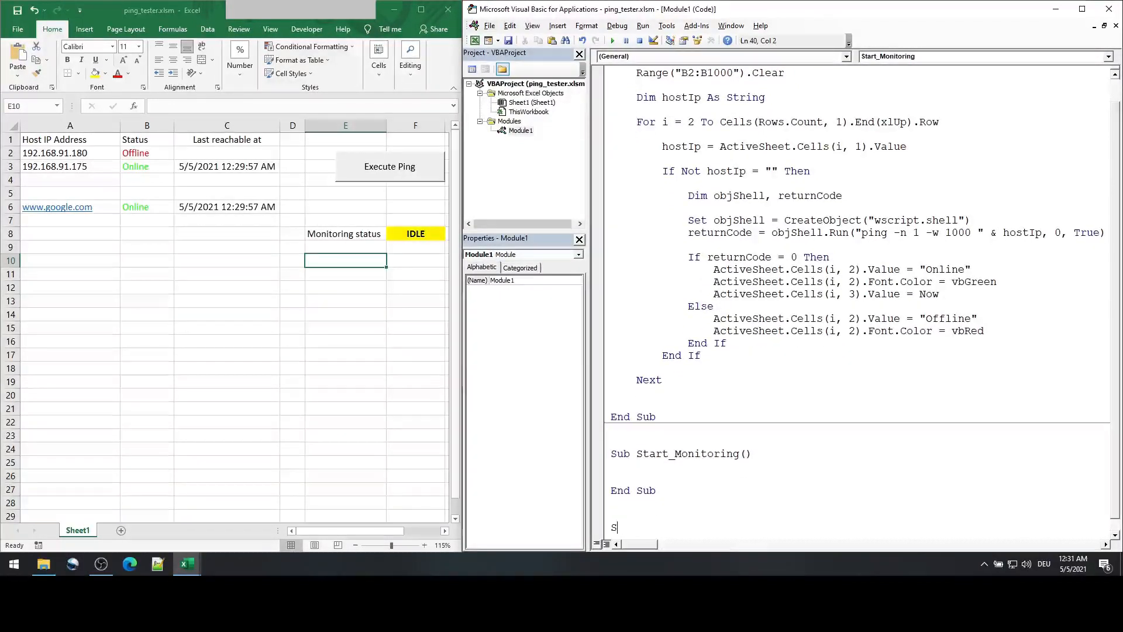
{"action": "type", "text": "ub Stop_Monitoring("}
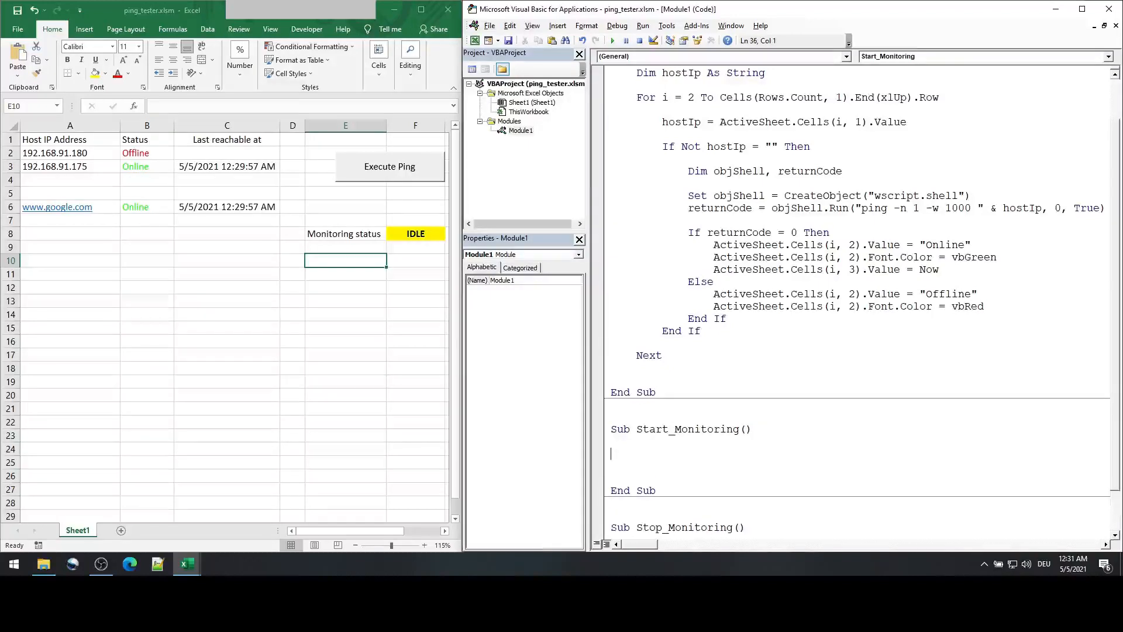
Step: In Start_Monitoring, set ActiveSheet.Range("F8").Value = "Monitoring"
{"action": "type", "text": "Active"}
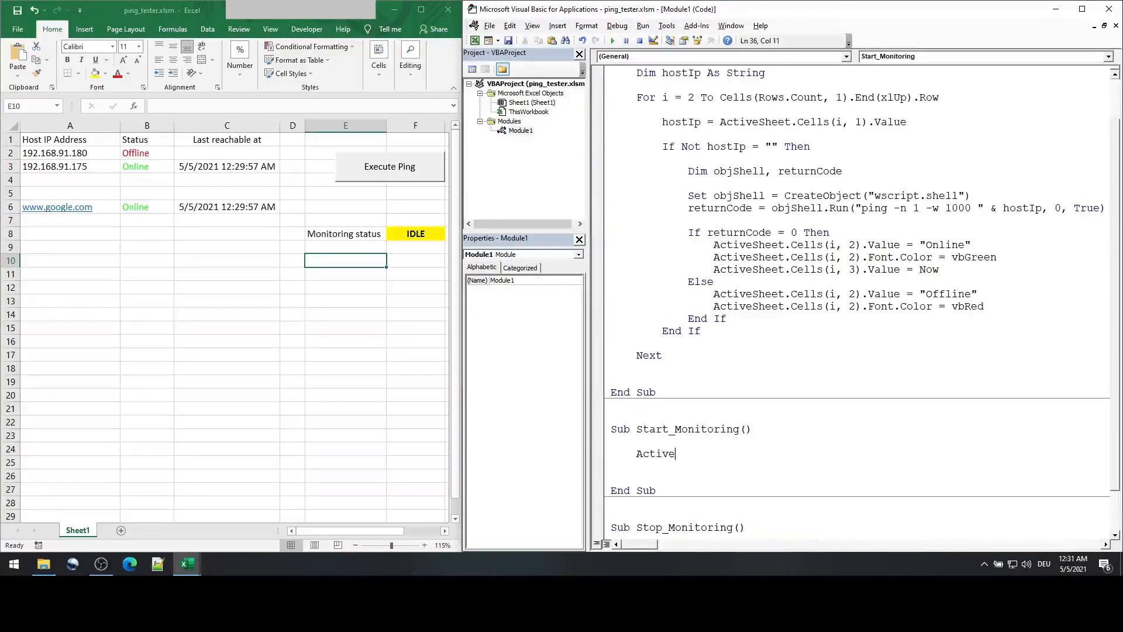
{"action": "type", "text": "Sheet"}
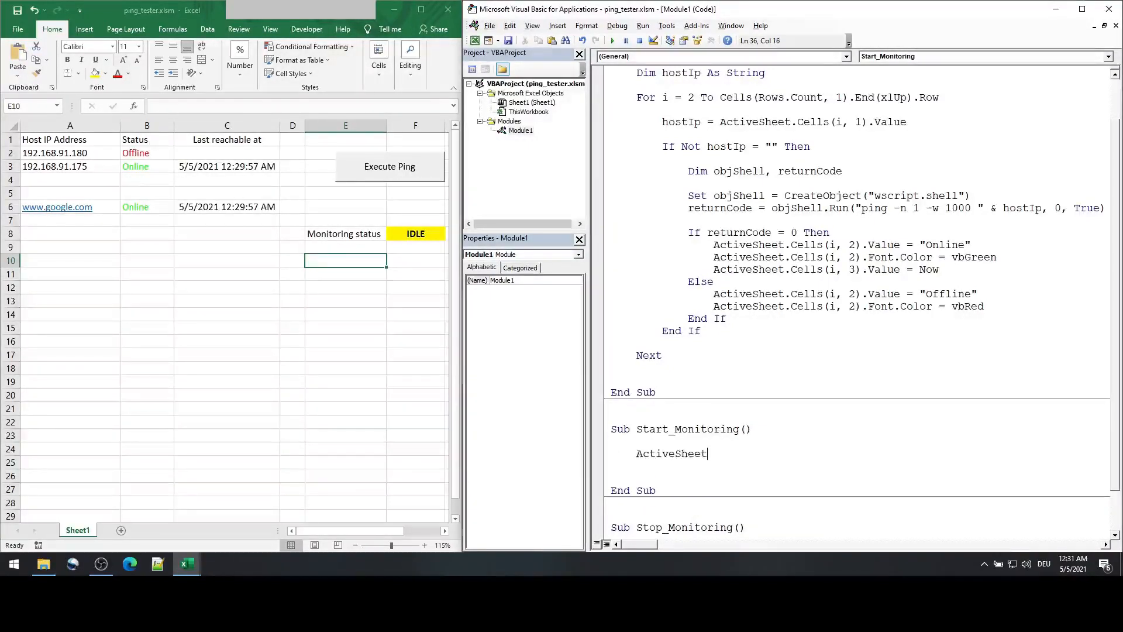
{"action": "type", "text": ".Range("}
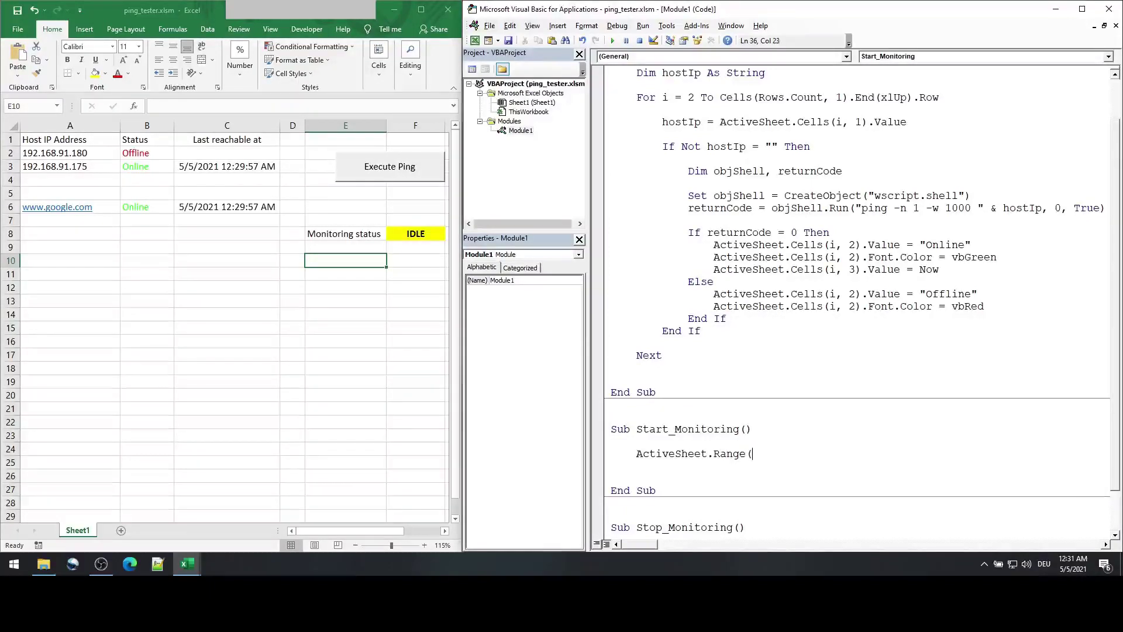
{"action": "type", "text": "\"F"}
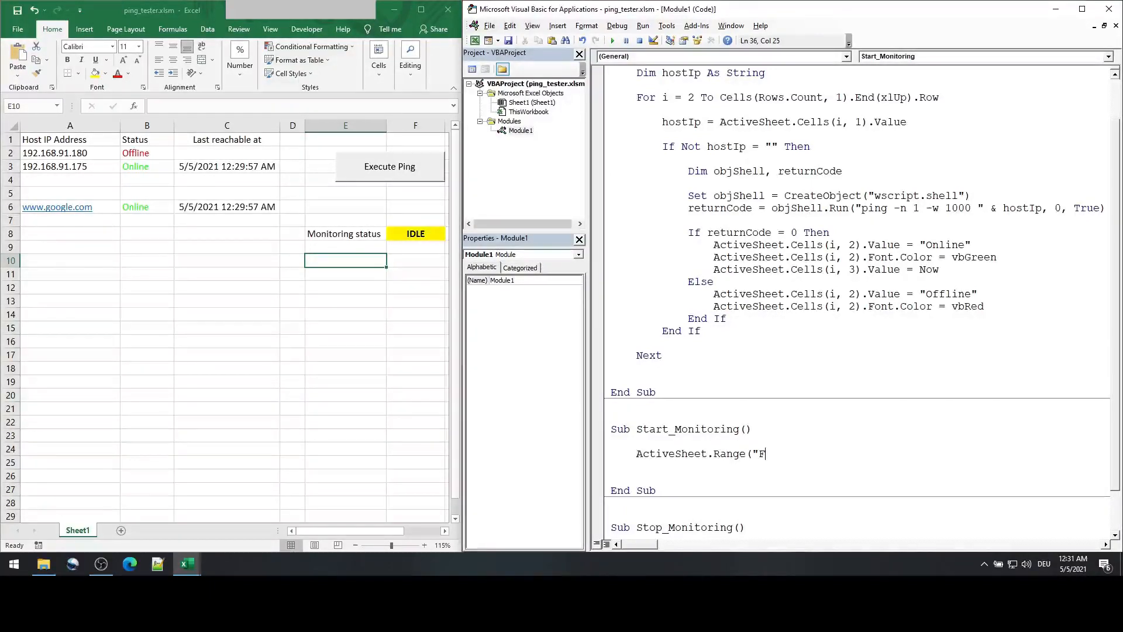
{"action": "type", "text": "8\").v"}
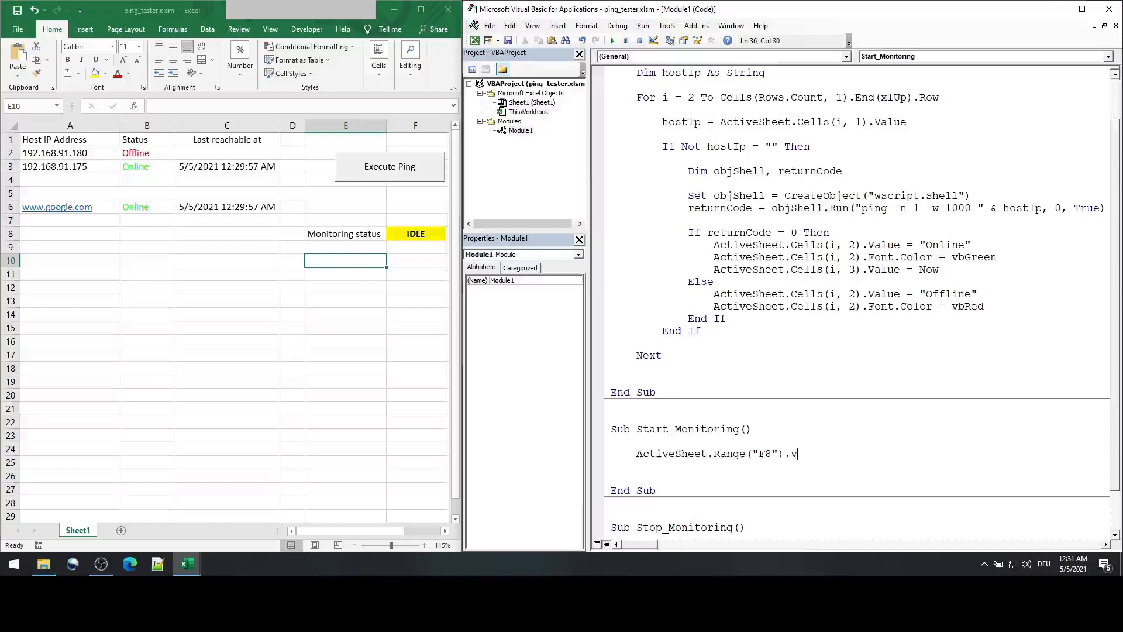
{"action": "type", "text": "alue ="}
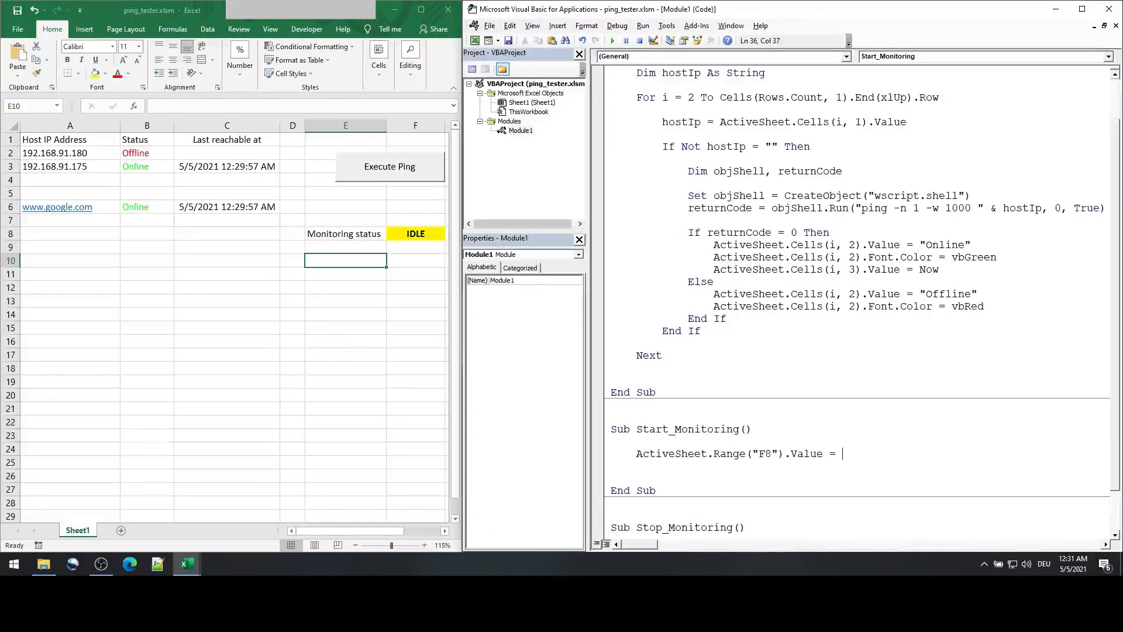
{"action": "type", "text": "\"Monitoring\""}
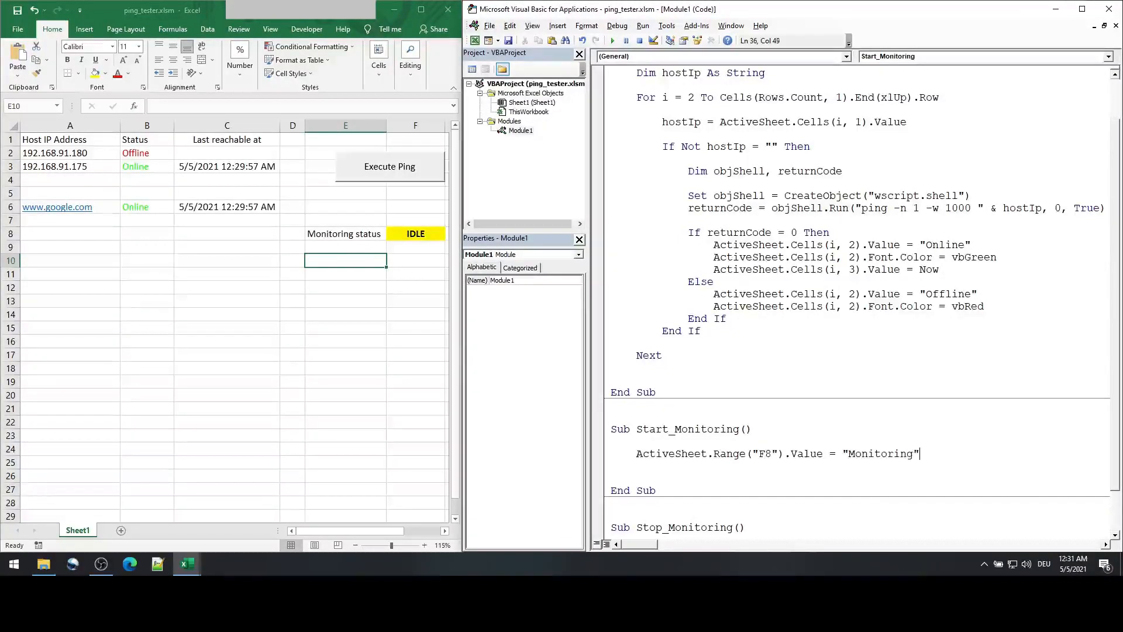
{"action": "key", "text": "Return"}
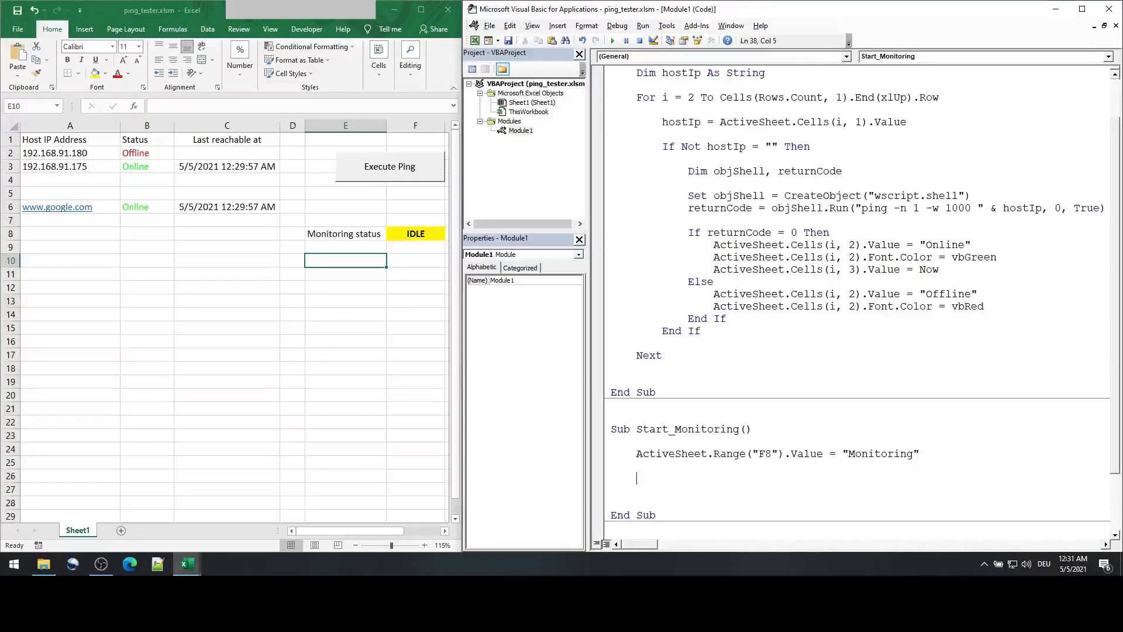
Step: Add a Do Until Range("F8") = "IDLE" loop that calls Ping
{"action": "type", "text": "Do"}
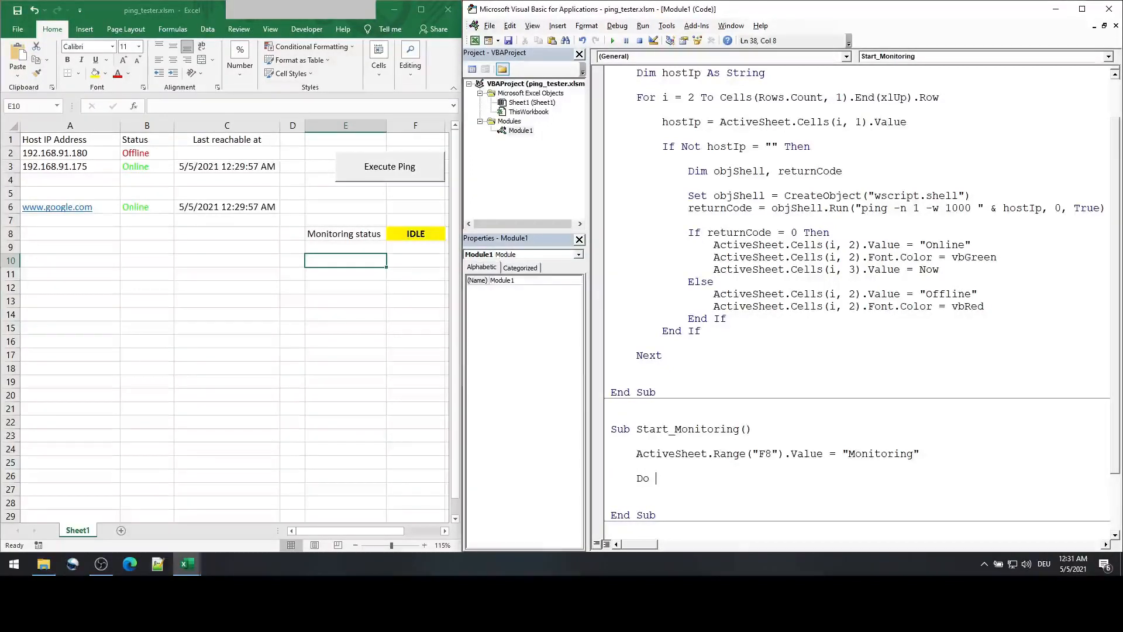
{"action": "type", "text": "Unit"}
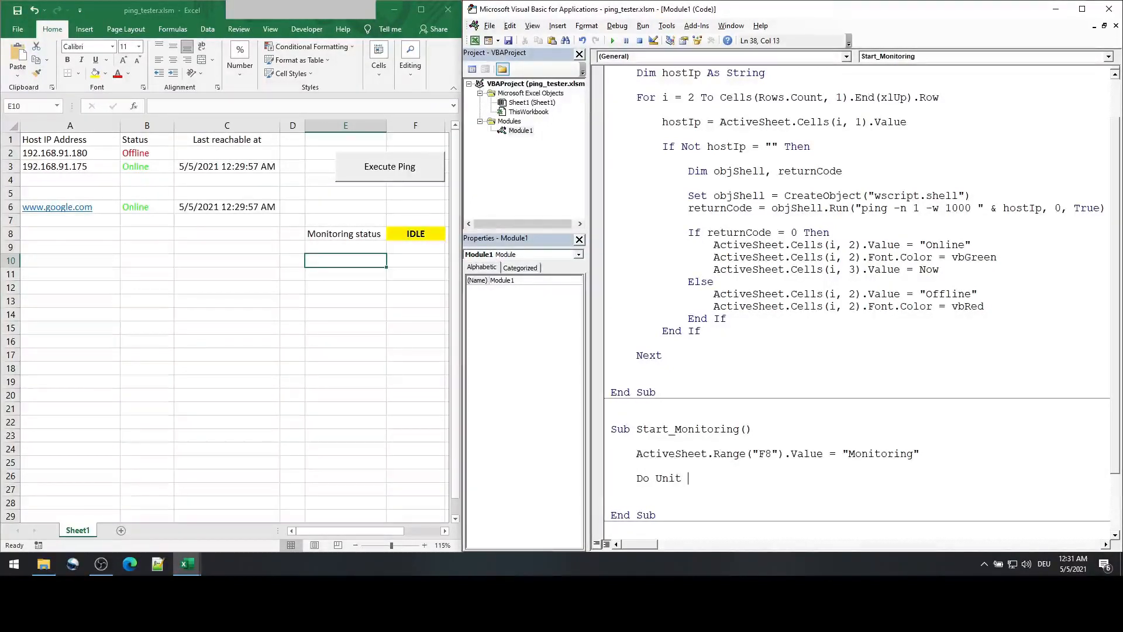
{"action": "key", "text": "BackSpace"}
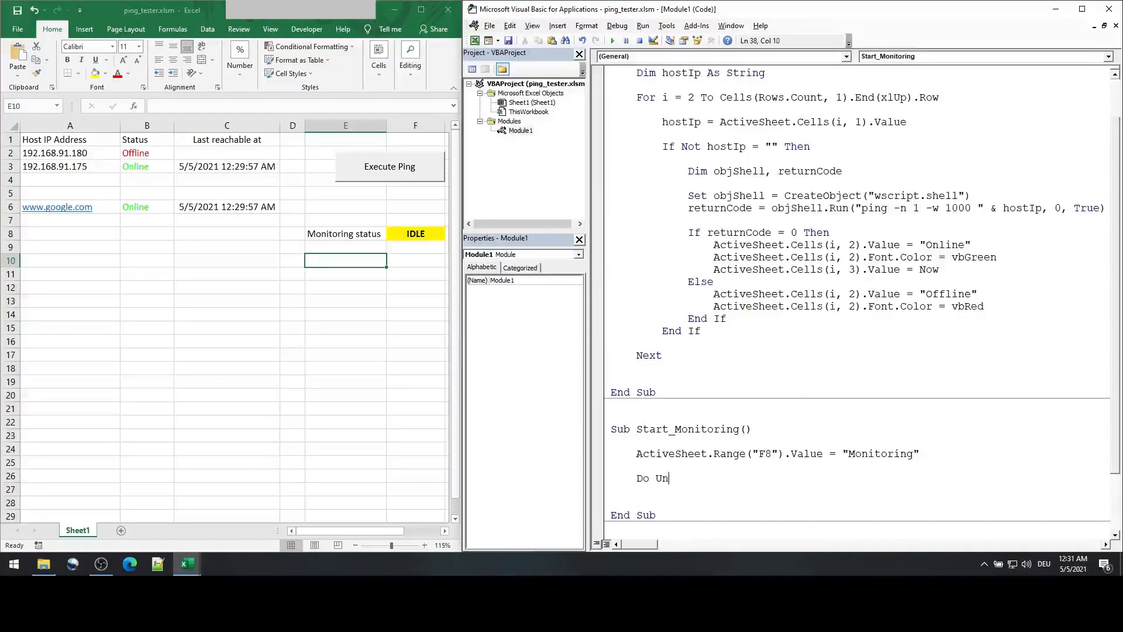
{"action": "type", "text": "til Acit"}
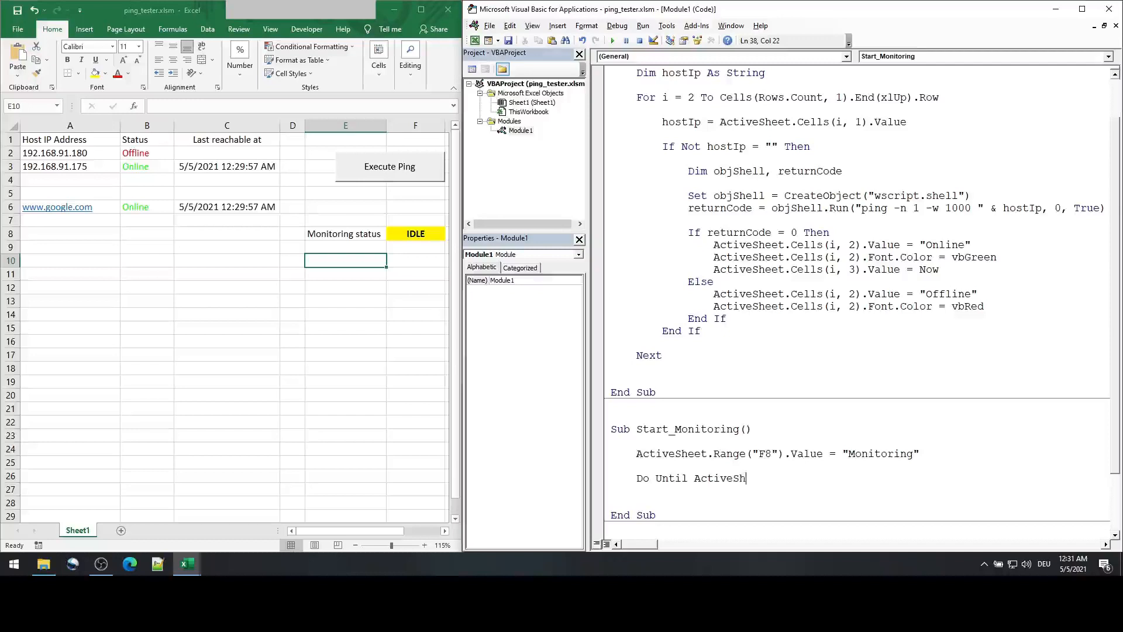
{"action": "type", "text": "eet.Range("}
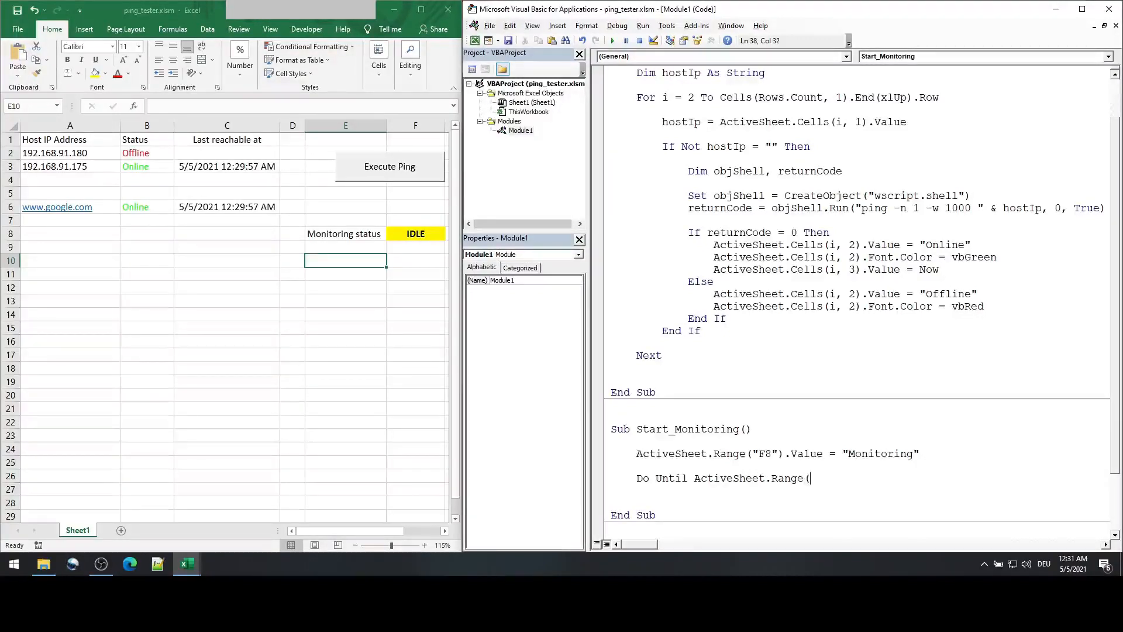
{"action": "type", "text": "\"F8\").Value ="}
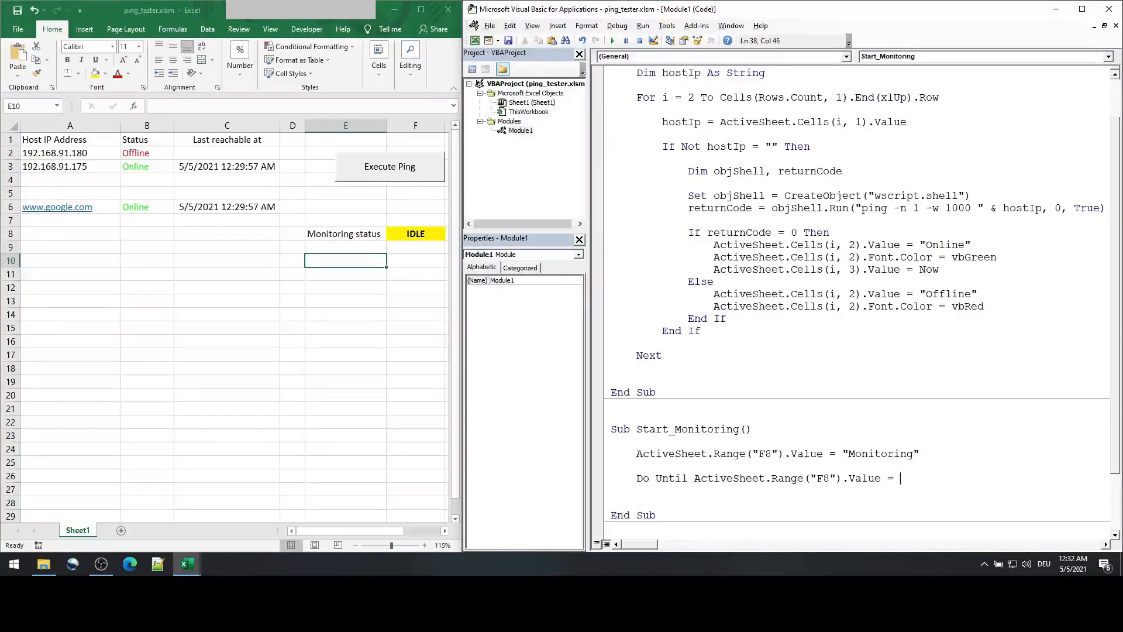
{"action": "type", "text": "\"IDLE\""}
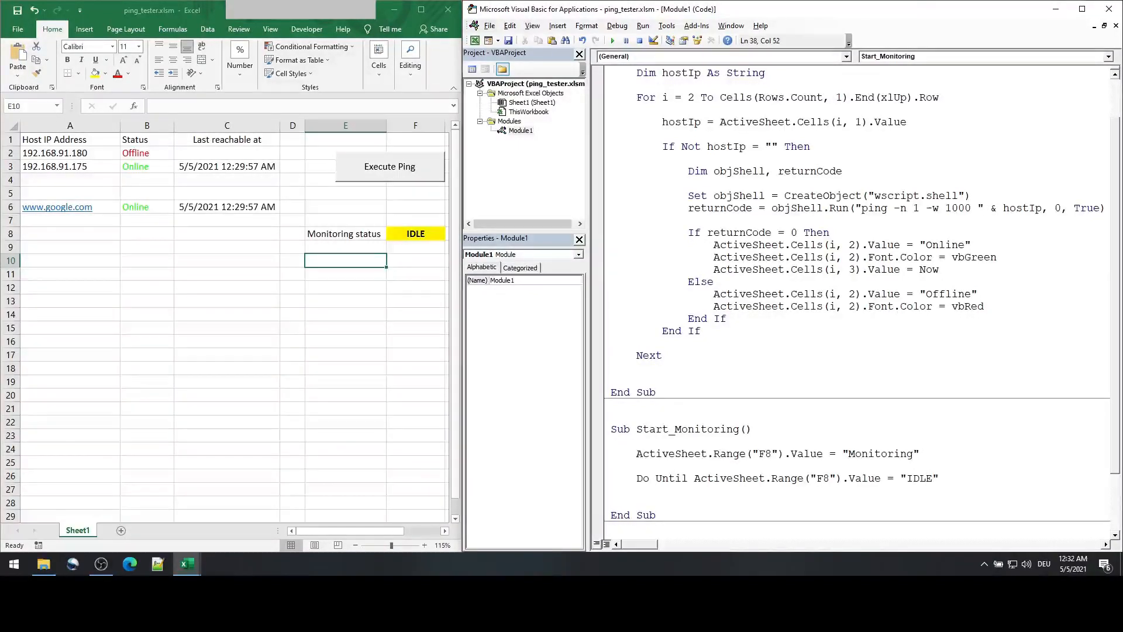
{"action": "type", "text": "Loop"}
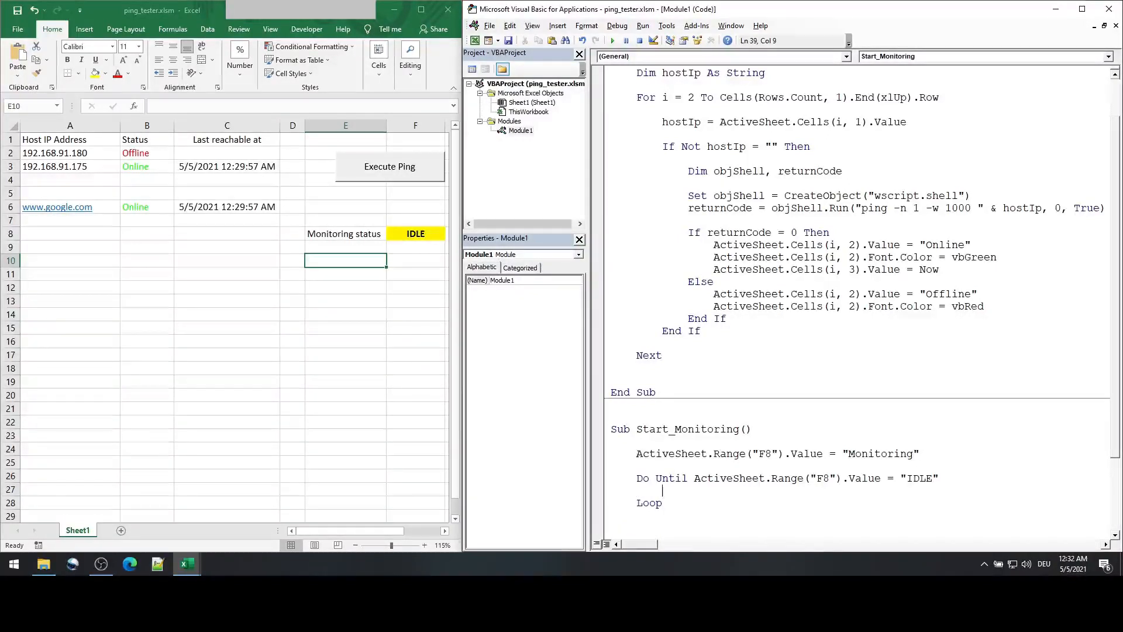
{"action": "type", "text": "Ping"}
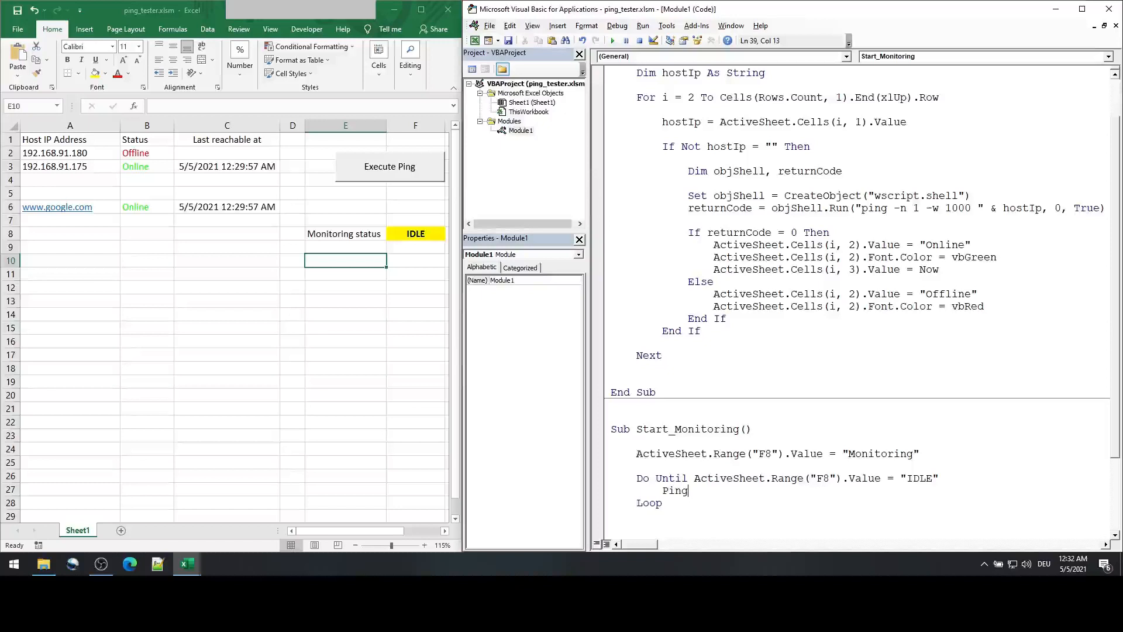
{"action": "scroll", "scroll_direction": "down", "scroll_amount": 3}
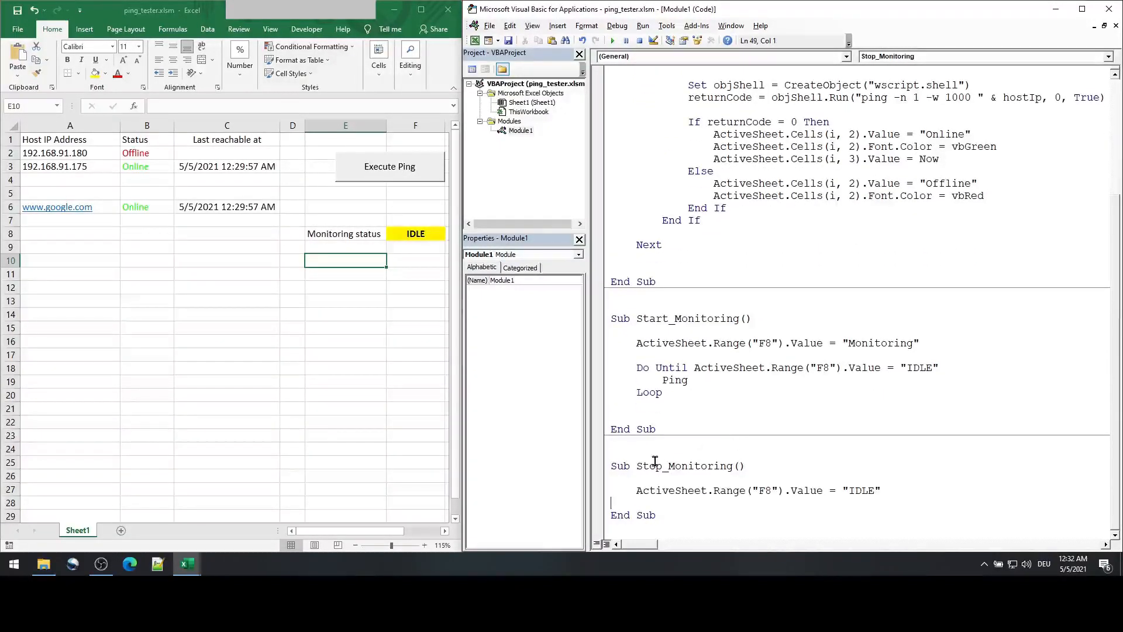
{"action": "mouse_move", "coordinate": [916, 490]}
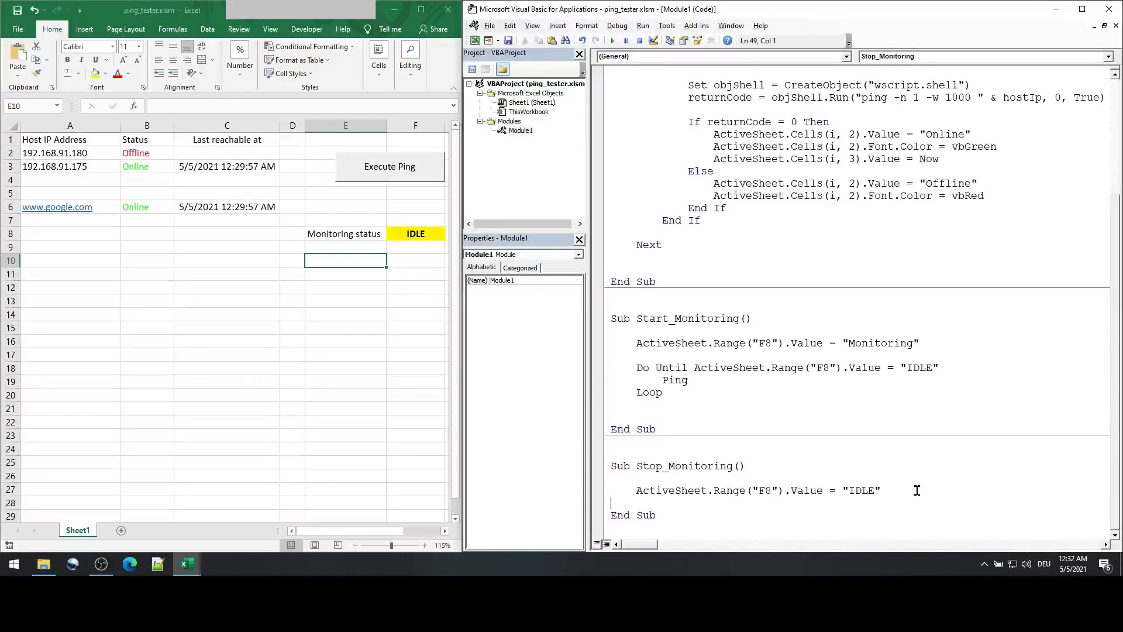
{"action": "triple_click", "coordinate": [753, 490]}
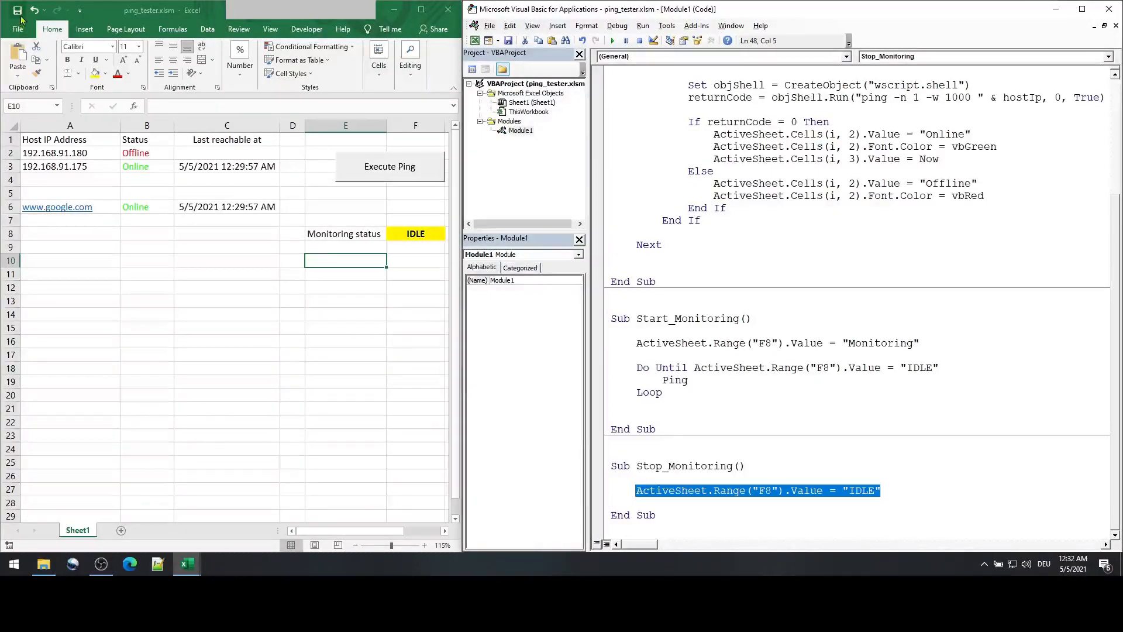
{"action": "left_click", "coordinate": [529, 101]}
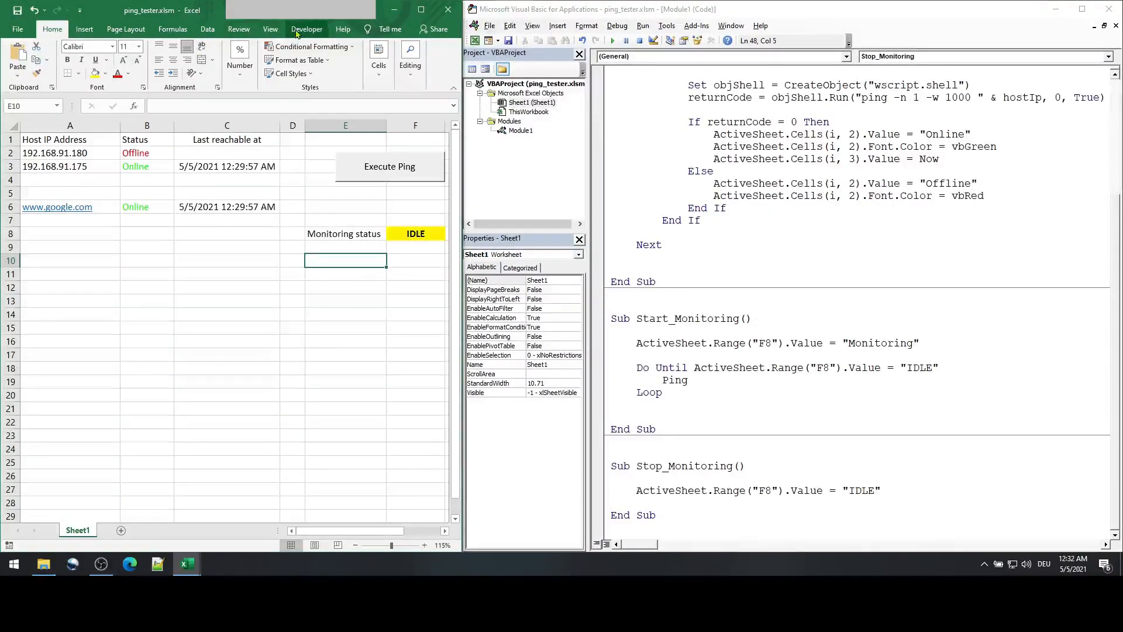
Step: Insert a form button from the Developer controls and assign it a monitoring macro
{"action": "left_click", "coordinate": [306, 28]}
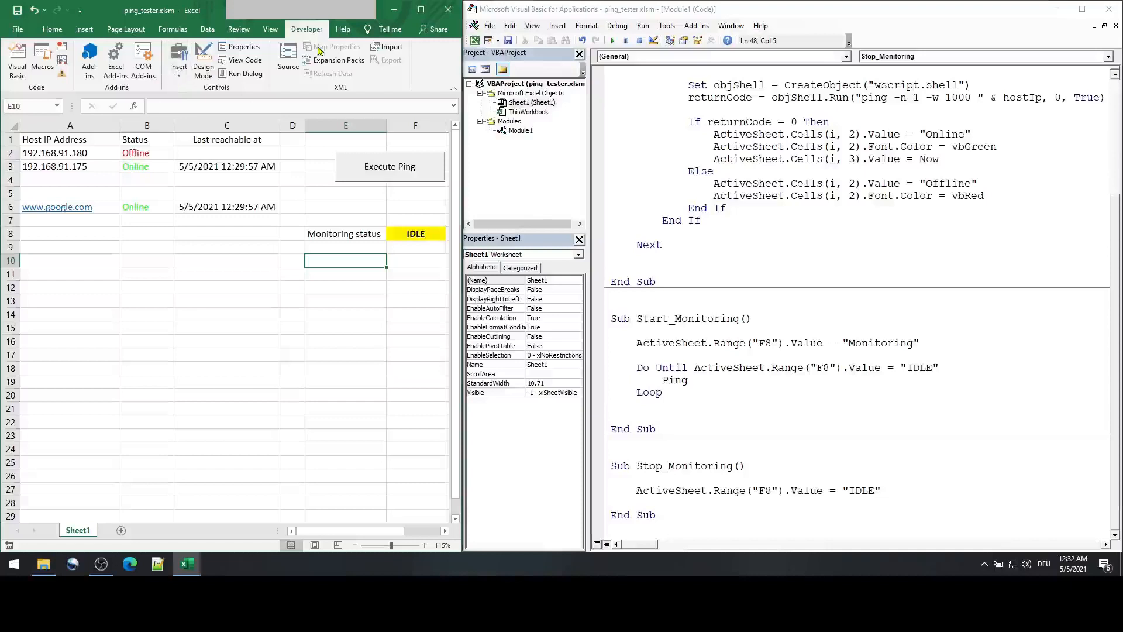
{"action": "left_click", "coordinate": [178, 61]}
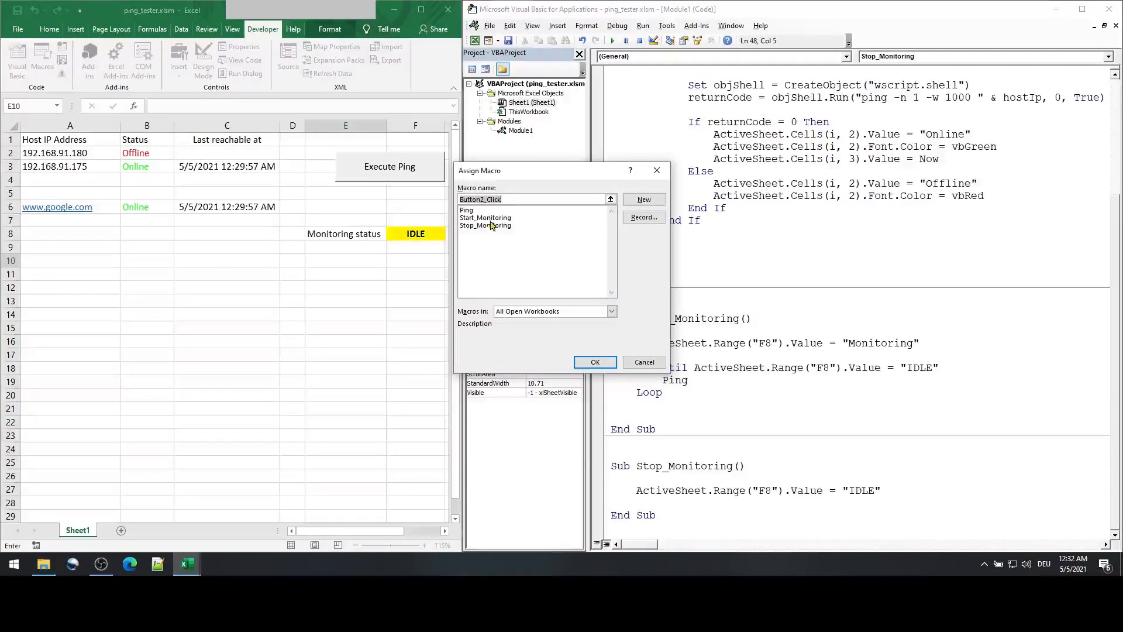
{"action": "left_click", "coordinate": [594, 362]}
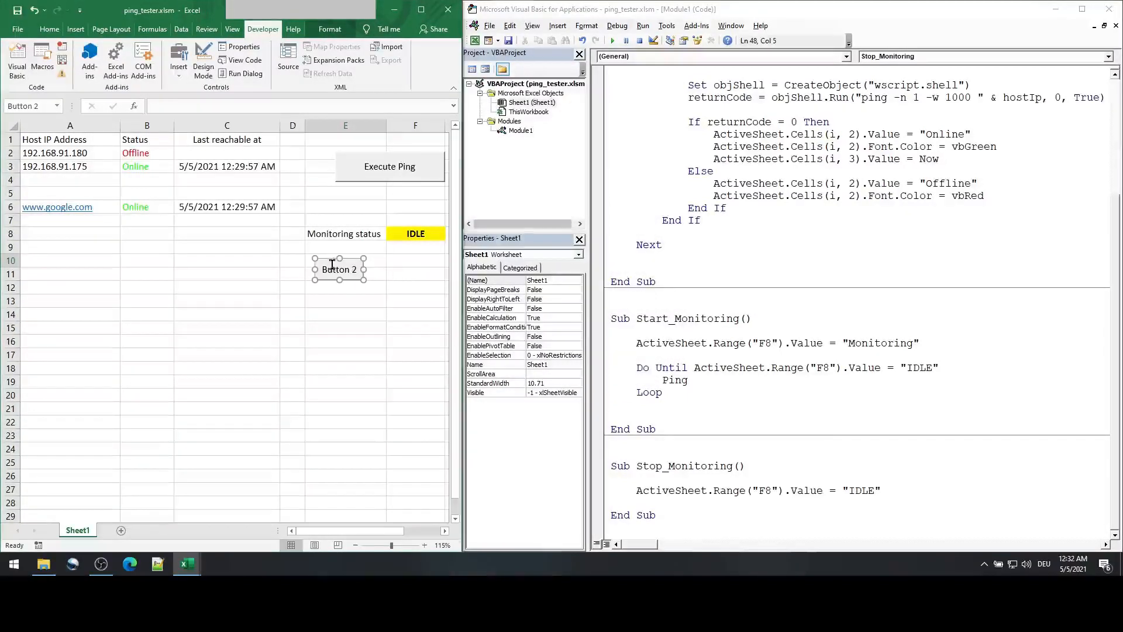
Step: Rename the two new buttons to Start and Stop
{"action": "double_click", "coordinate": [338, 269]}
{"action": "type", "text": "Start"}
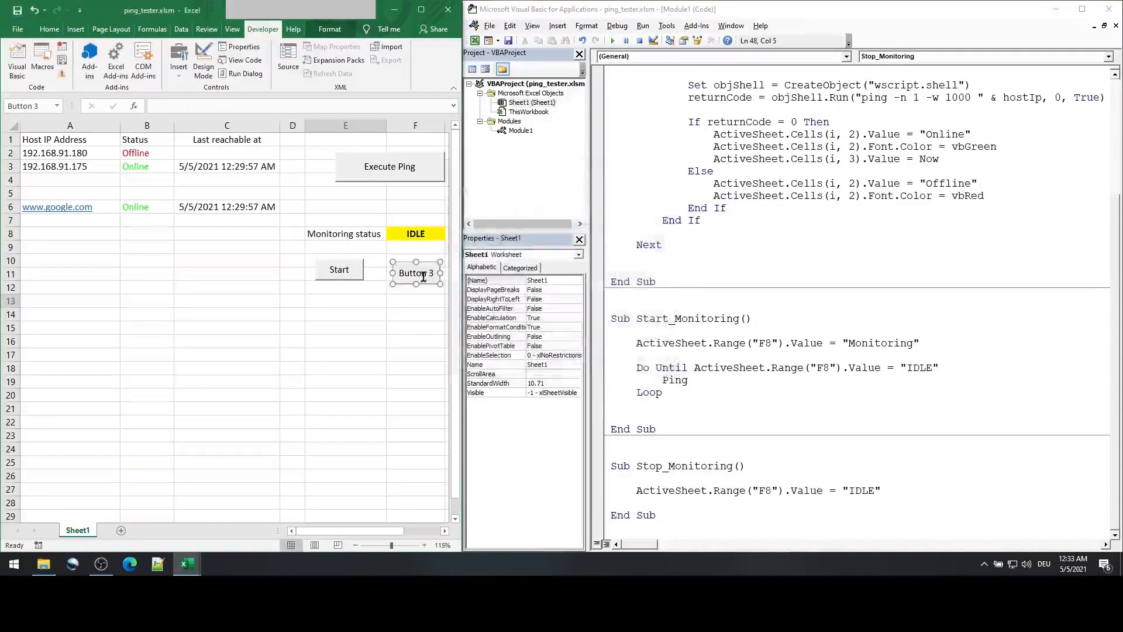
{"action": "double_click", "coordinate": [415, 273]}
{"action": "type", "text": "Stop"}
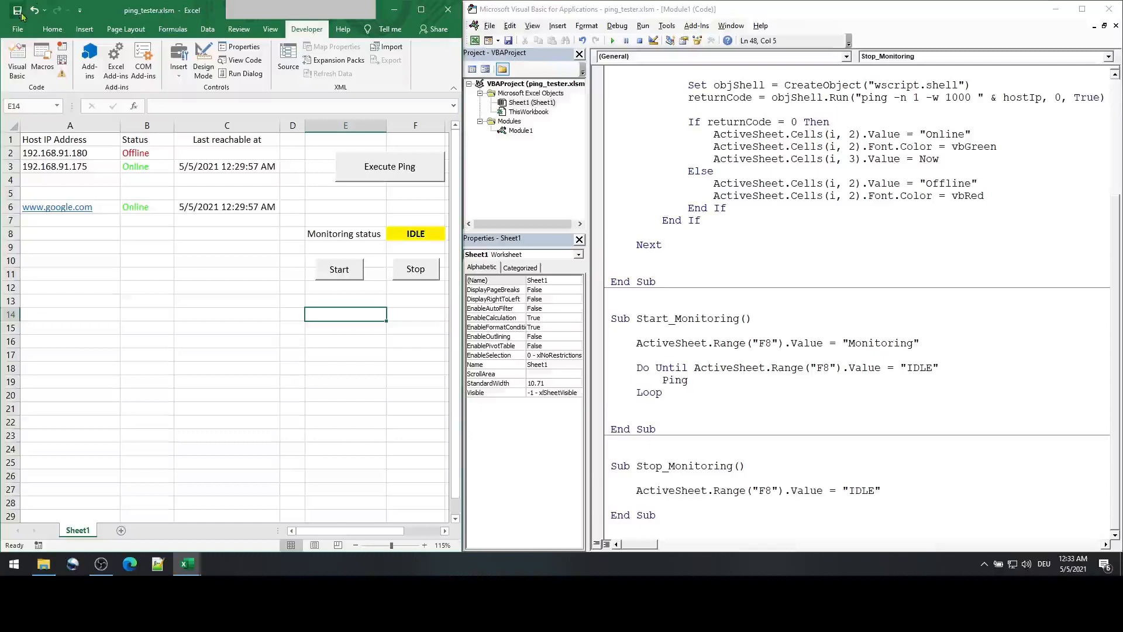
{"action": "mouse_move", "coordinate": [309, 291]}
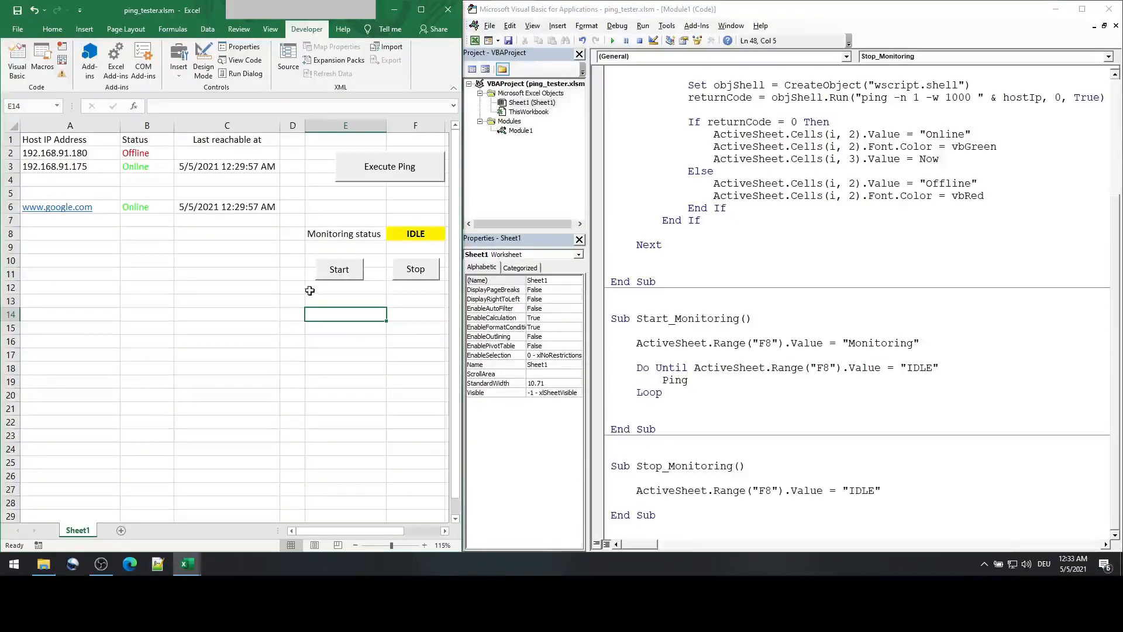
Step: Start monitoring to refresh host statuses, stop it back to IDLE, and save the workbook
{"action": "left_click", "coordinate": [339, 269]}
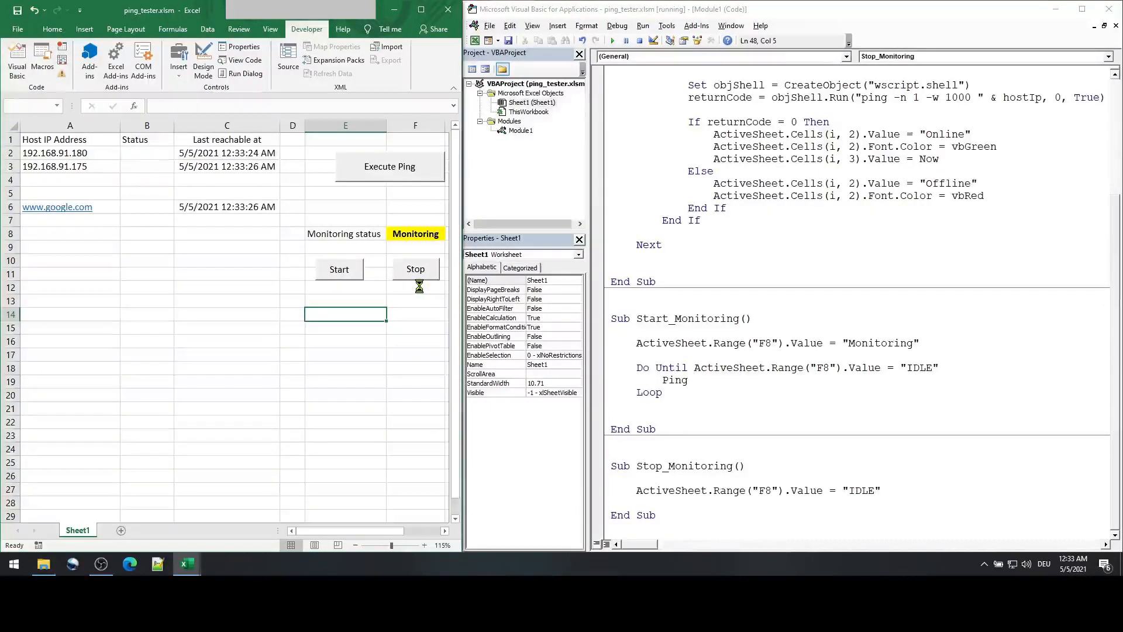
{"action": "left_click", "coordinate": [414, 270]}
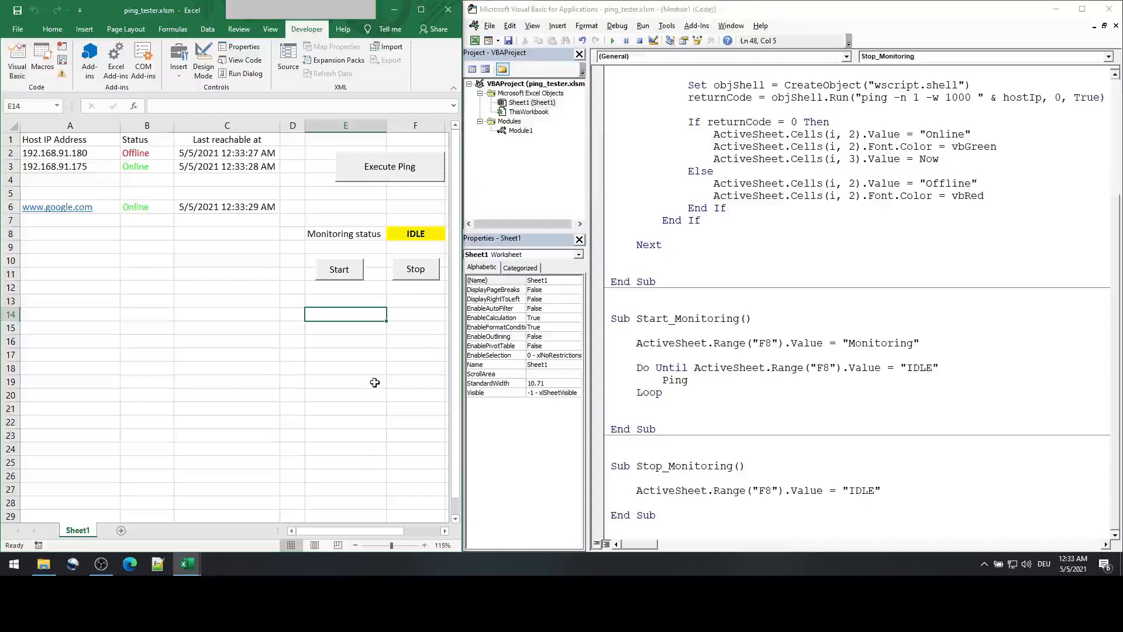
{"action": "mouse_move", "coordinate": [154, 229]}
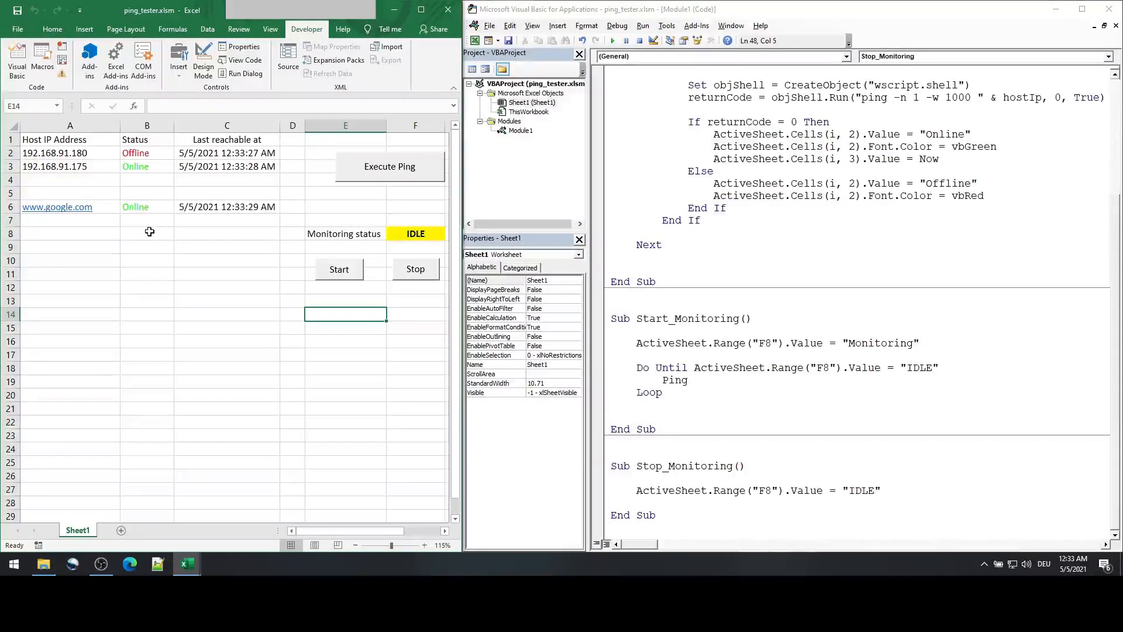
{"action": "left_click", "coordinate": [415, 288]}
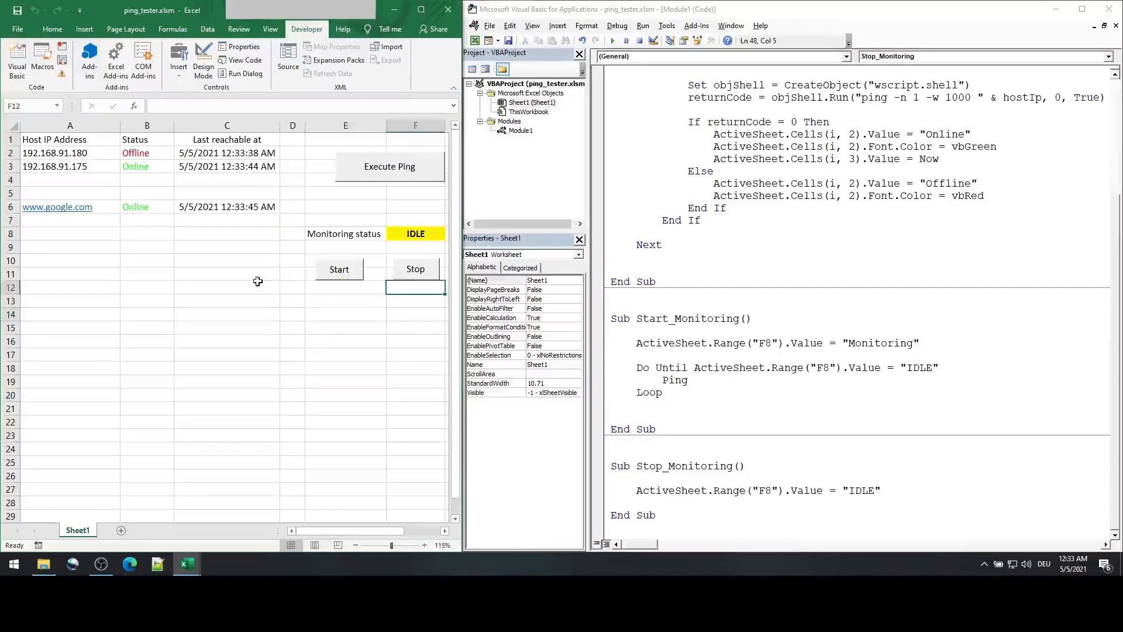
{"action": "mouse_move", "coordinate": [193, 159]}
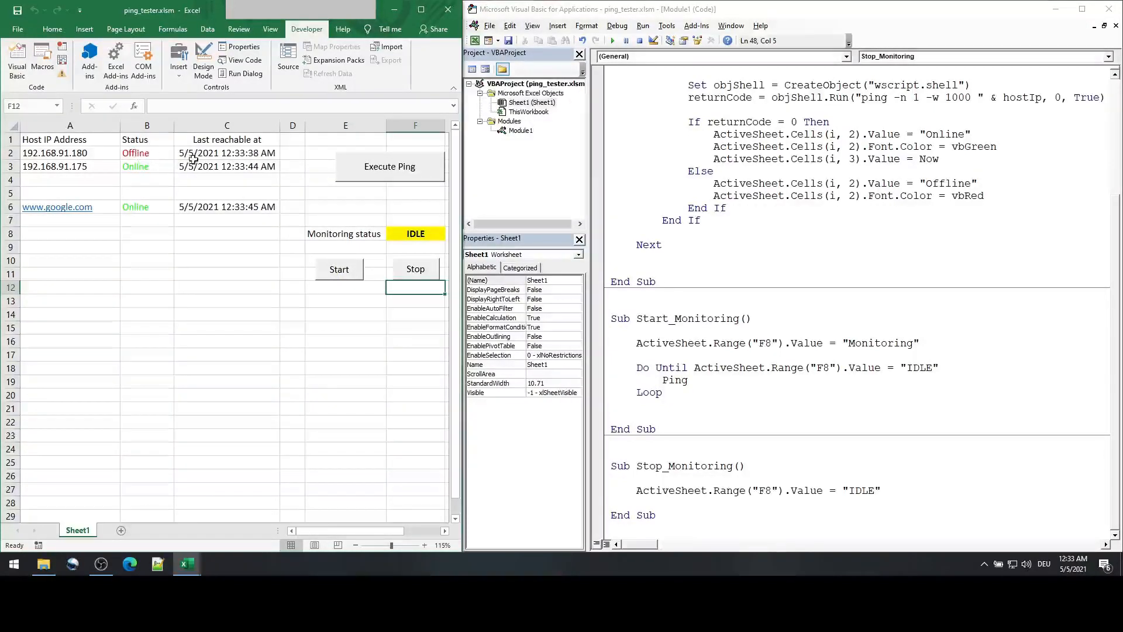
{"action": "left_click", "coordinate": [69, 152]}
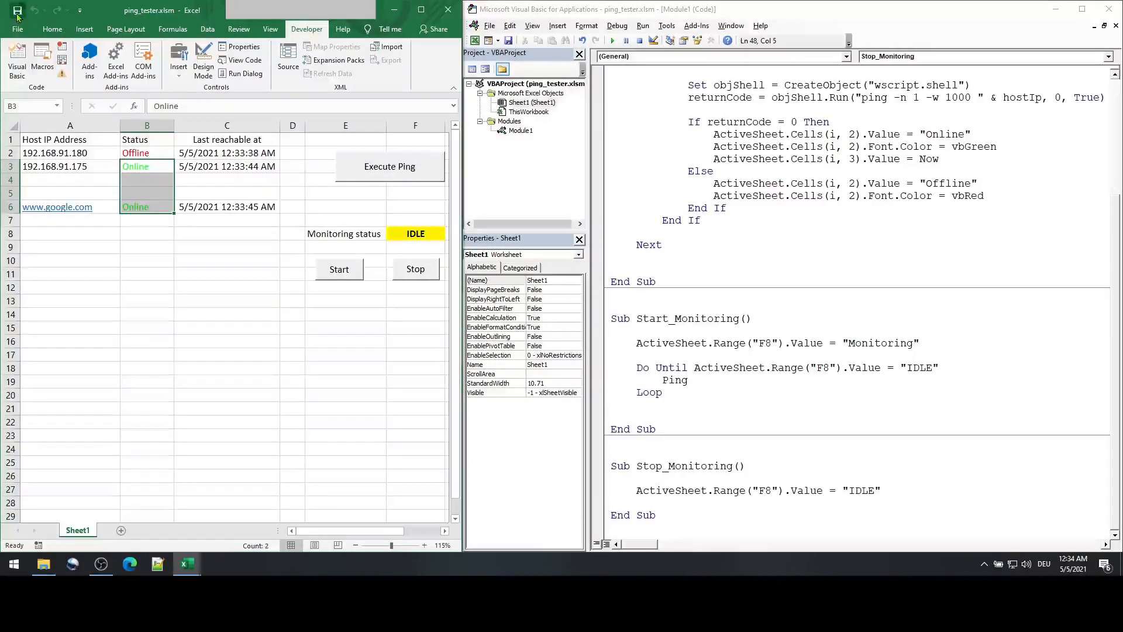
{"action": "left_click", "coordinate": [226, 328]}
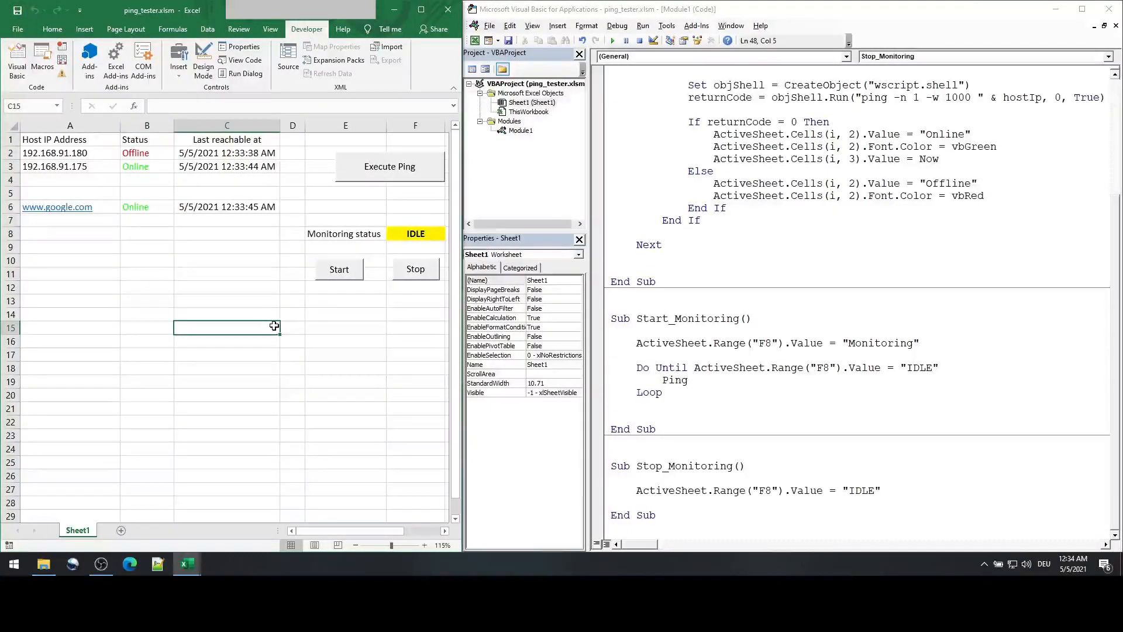
{"action": "mouse_move", "coordinate": [350, 301]}
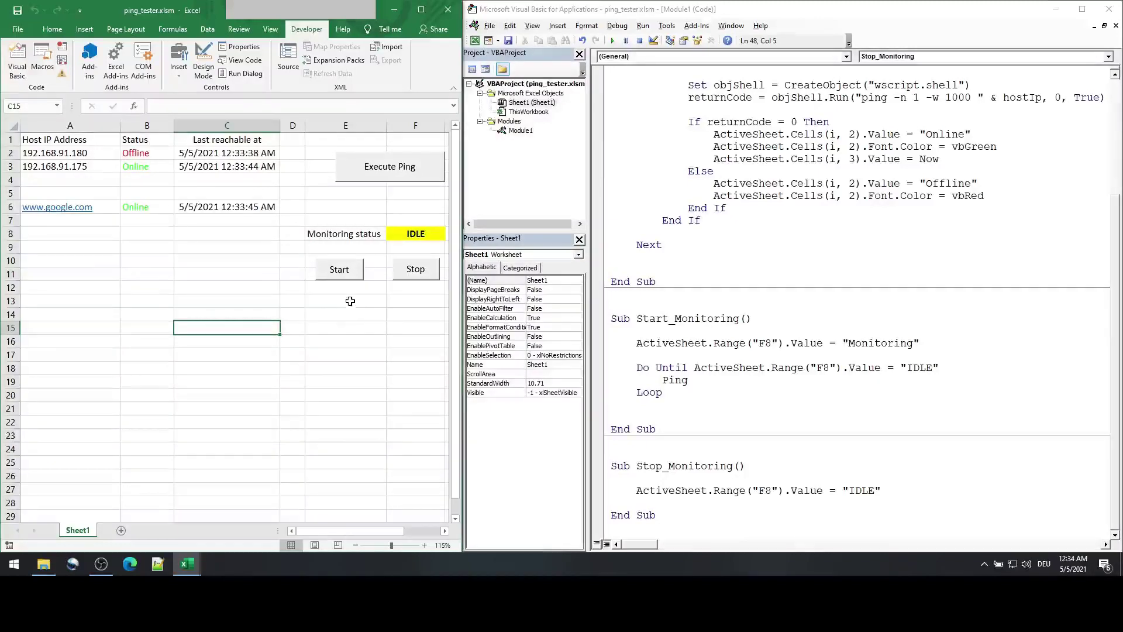
{"action": "mouse_move", "coordinate": [344, 308]}
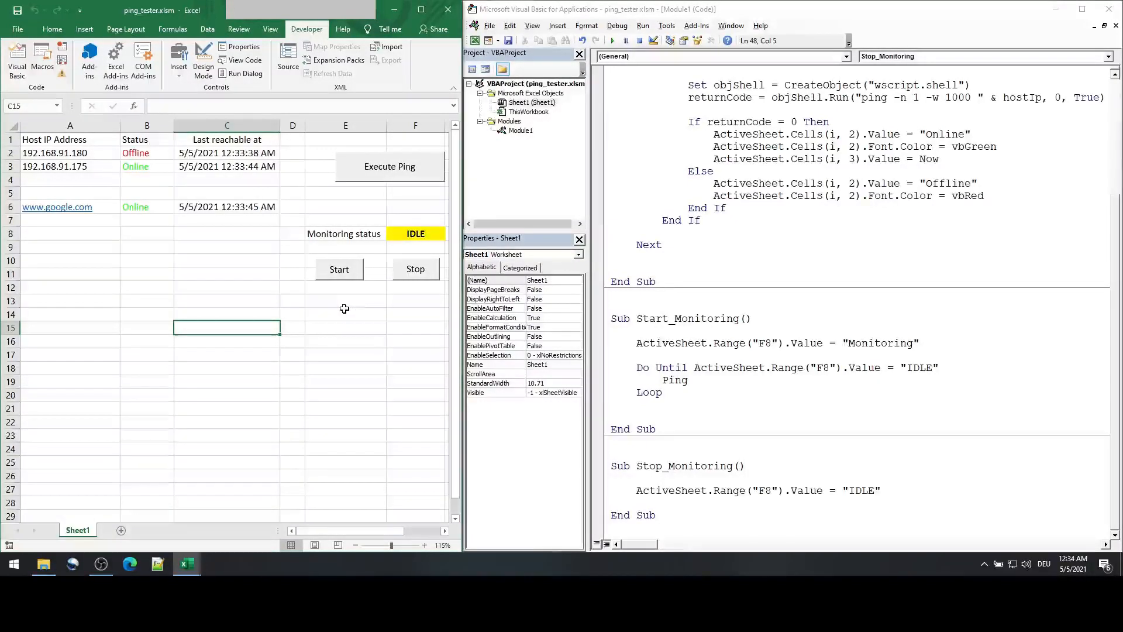
{"action": "mouse_move", "coordinate": [337, 321]}
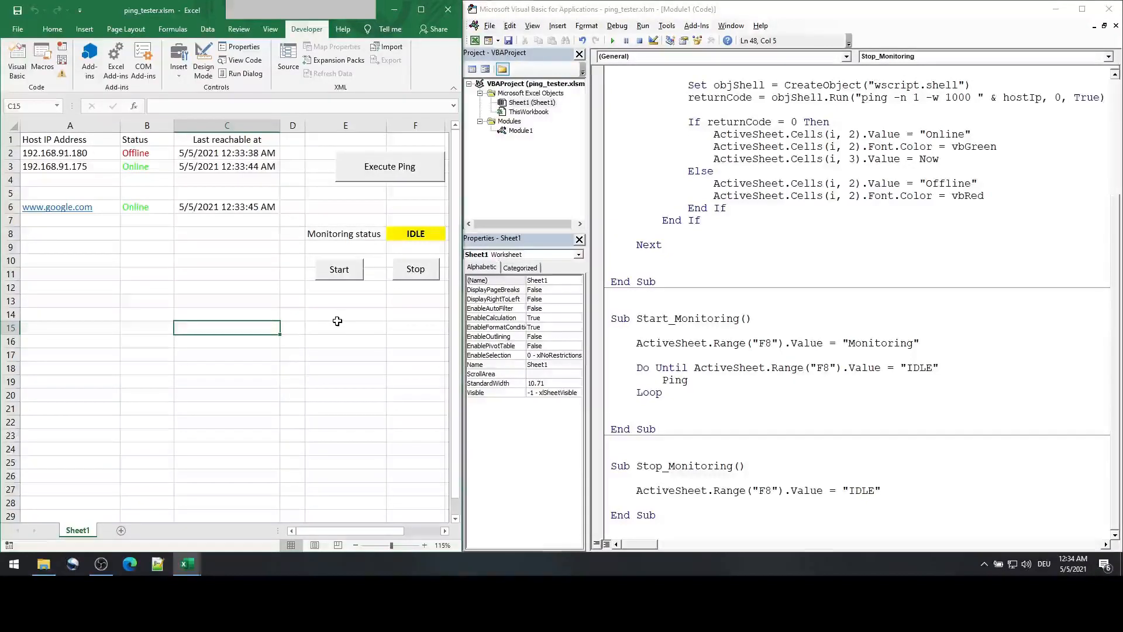
Step: Enter a 'Schedule Time' label in E14 with the time 00:36:00 in F14
{"action": "left_click", "coordinate": [337, 321]}
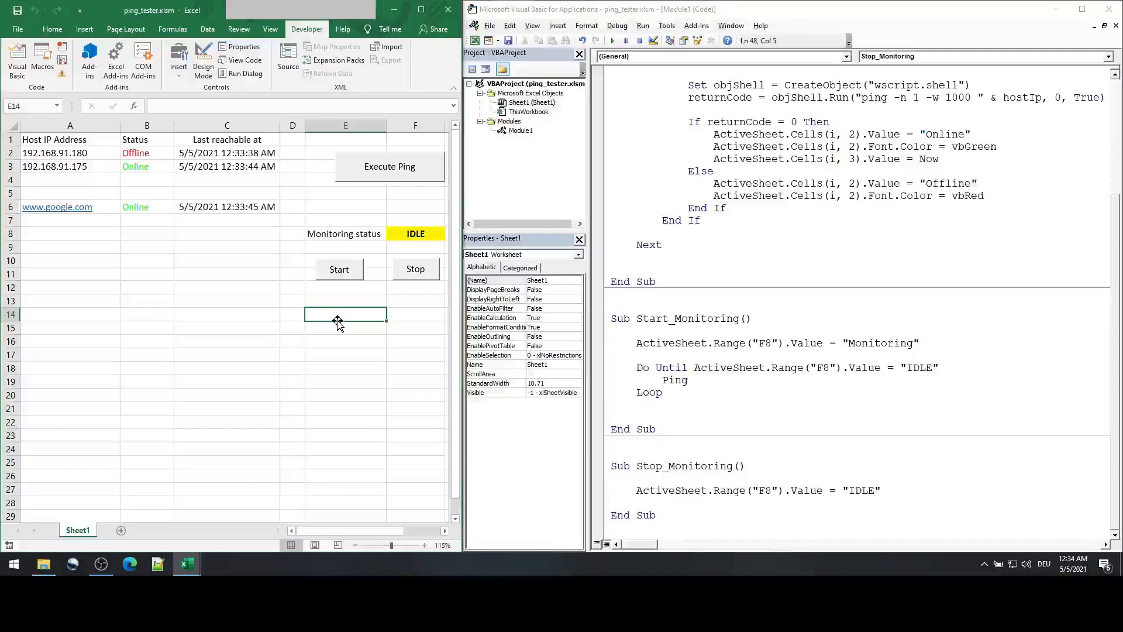
{"action": "type", "text": "Sche"}
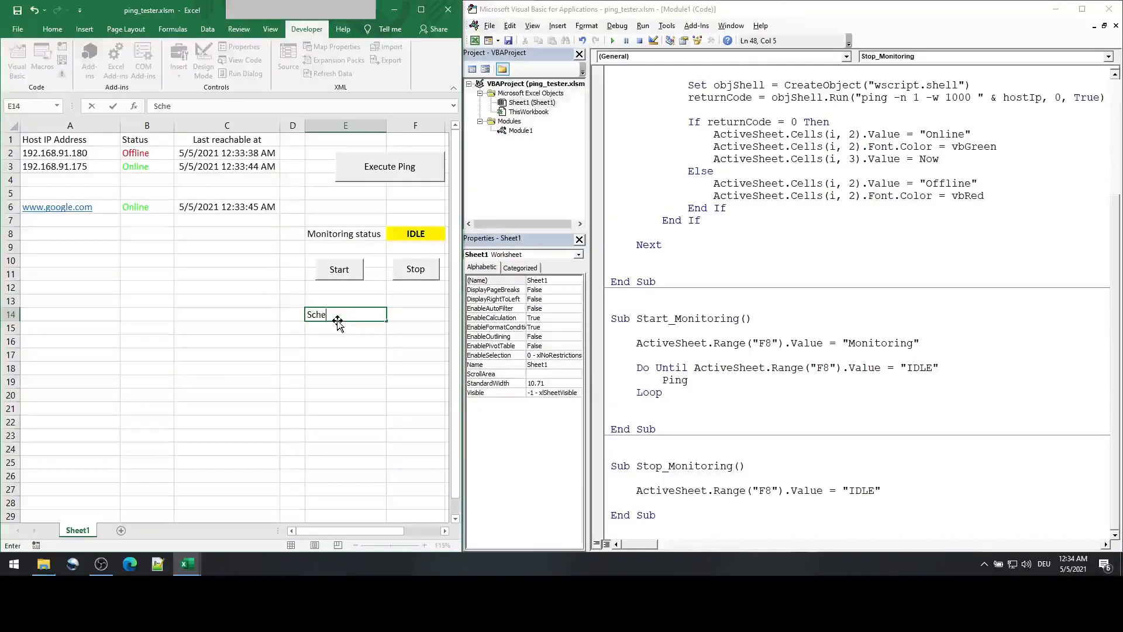
{"action": "type", "text": "dule Time"}
{"action": "left_click", "coordinate": [415, 314]}
{"action": "type", "text": "'"}
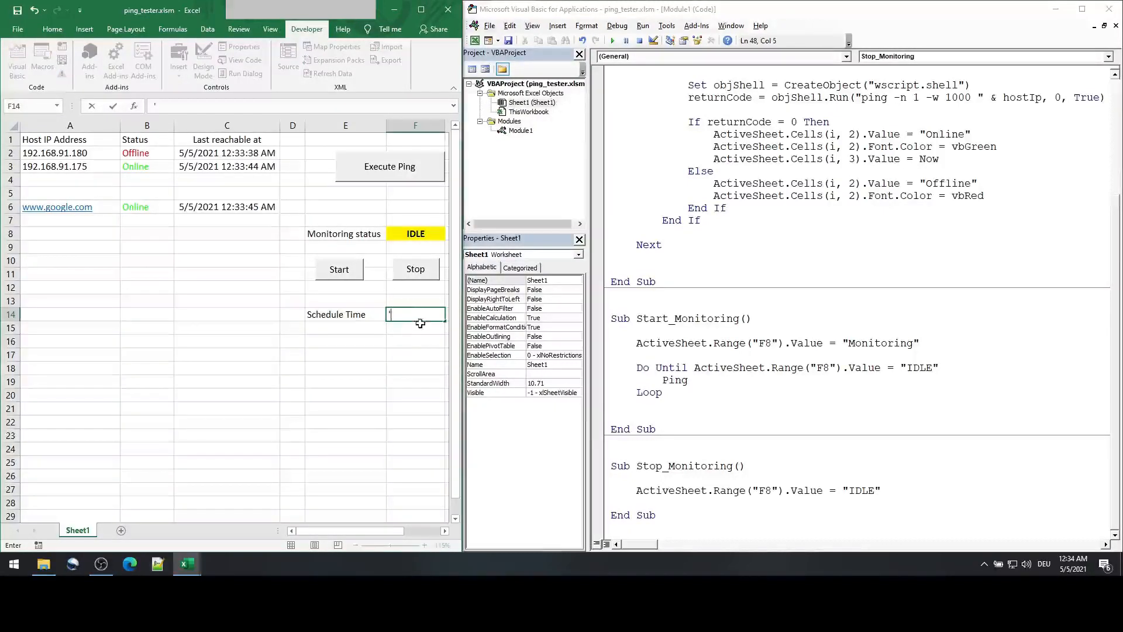
{"action": "mouse_move", "coordinate": [407, 315]}
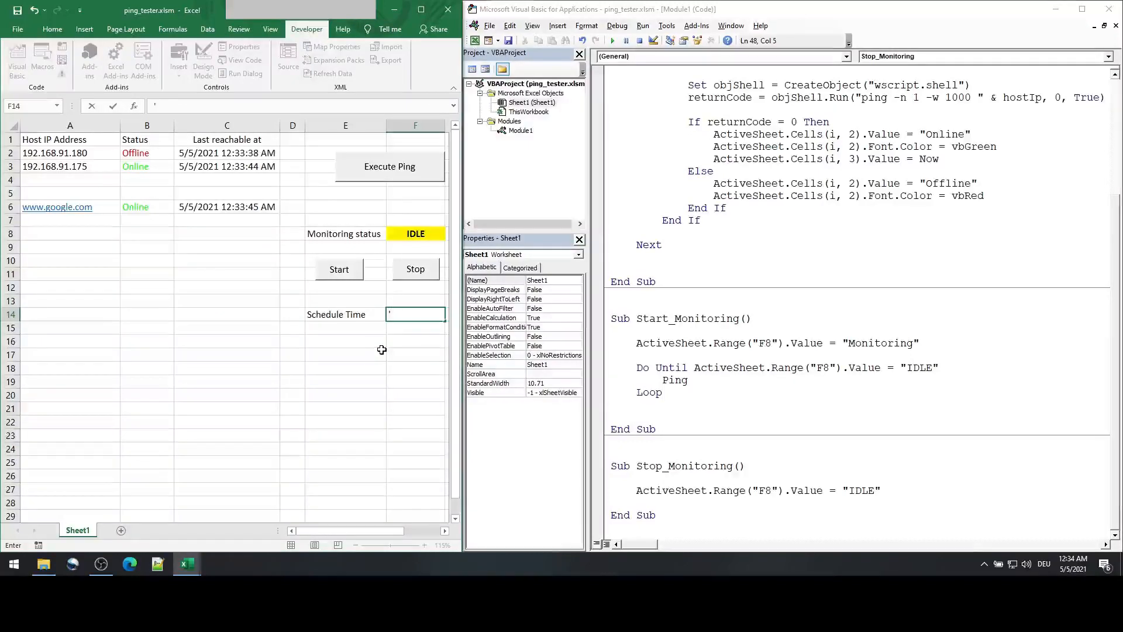
{"action": "type", "text": "00"}
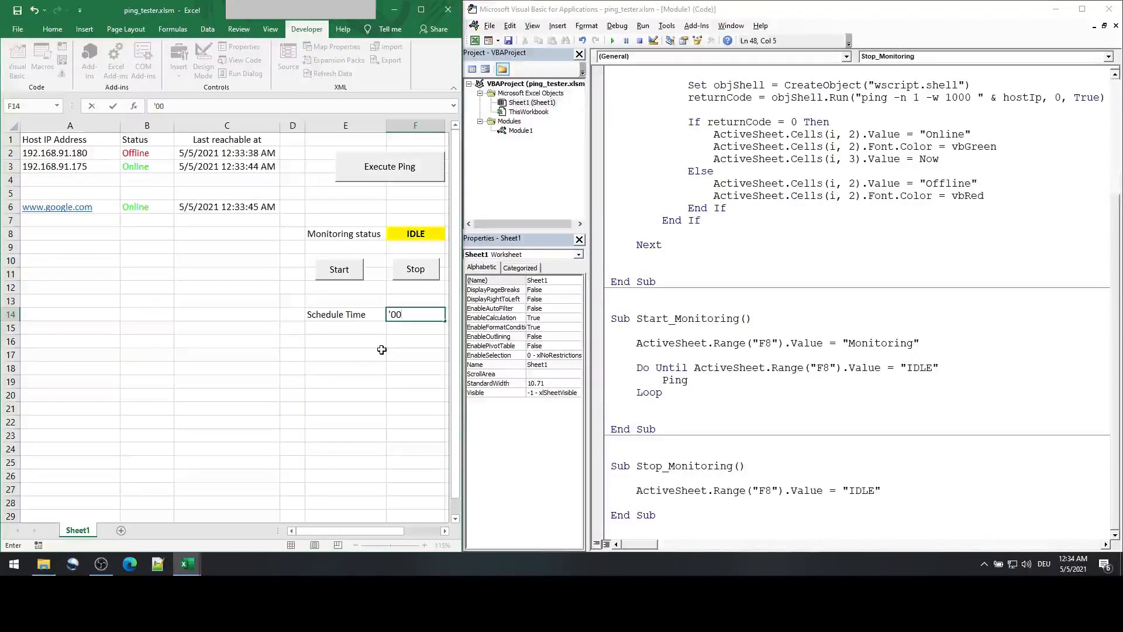
{"action": "type", "text": "36:00"}
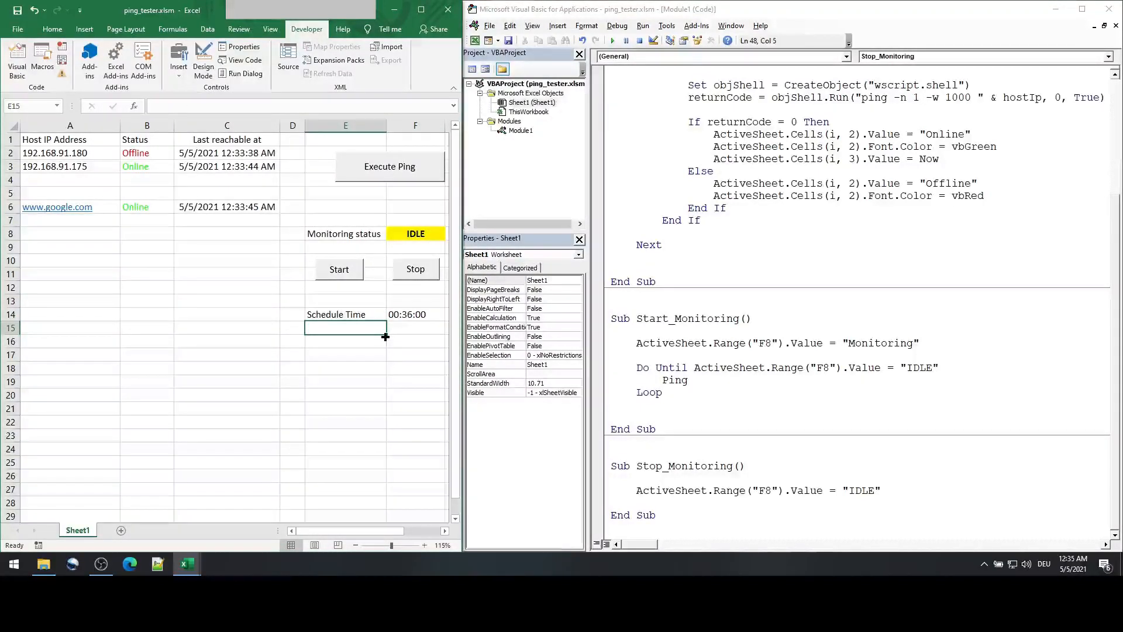
Step: Enter a 'status' label in E15 with 'Not scheduled' in F15
{"action": "type", "text": "staut"}
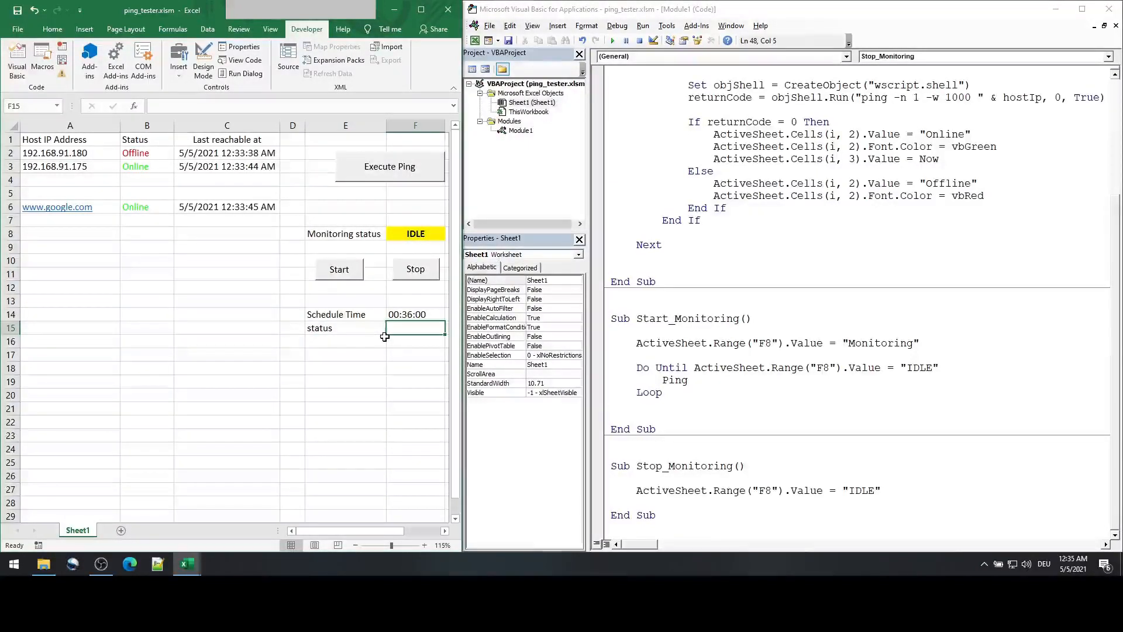
{"action": "type", "text": "Not sche"}
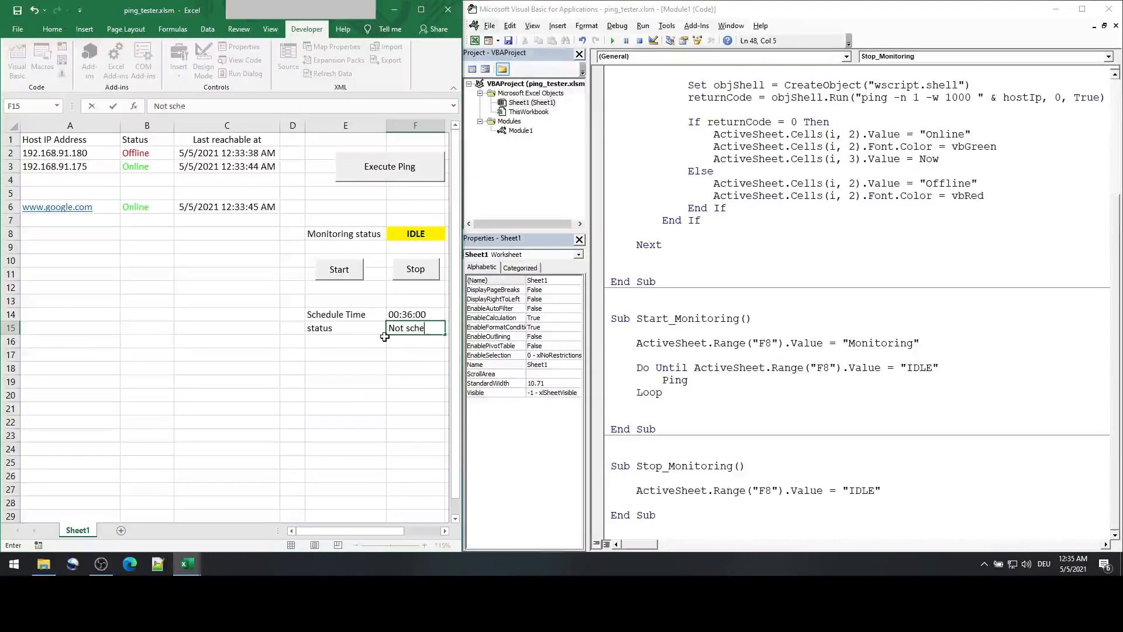
{"action": "type", "text": "duled"}
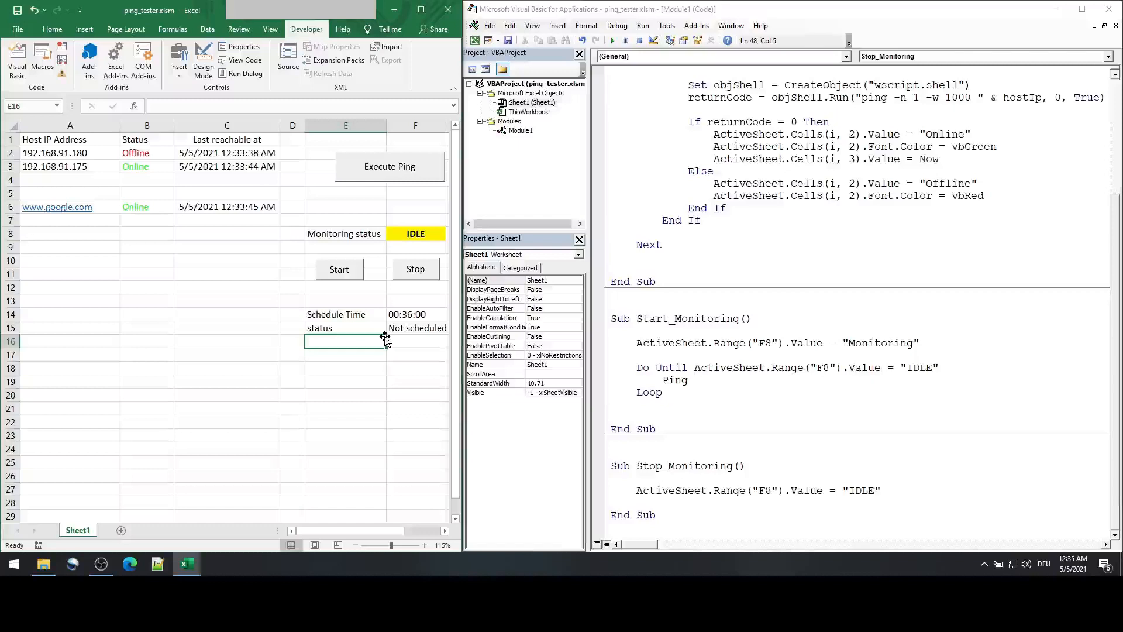
{"action": "left_click", "coordinate": [414, 314]}
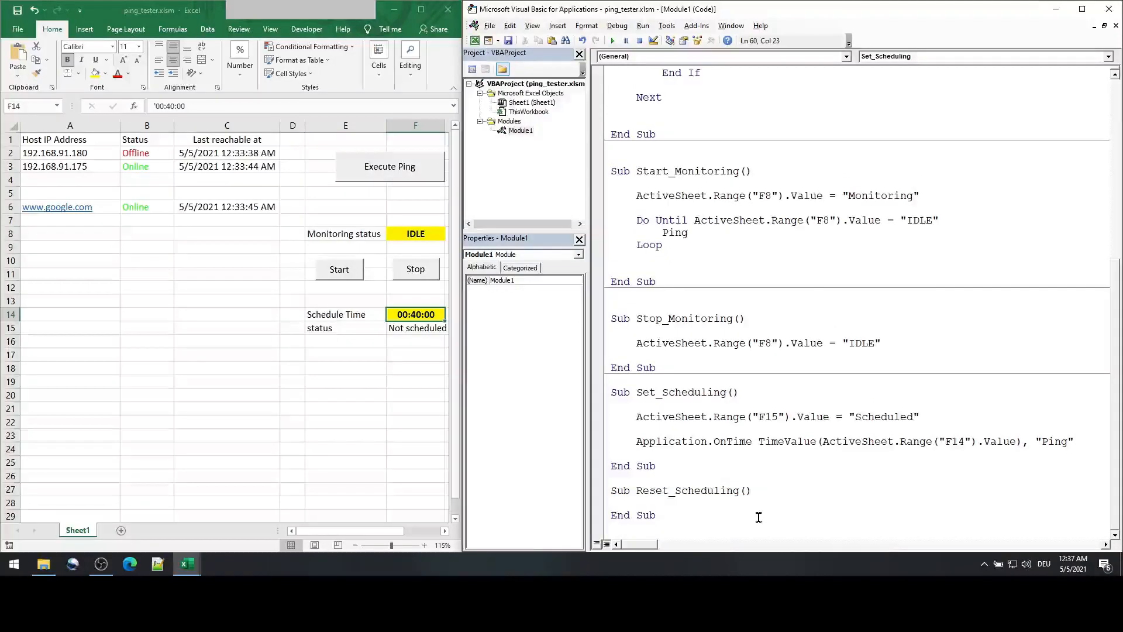
Step: Finish Reset_Scheduling with the F15 status line and an OnTime call ending Schedule:=False
{"action": "left_click", "coordinate": [636, 417]}
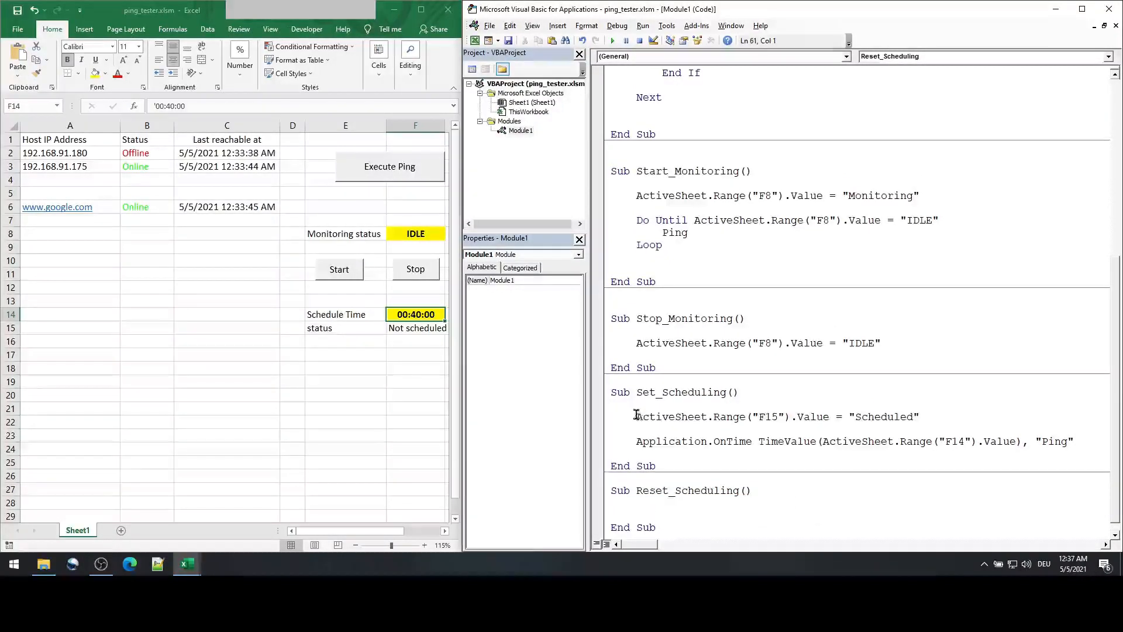
{"action": "left_click", "coordinate": [642, 503]}
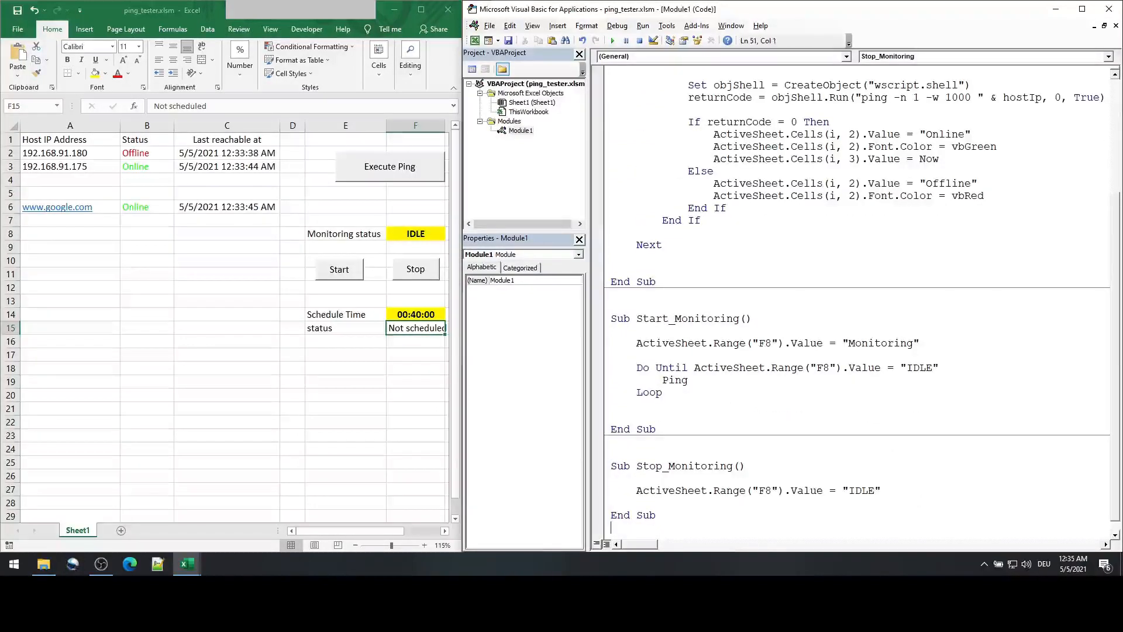
{"action": "scroll", "scroll_direction": "down", "scroll_amount": 3}
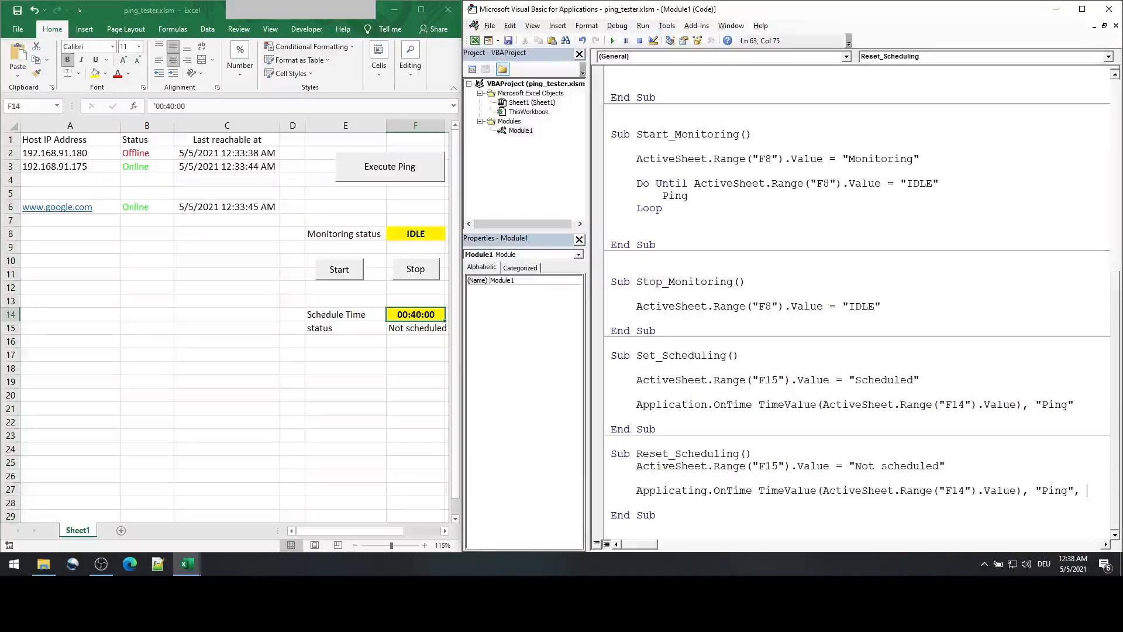
{"action": "type", "text": "_"}
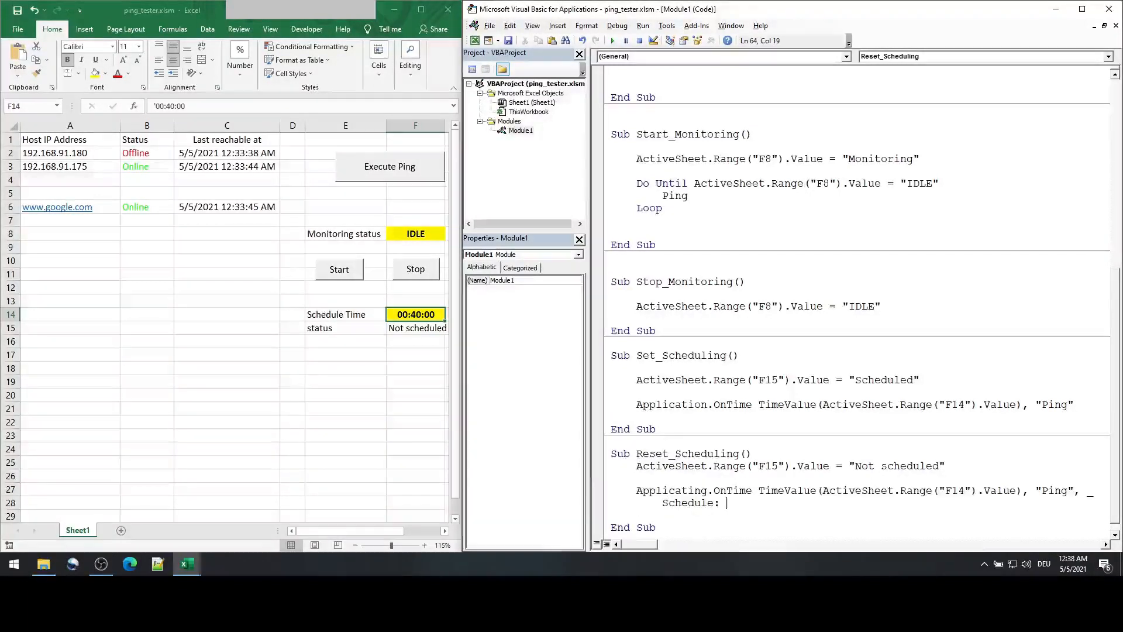
{"action": "type", "text": "=False"}
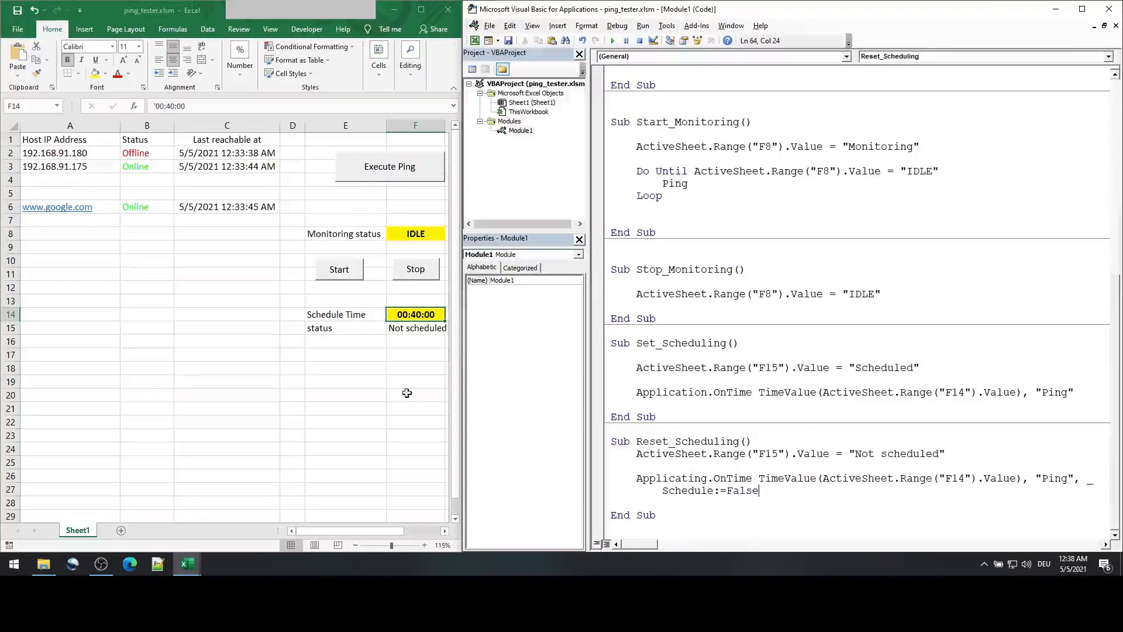
{"action": "left_click", "coordinate": [305, 28]}
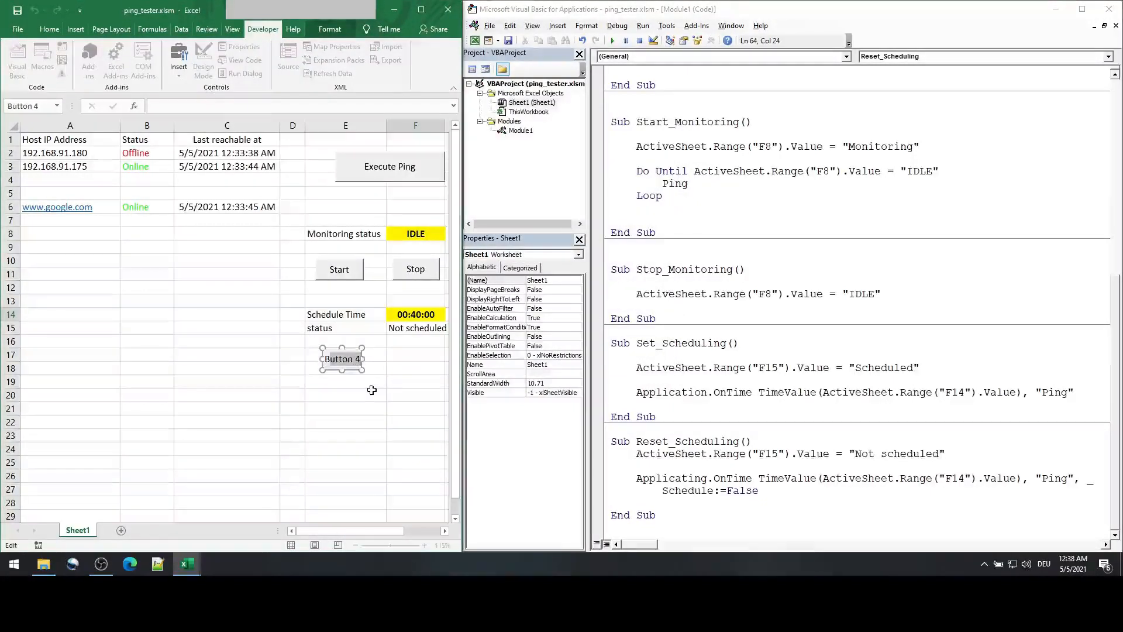
Step: Place the new Reset button, run it and dismiss the Object required run-time error with End
{"action": "left_click", "coordinate": [178, 61]}
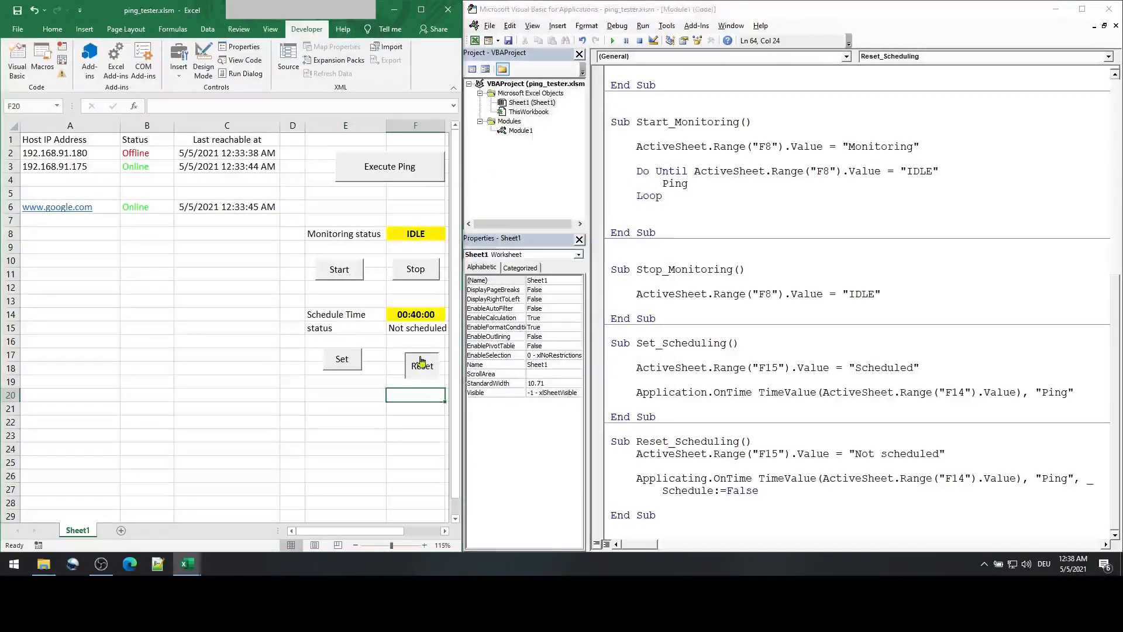
{"action": "left_click", "coordinate": [421, 366]}
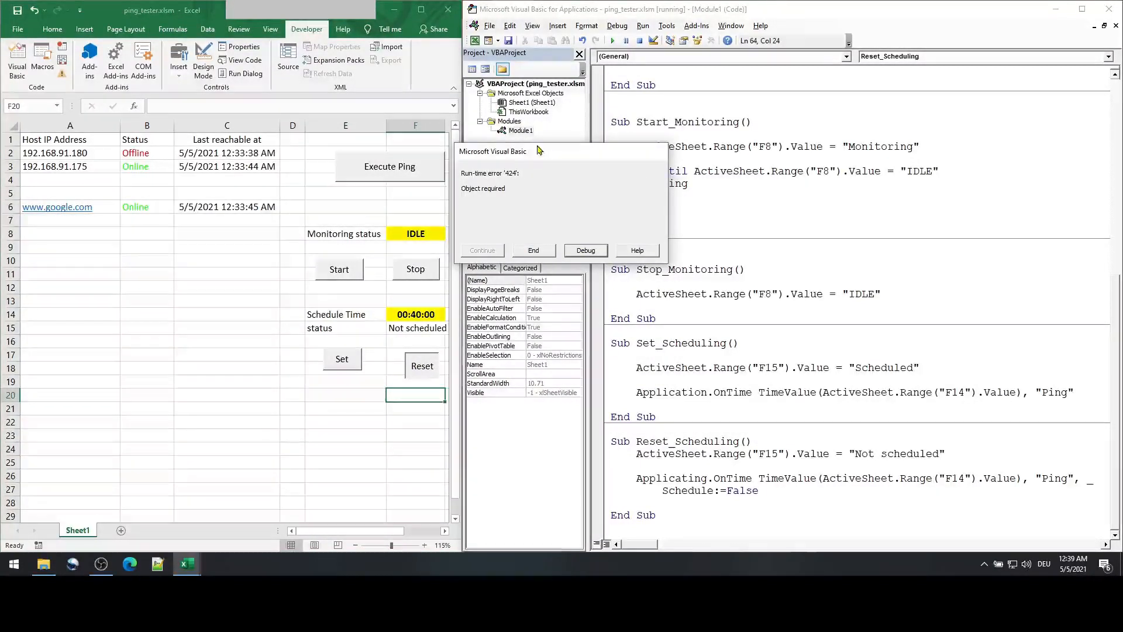
{"action": "mouse_move", "coordinate": [459, 183]}
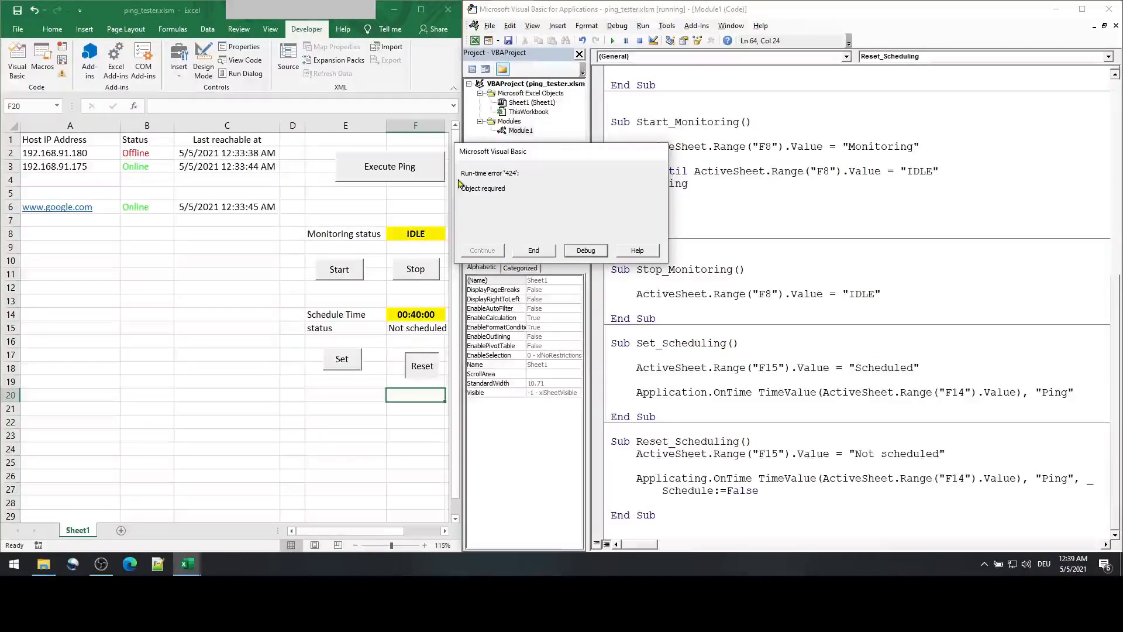
{"action": "left_click", "coordinate": [533, 251]}
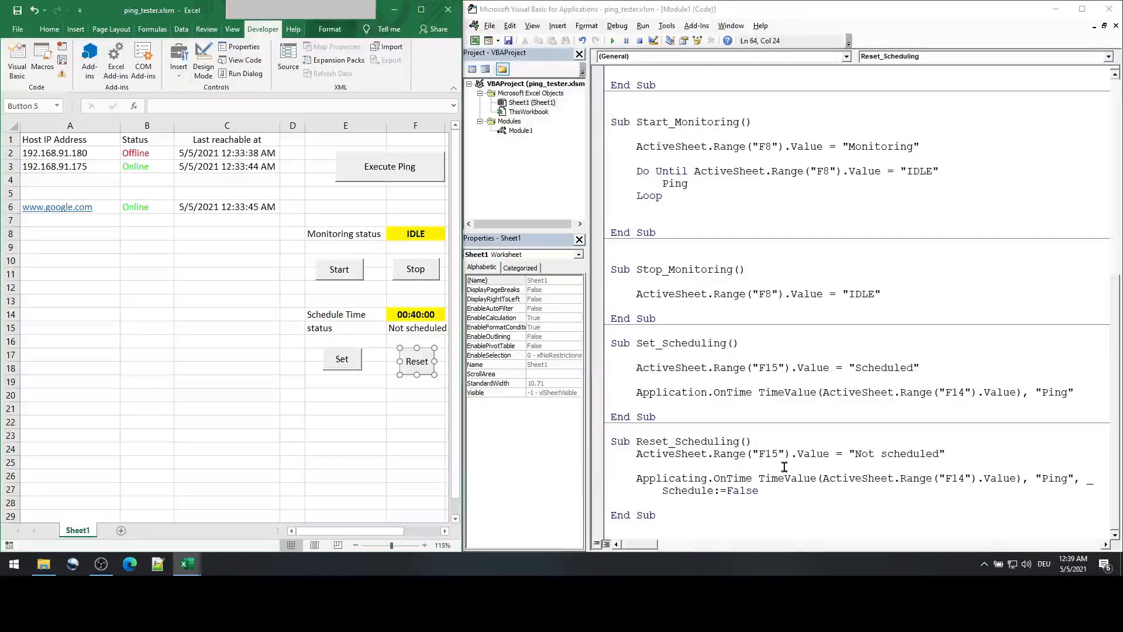
Step: Reassign the Reset button's macro, then Set the schedule so the status reads Scheduled
{"action": "left_click", "coordinate": [416, 362]}
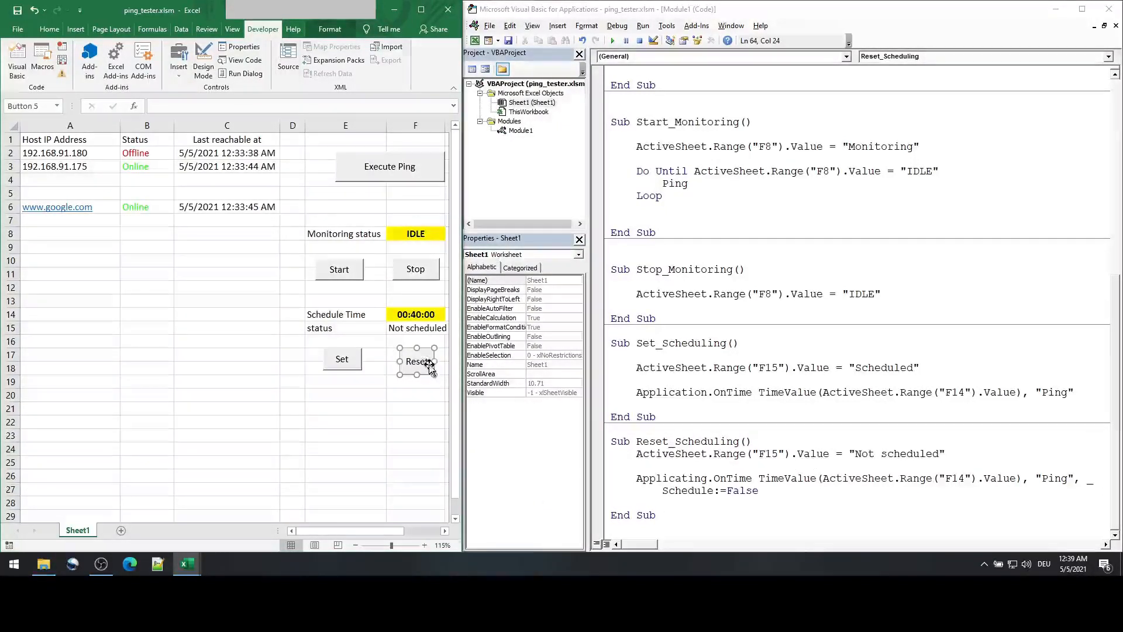
{"action": "left_click", "coordinate": [521, 130]}
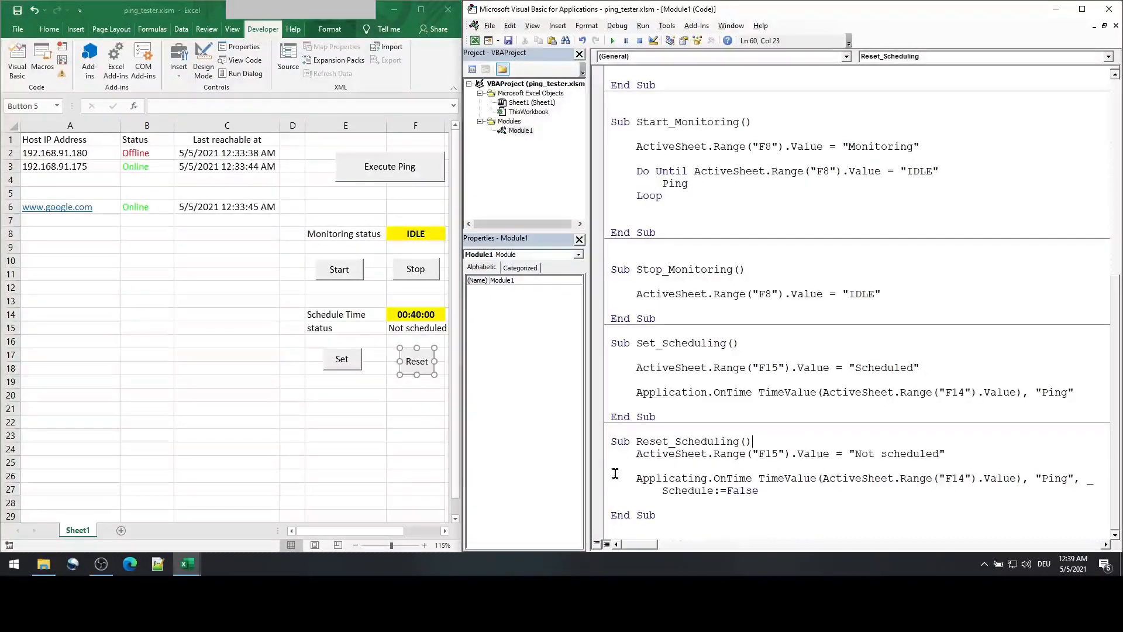
{"action": "left_click", "coordinate": [341, 359]}
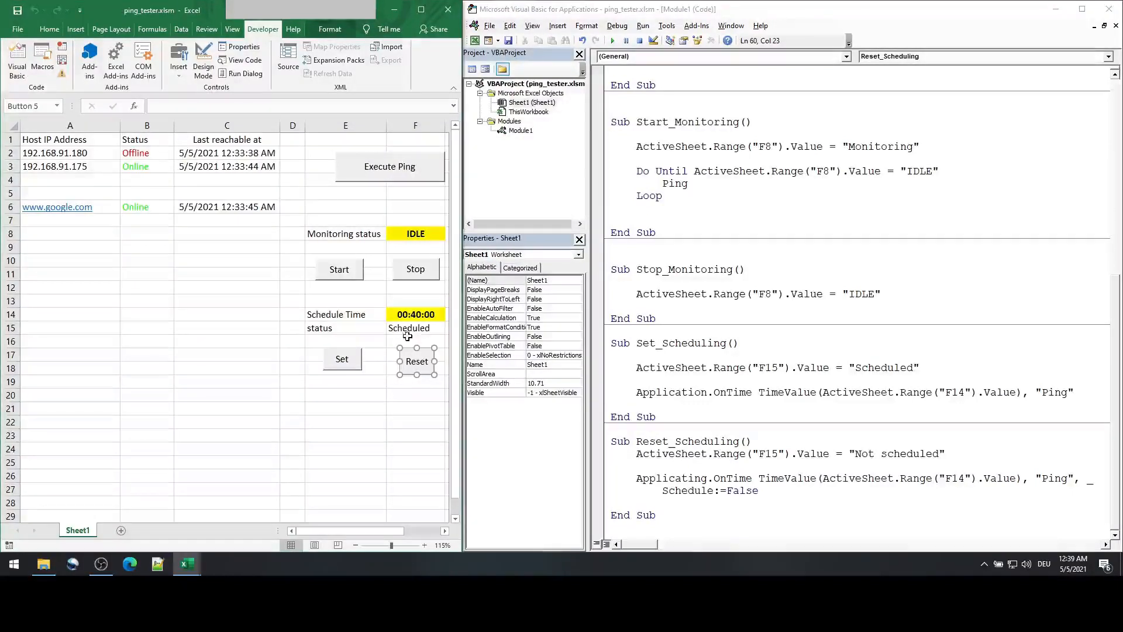
{"action": "left_click", "coordinate": [1068, 569]}
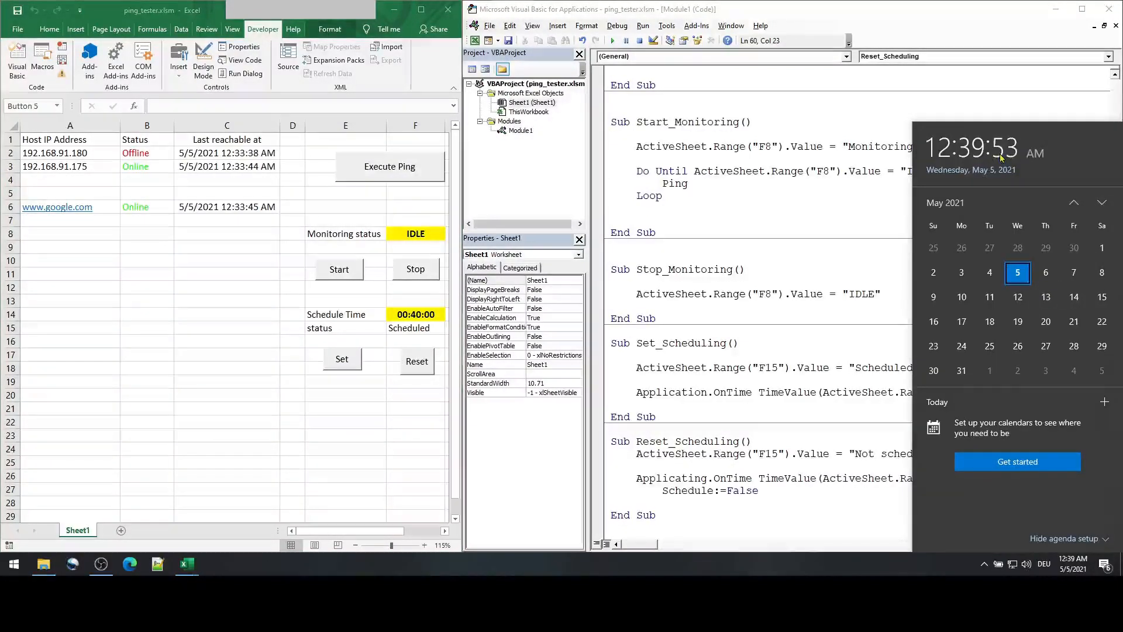
Step: Copy the F15 'Scheduled' line from Set_Scheduling and place the cursor inside Reset_Scheduling
{"action": "left_click", "coordinate": [417, 360]}
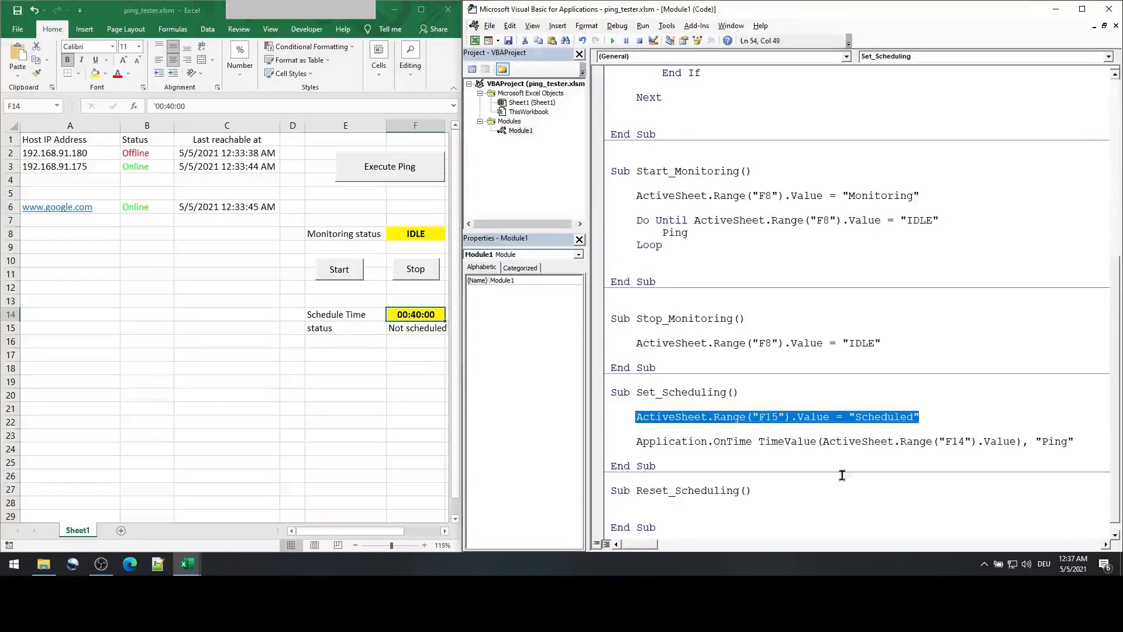
{"action": "left_click", "coordinate": [679, 503]}
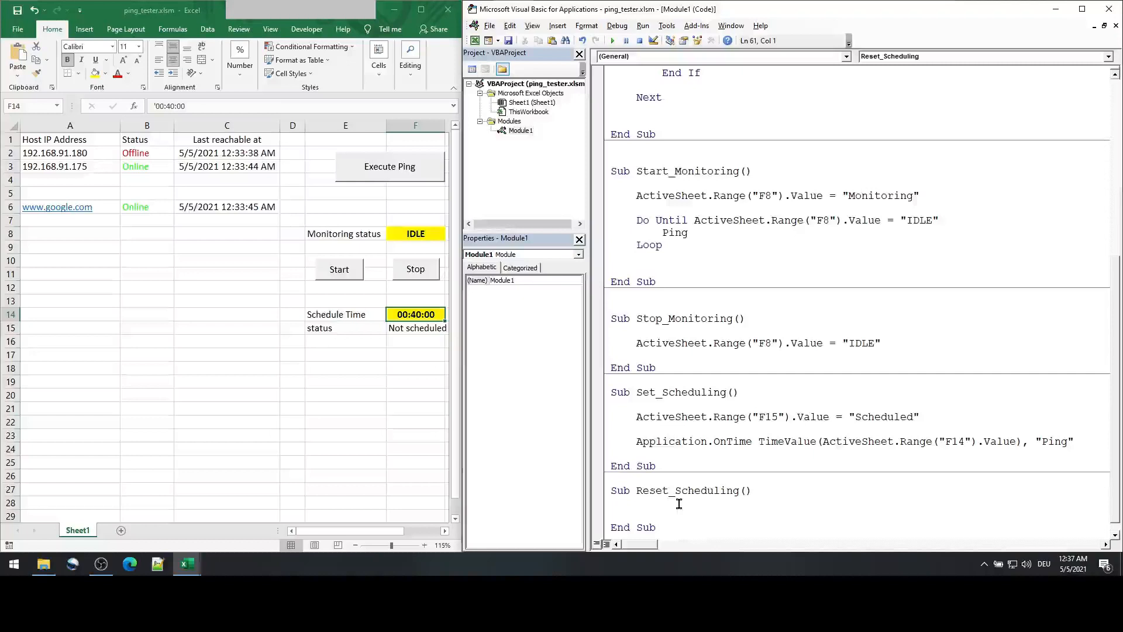
Step: Paste the F15 line edited to 'Not scheduled' and add the Application.OnTime cancel call for Ping
{"action": "type", "text": "ActiveSheet.Range(\"F15\").Value = \"Scheduled\""}
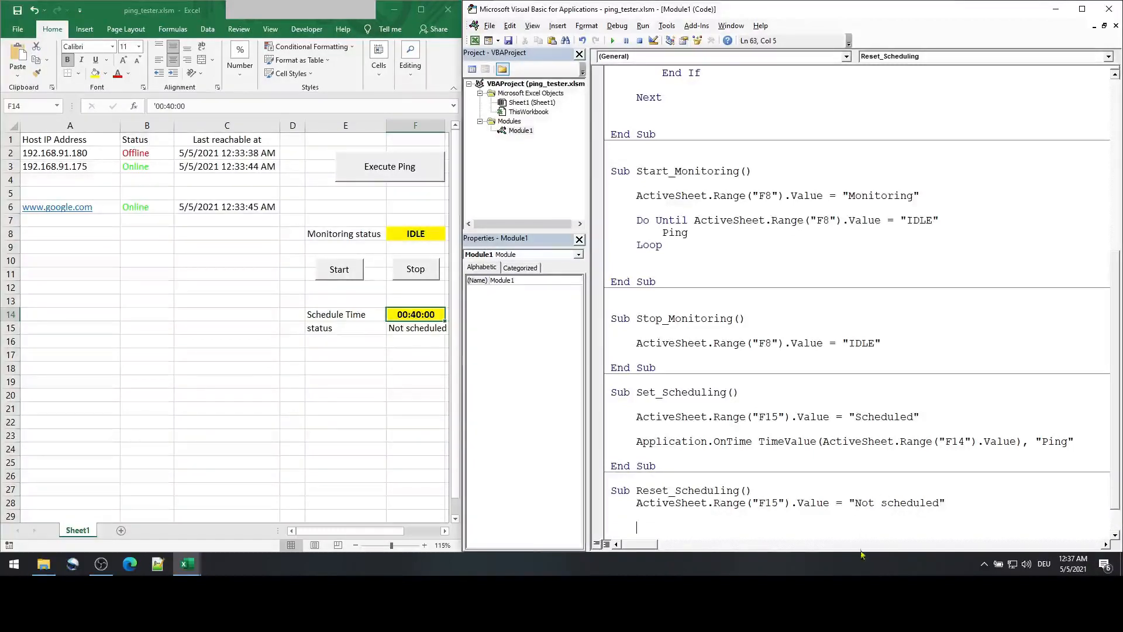
{"action": "type", "text": "A"}
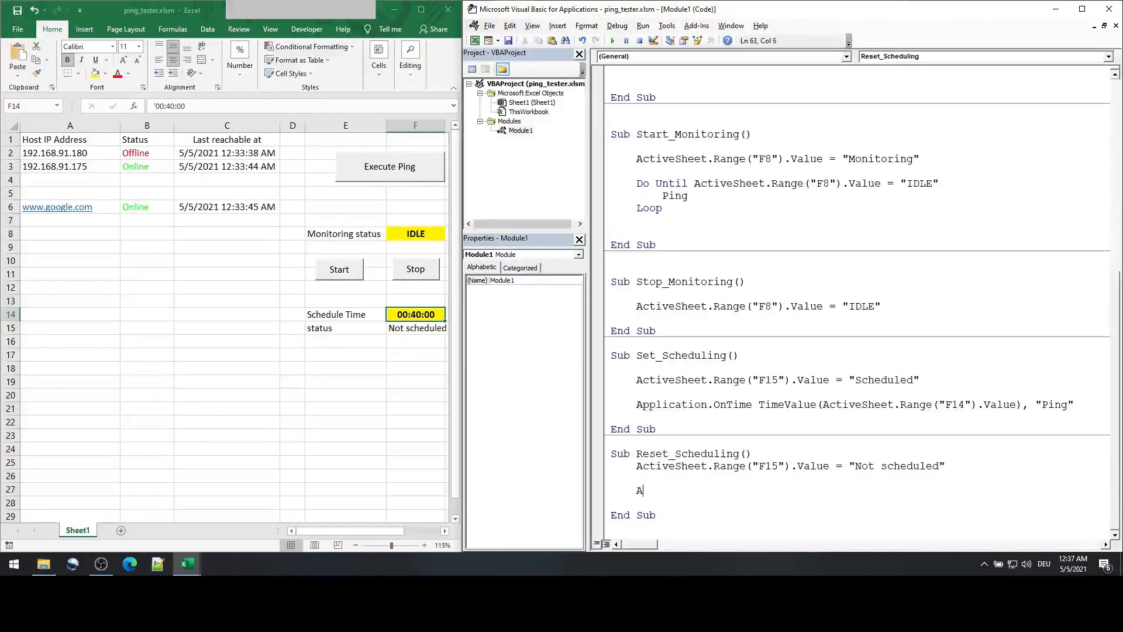
{"action": "type", "text": "pplicating.OnTime TimeValue(ActiveSheet.Range(\"F14\").Value), \"Ping\", _"}
{"action": "type", "text": "Schedule:=False"}
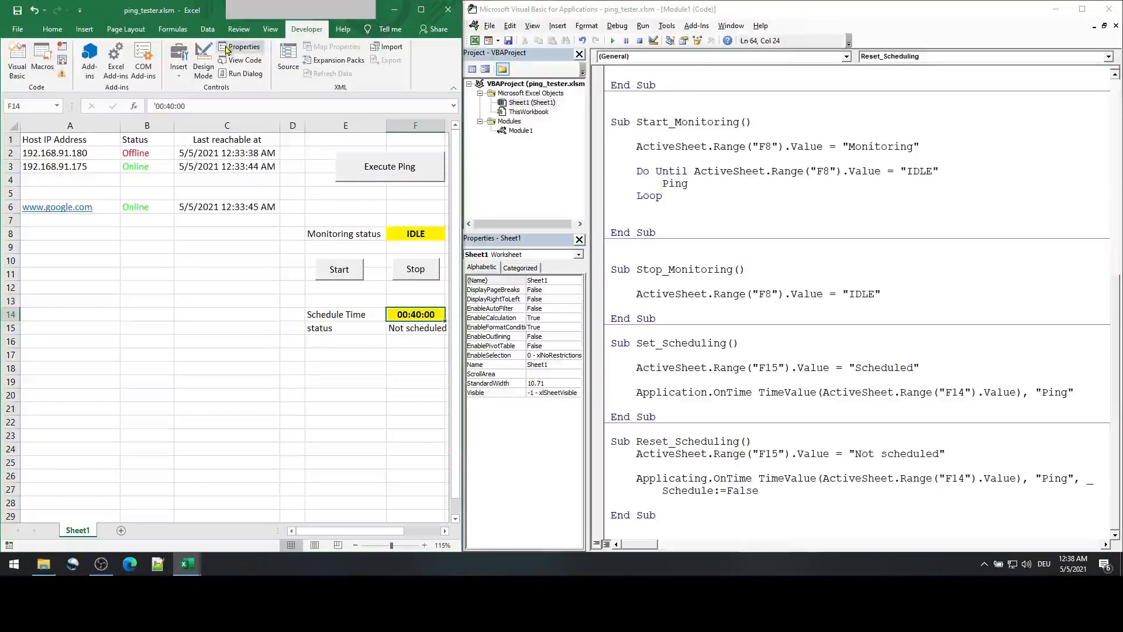
{"action": "left_click", "coordinate": [178, 61]}
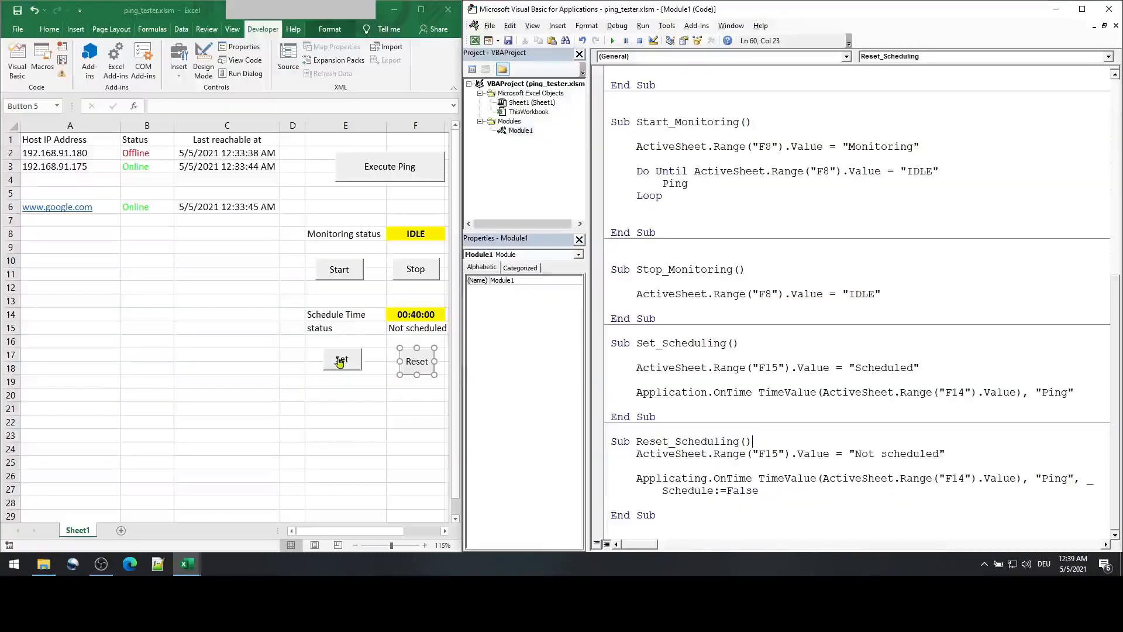
Step: Set the schedule, then correct Reset_Scheduling's OnTime call to use Procedure:="Ping", Schedule:=False
{"action": "left_click", "coordinate": [341, 359]}
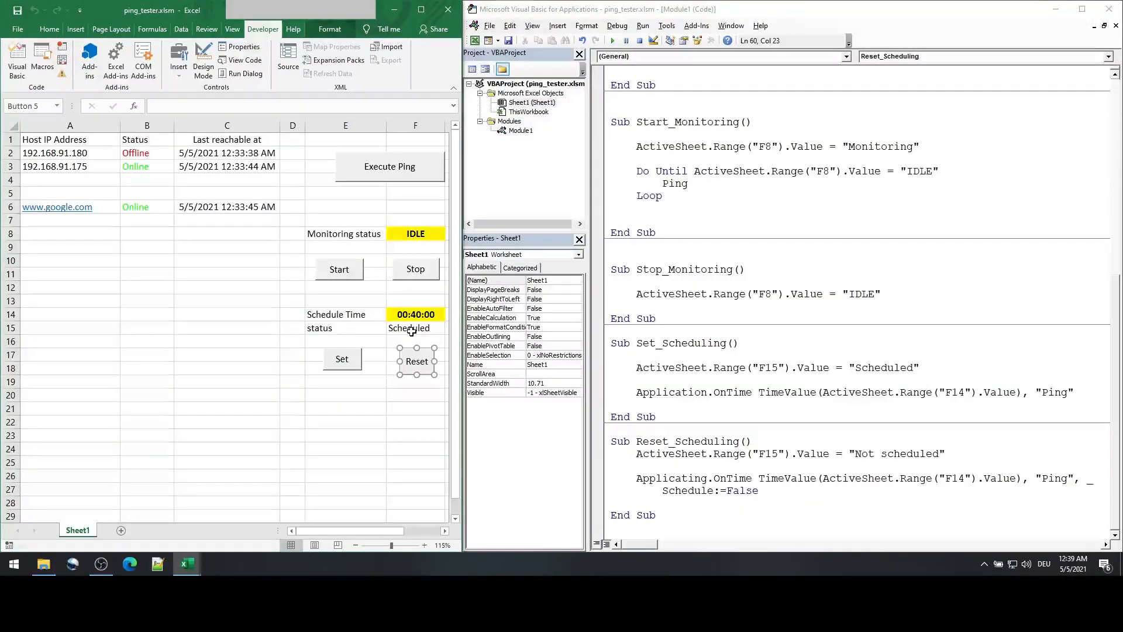
{"action": "left_click", "coordinate": [1074, 568]}
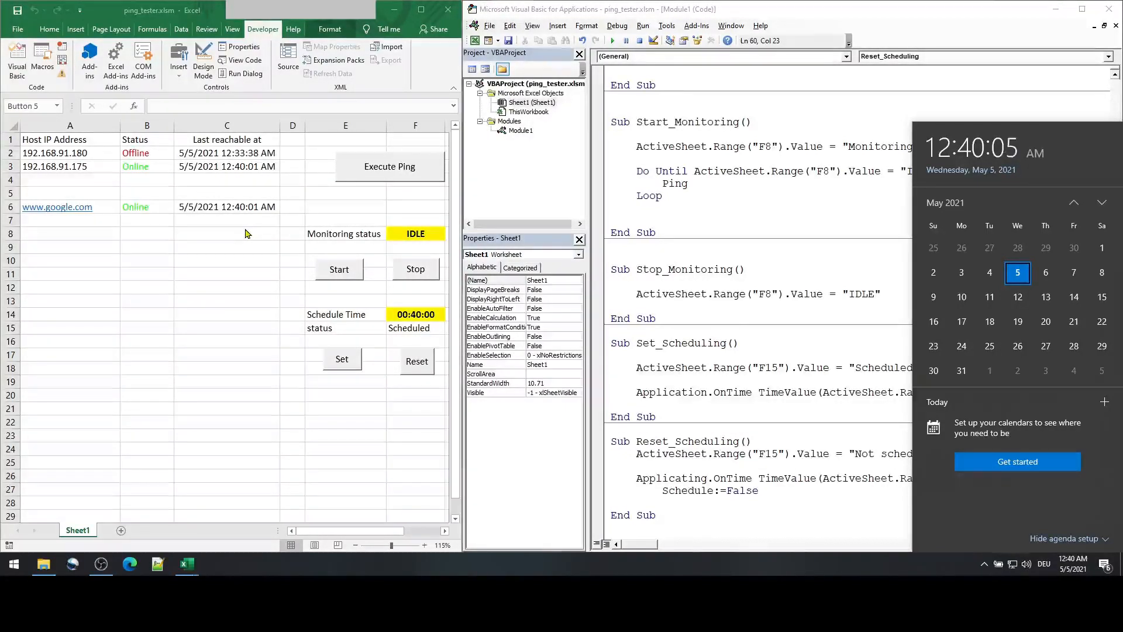
{"action": "left_click", "coordinate": [417, 360]}
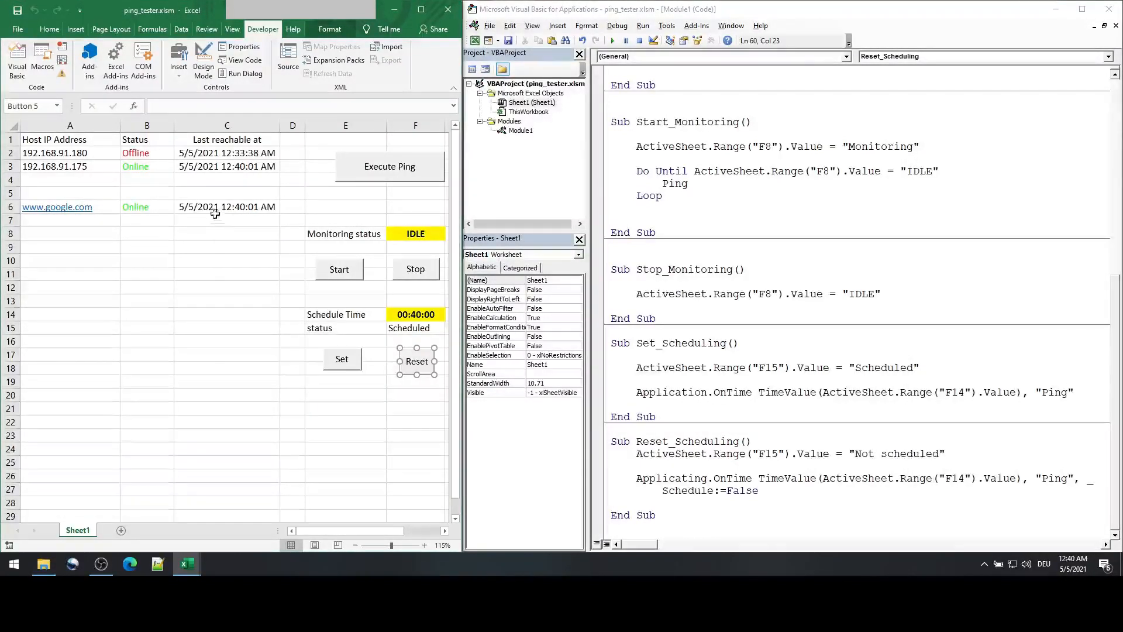
{"action": "mouse_move", "coordinate": [261, 428]}
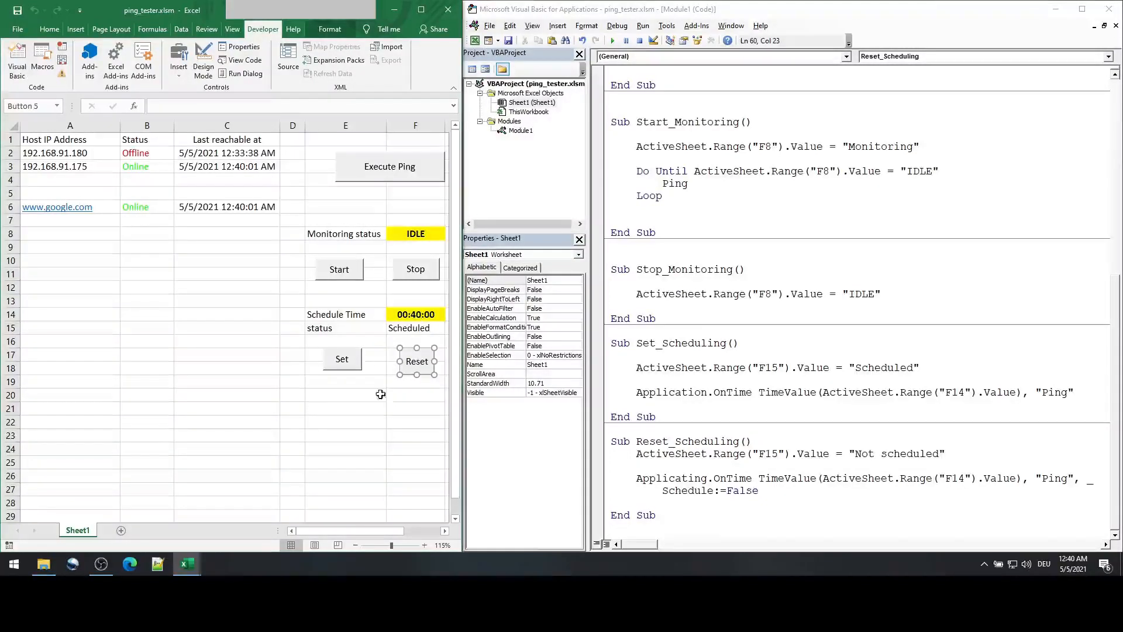
{"action": "left_click", "coordinate": [345, 394]}
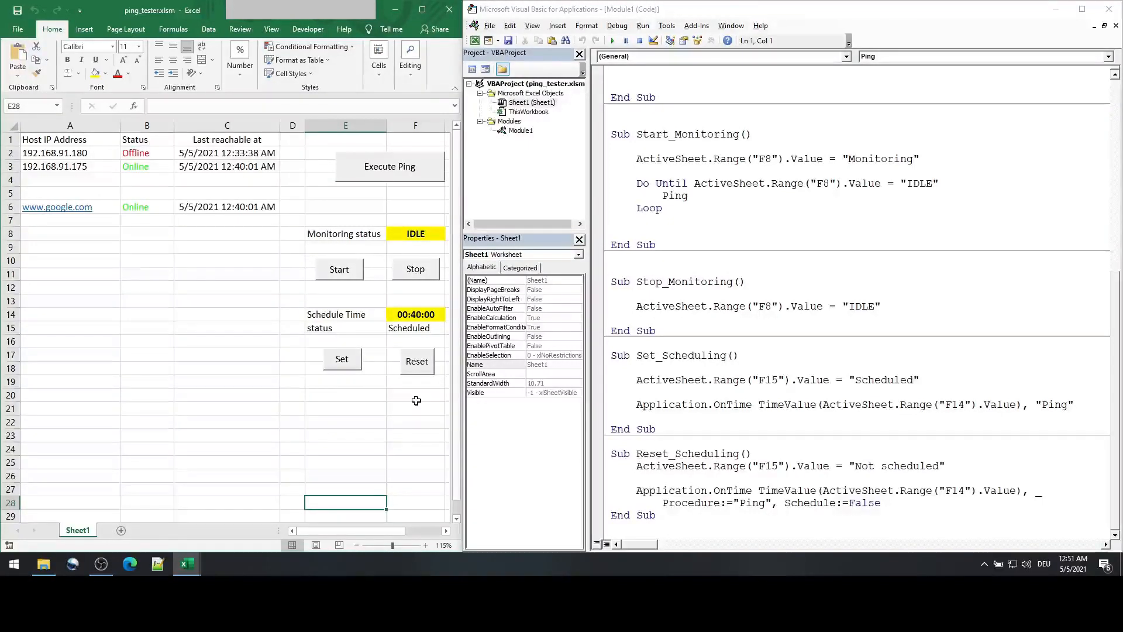
{"action": "left_click", "coordinate": [414, 314]}
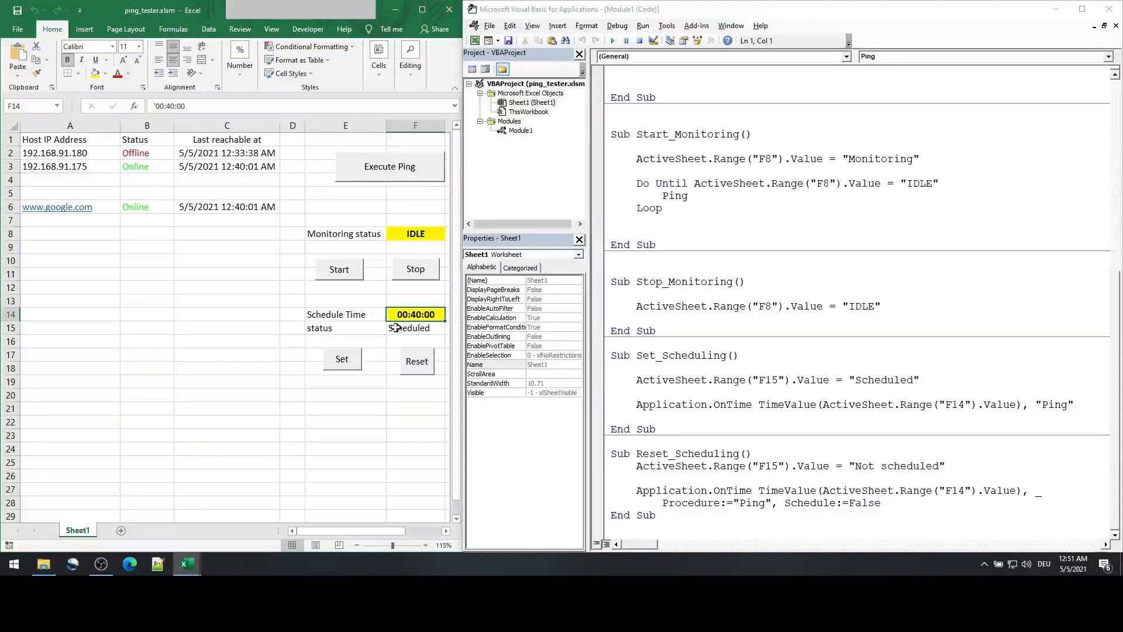
{"action": "mouse_move", "coordinate": [398, 337]}
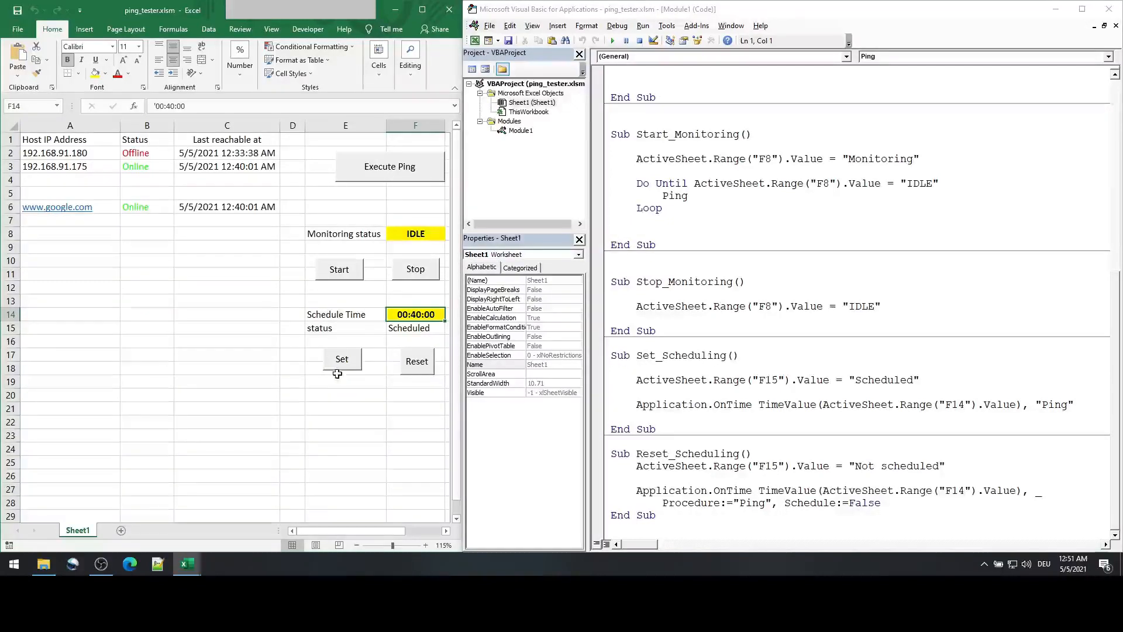
{"action": "mouse_move", "coordinate": [372, 443]}
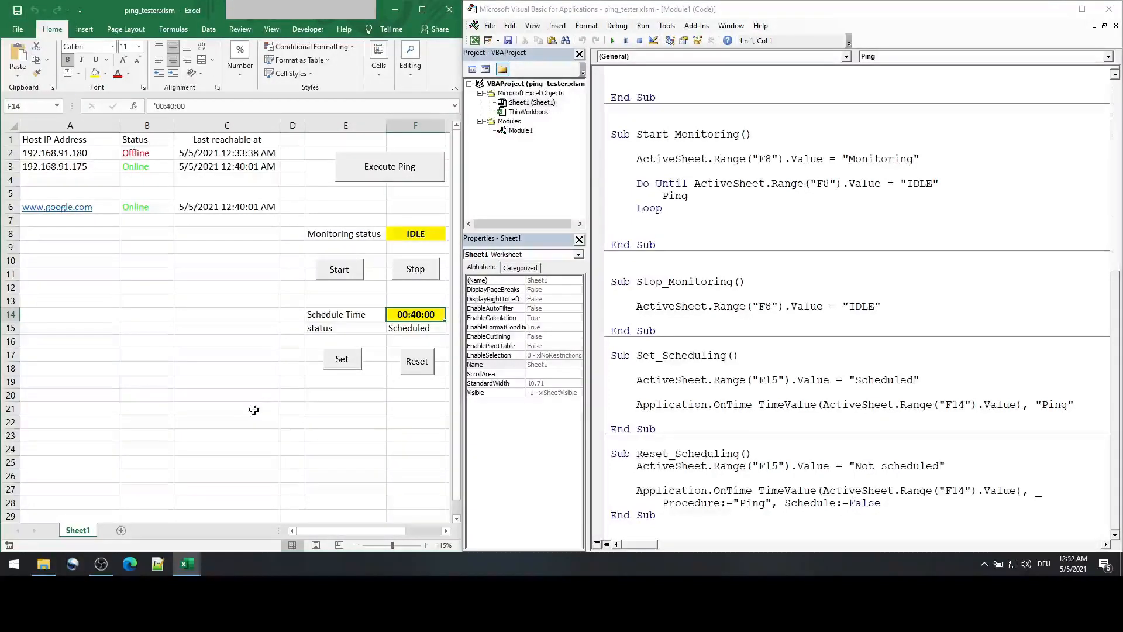
{"action": "left_click", "coordinate": [227, 355]}
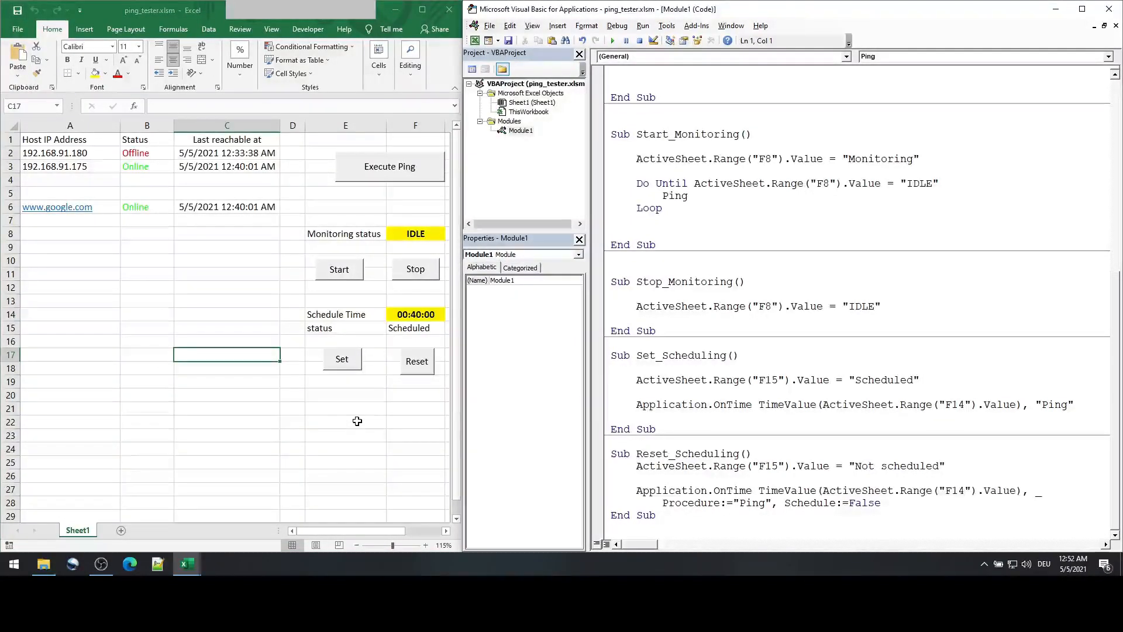
{"action": "mouse_move", "coordinate": [401, 330]}
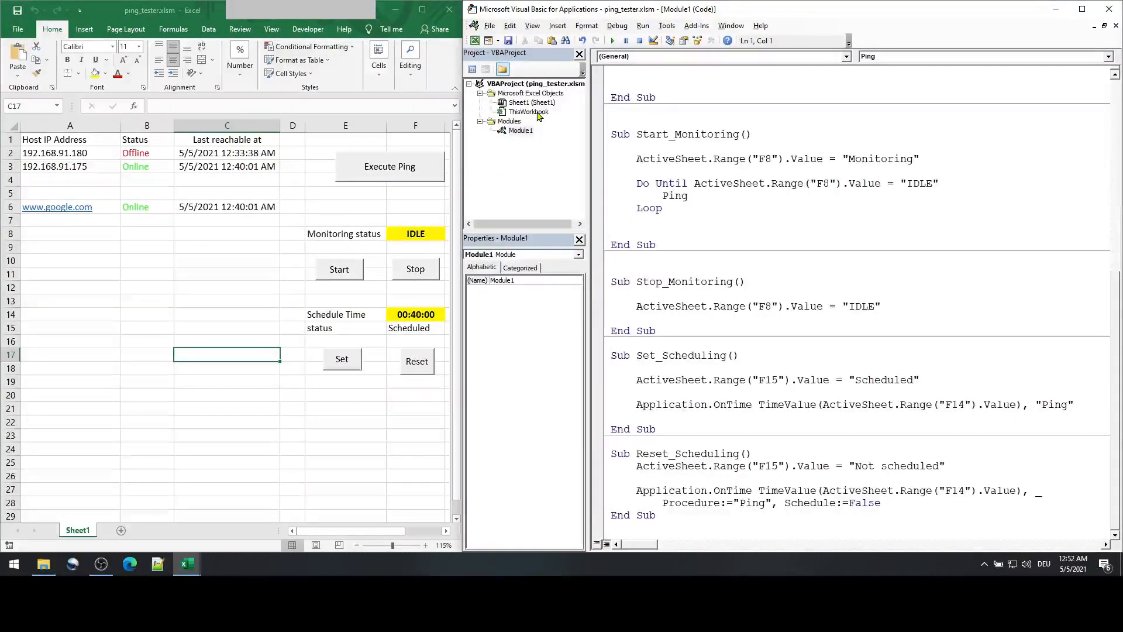
Step: In ThisWorkbook's Workbook_BeforeClose, call Reset_Scheduling and ThisWorkbook.Save when F15 is Scheduled
{"action": "double_click", "coordinate": [529, 112]}
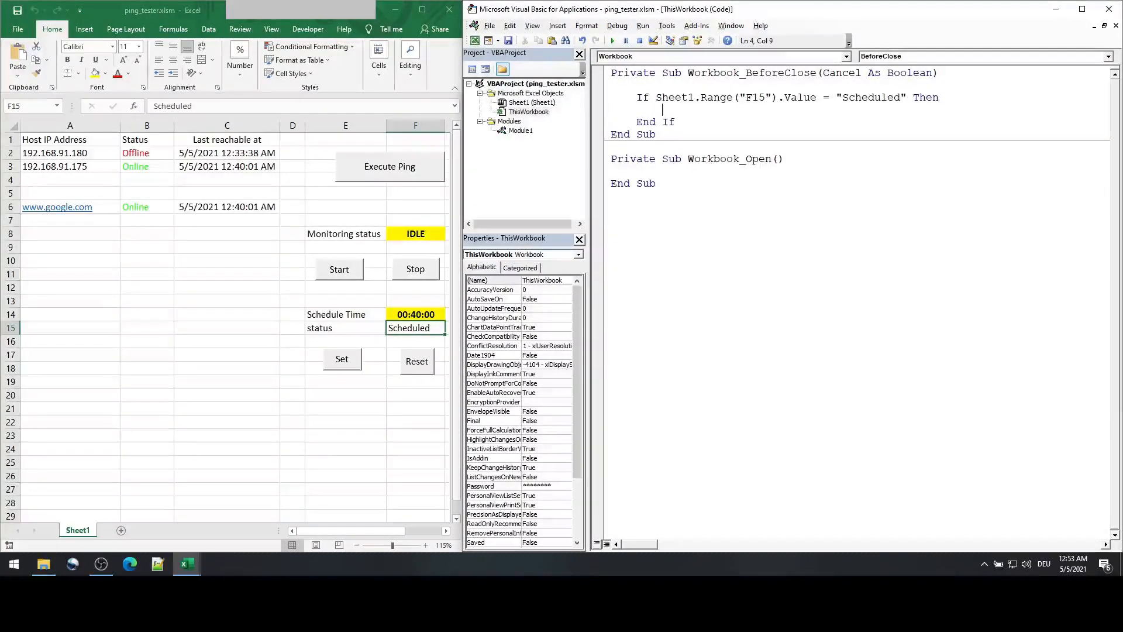
{"action": "type", "text": "Reset"}
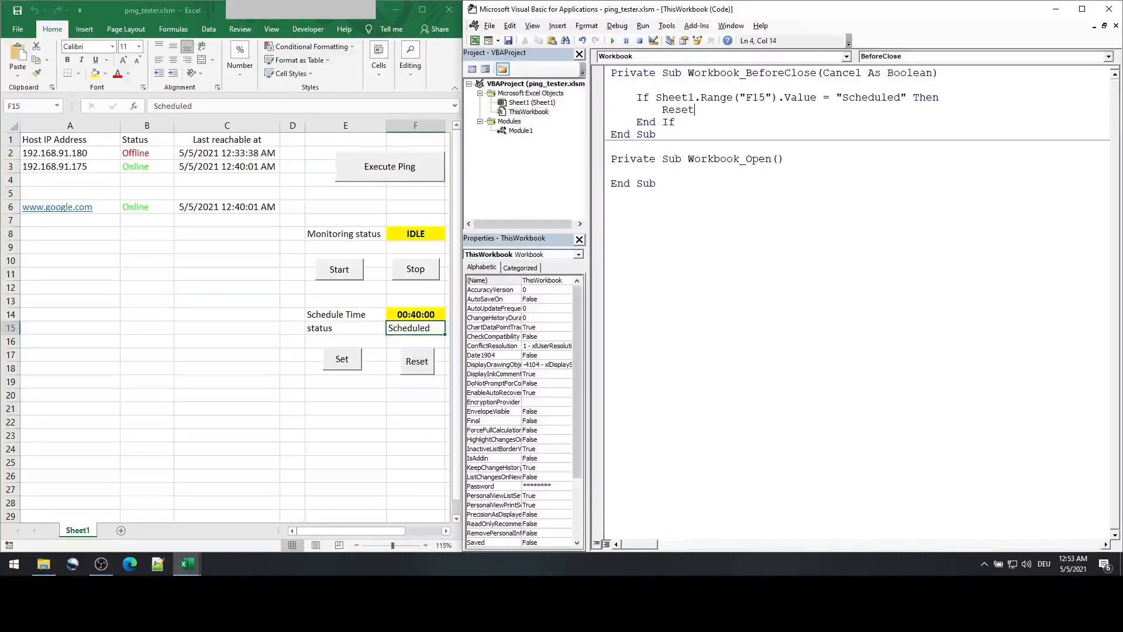
{"action": "type", "text": "_Scheduling"}
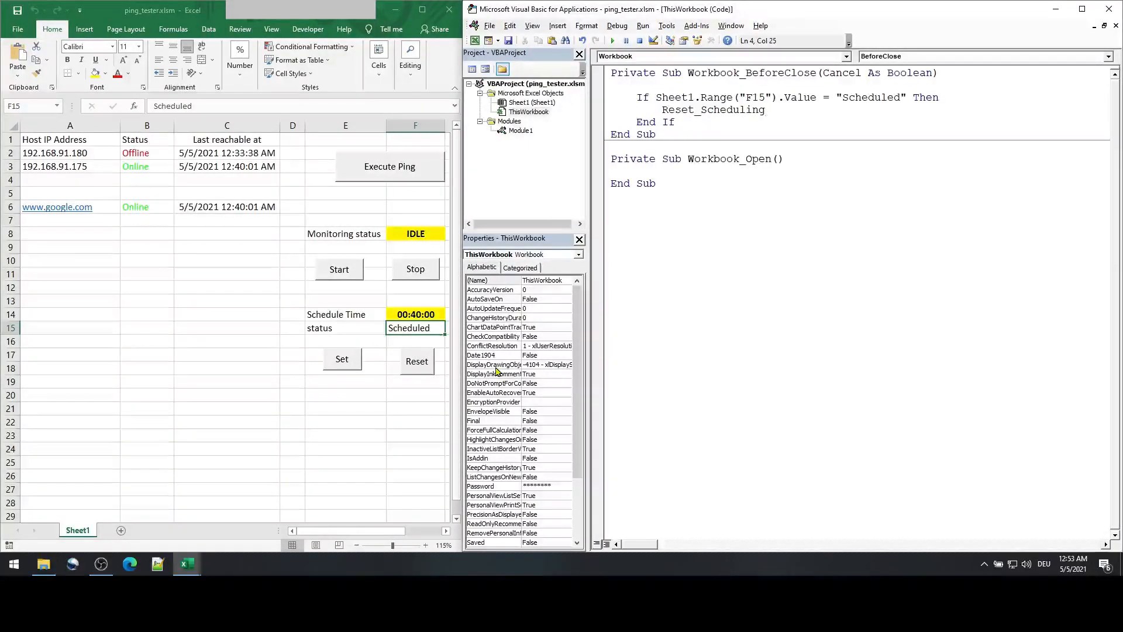
{"action": "type", "text": "Thi"}
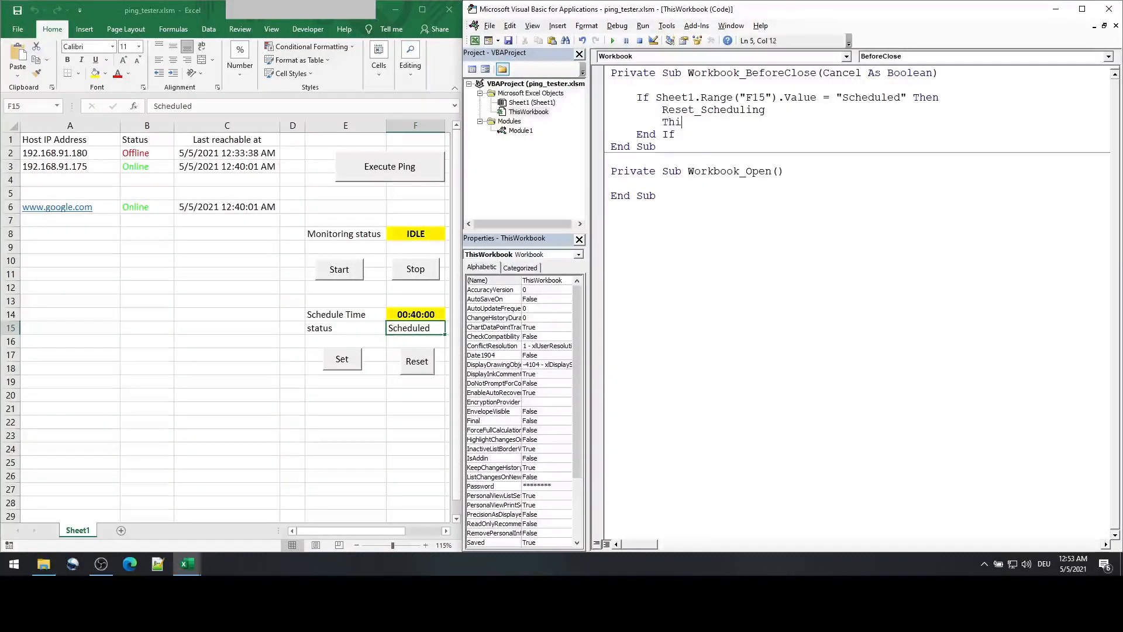
{"action": "type", "text": "sWorkbook.Saveq"}
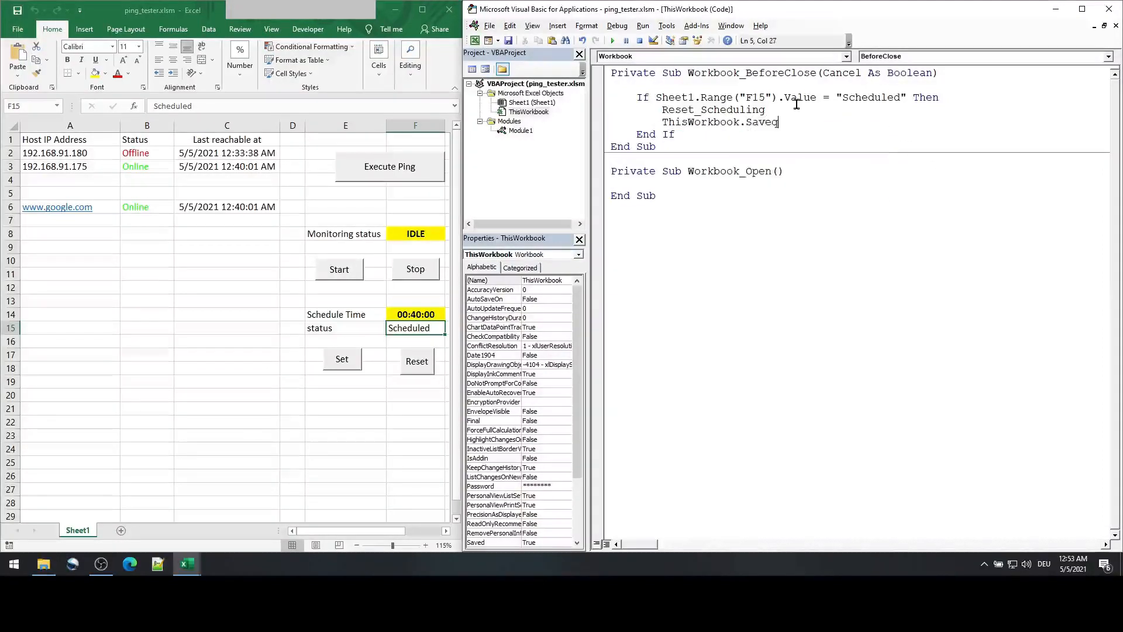
{"action": "key", "text": "Backspace"}
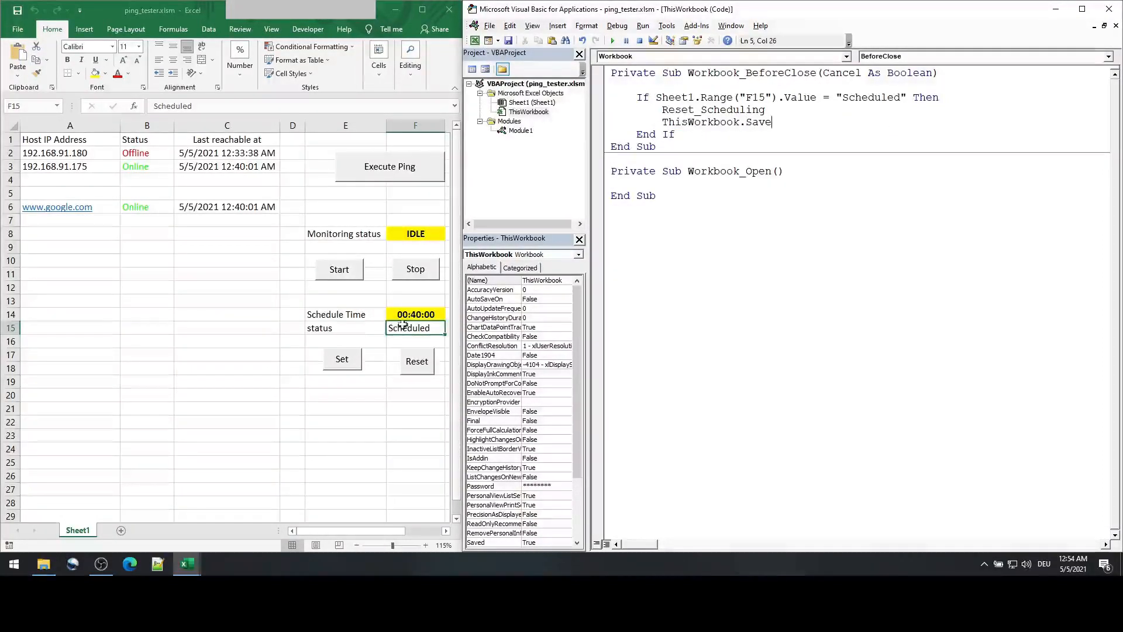
{"action": "mouse_move", "coordinate": [378, 344]}
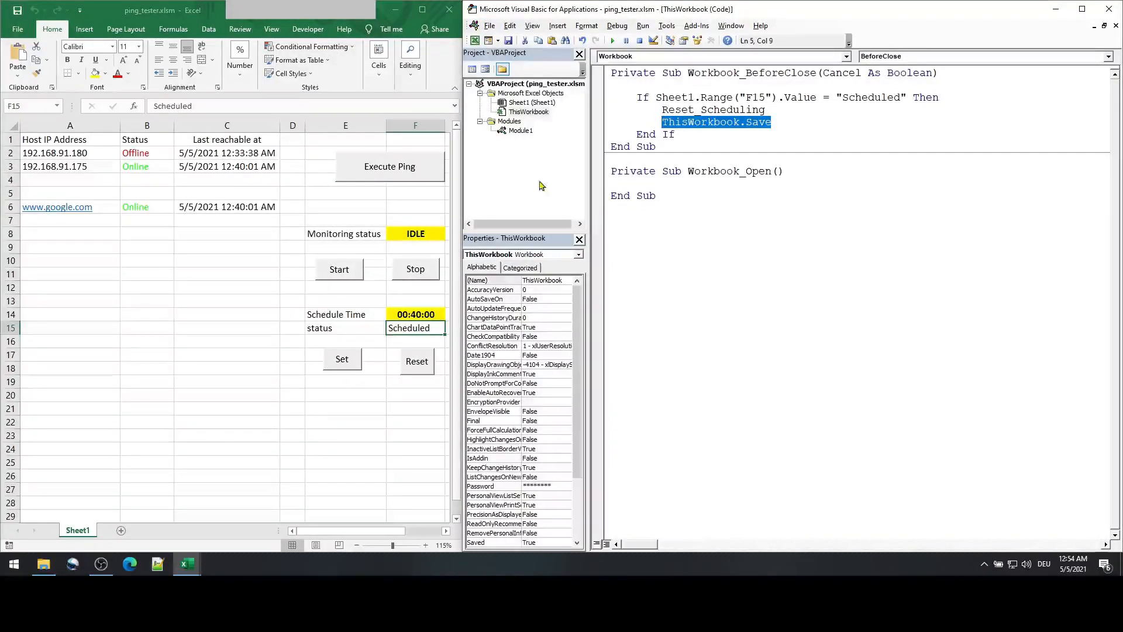
{"action": "double_click", "coordinate": [190, 142]}
{"action": "type", "text": "_"}
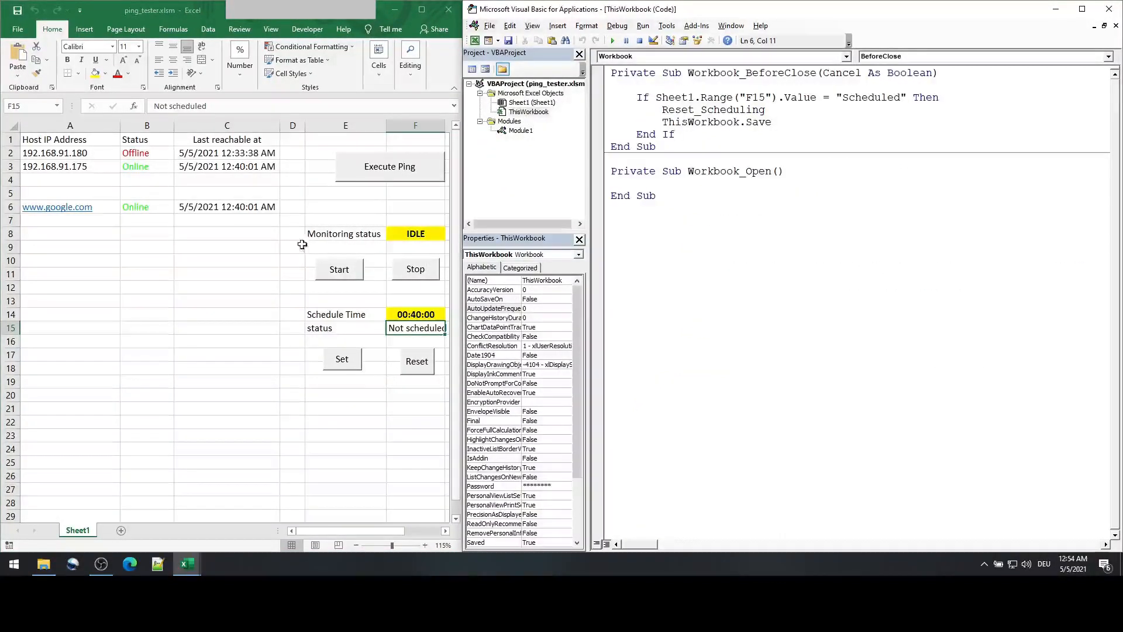
Step: Set the schedule to Scheduled and close the workbook so BeforeClose runs
{"action": "left_click", "coordinate": [340, 359]}
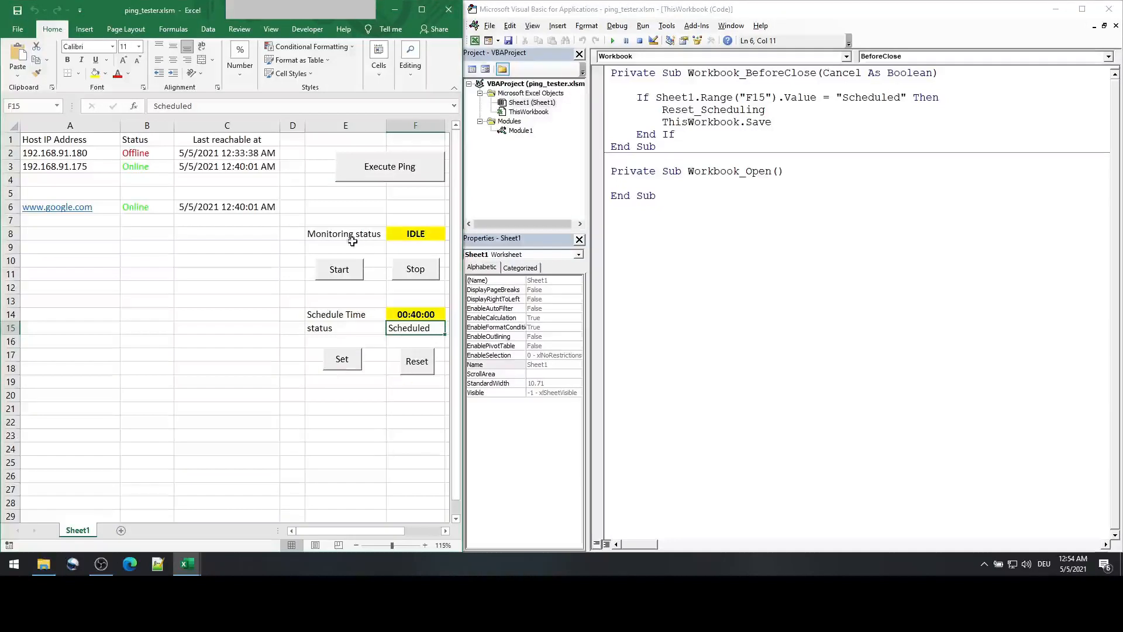
{"action": "left_click", "coordinate": [345, 194]}
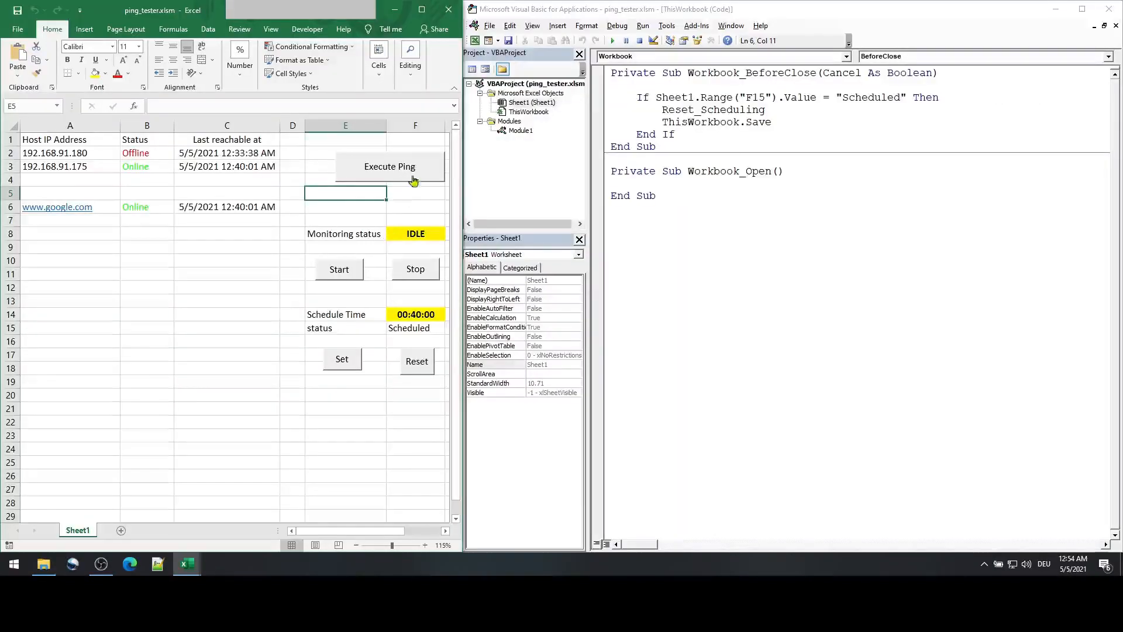
{"action": "mouse_move", "coordinate": [450, 9]}
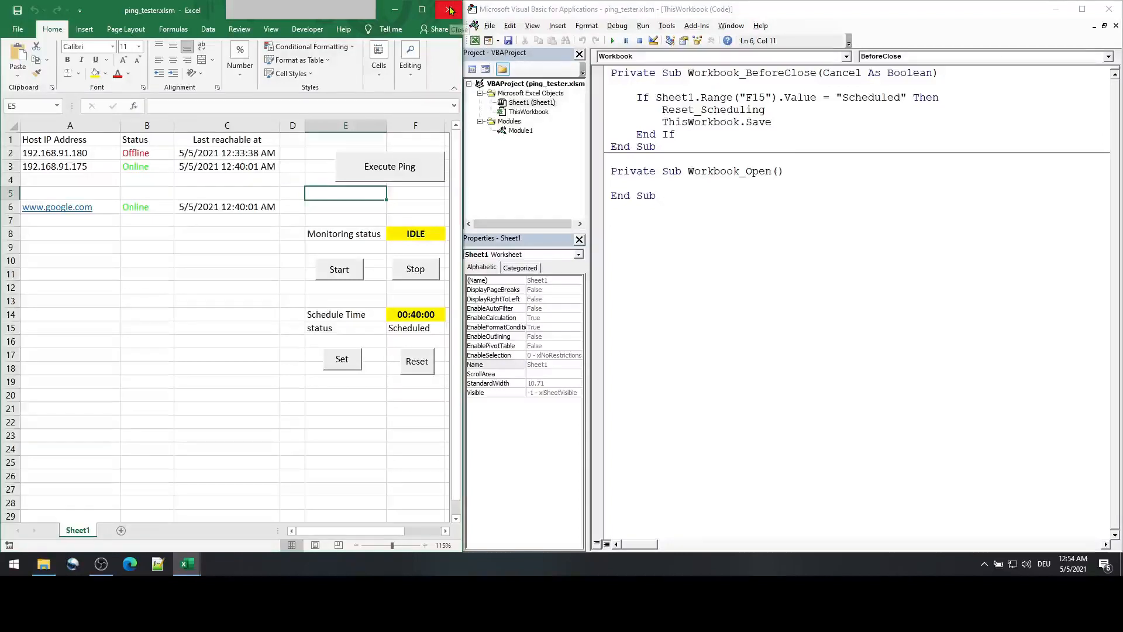
{"action": "left_click", "coordinate": [450, 9]}
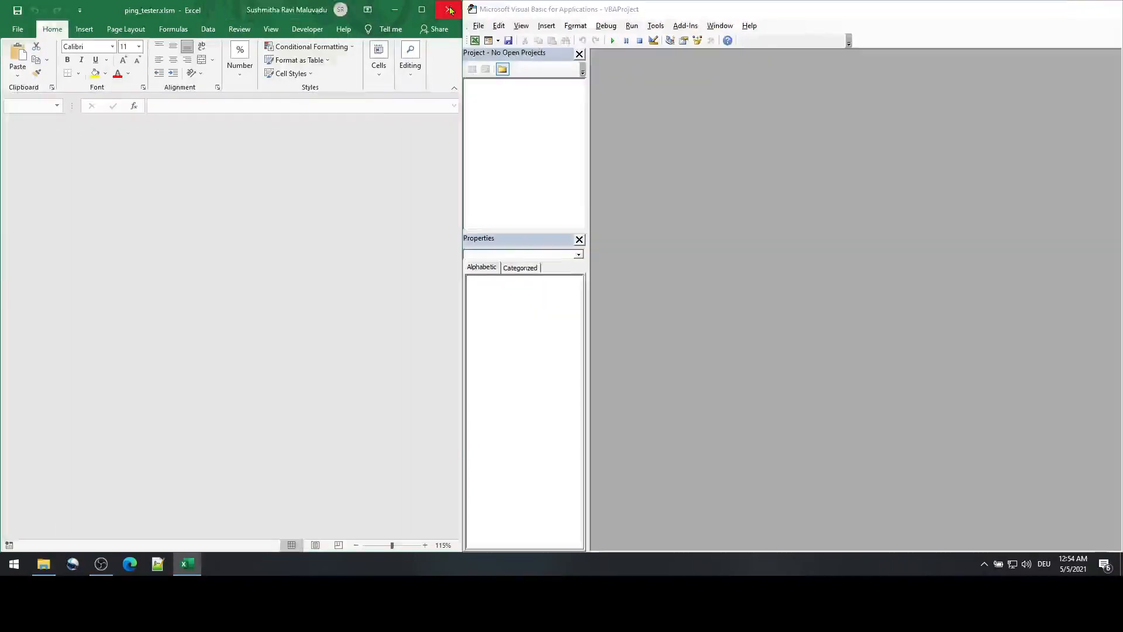
Step: Reopen ping_tester.xlsm from the tempx folder in File Explorer
{"action": "left_click", "coordinate": [44, 564]}
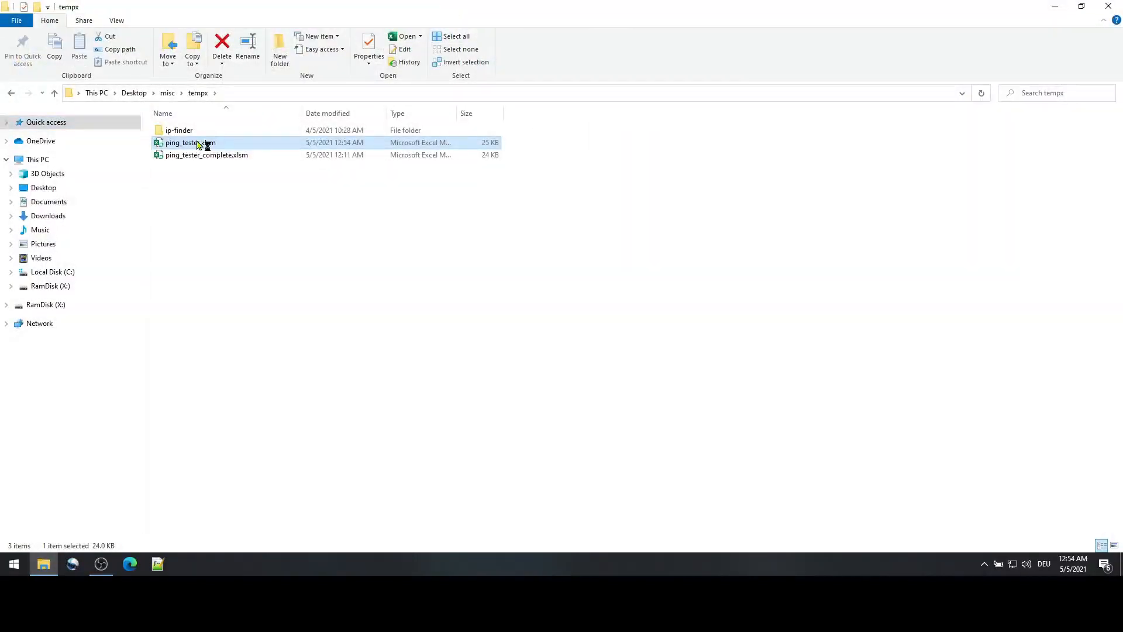
{"action": "double_click", "coordinate": [190, 142]}
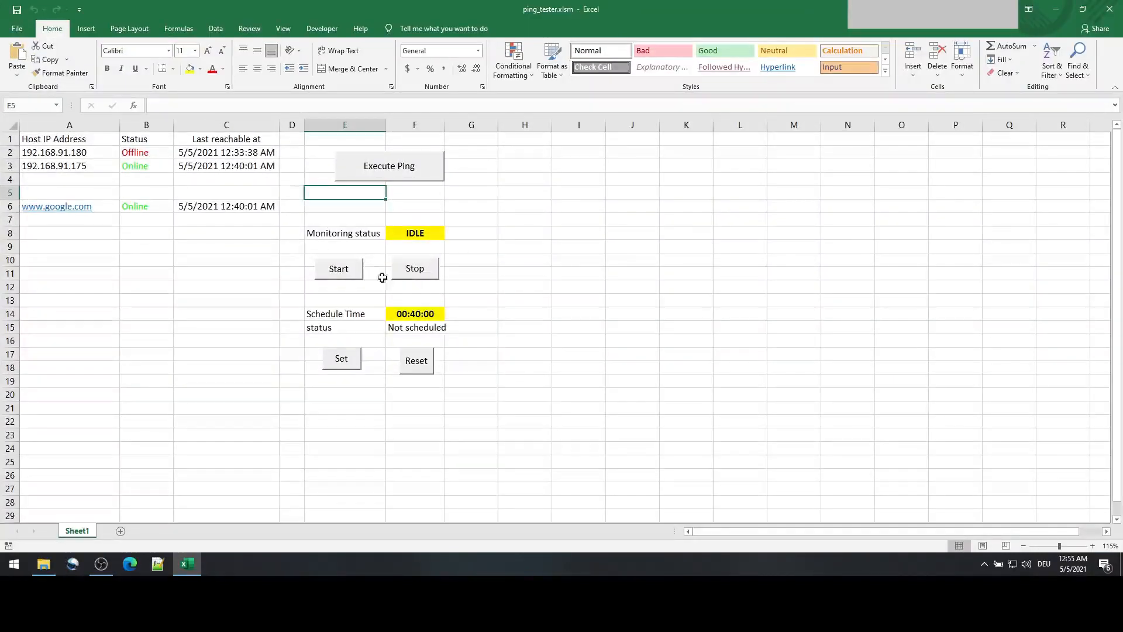
{"action": "mouse_move", "coordinate": [325, 251]}
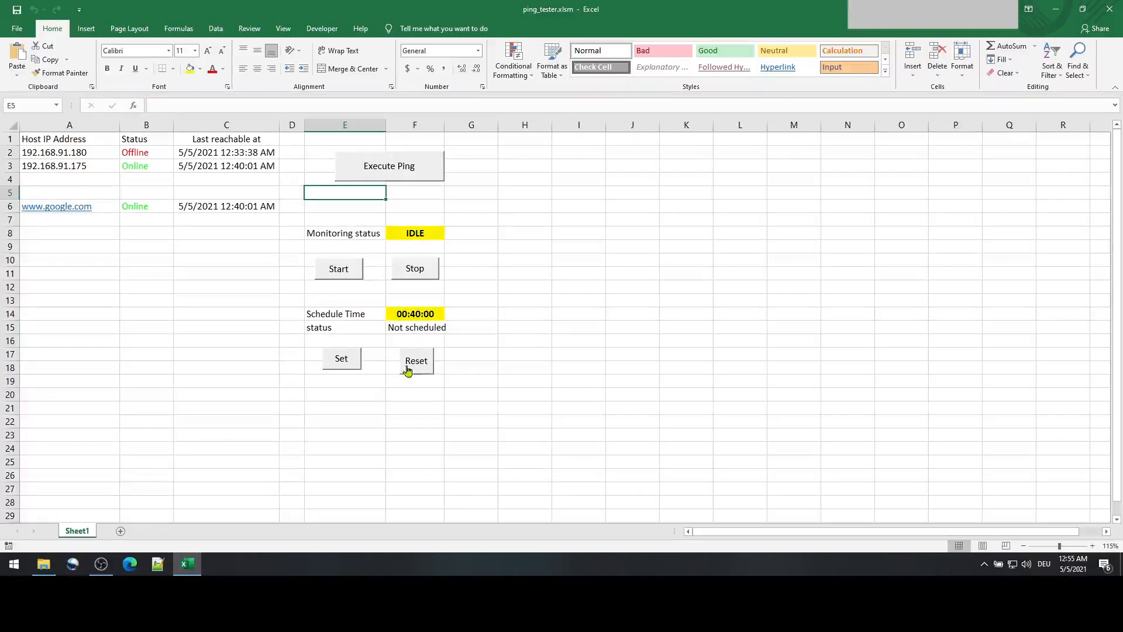
{"action": "mouse_move", "coordinate": [376, 358]}
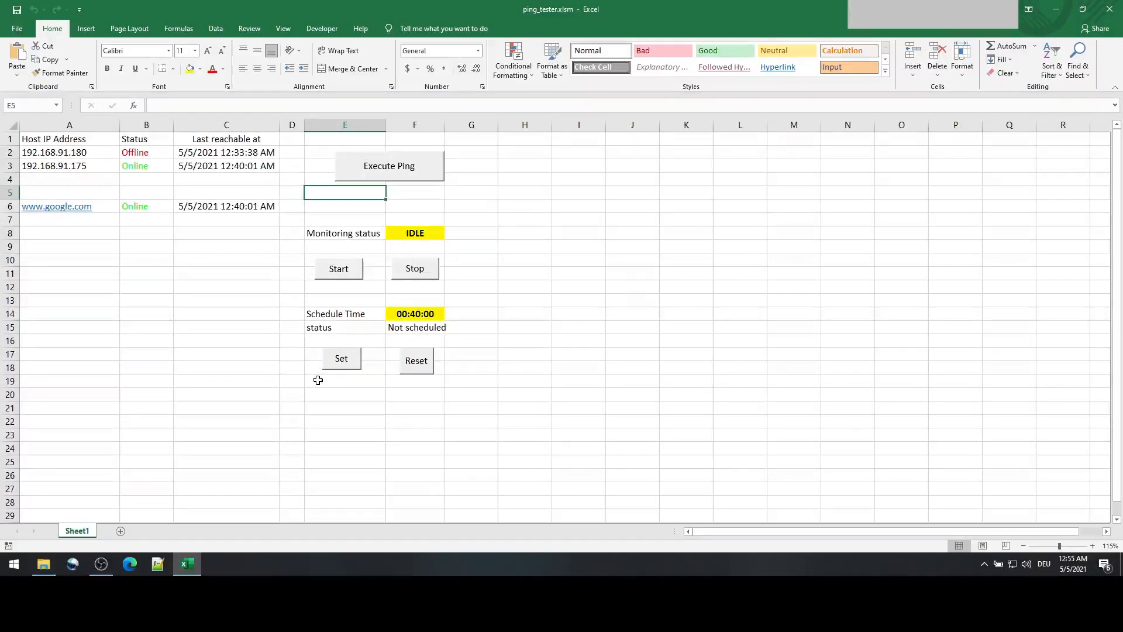
{"action": "mouse_move", "coordinate": [273, 338]}
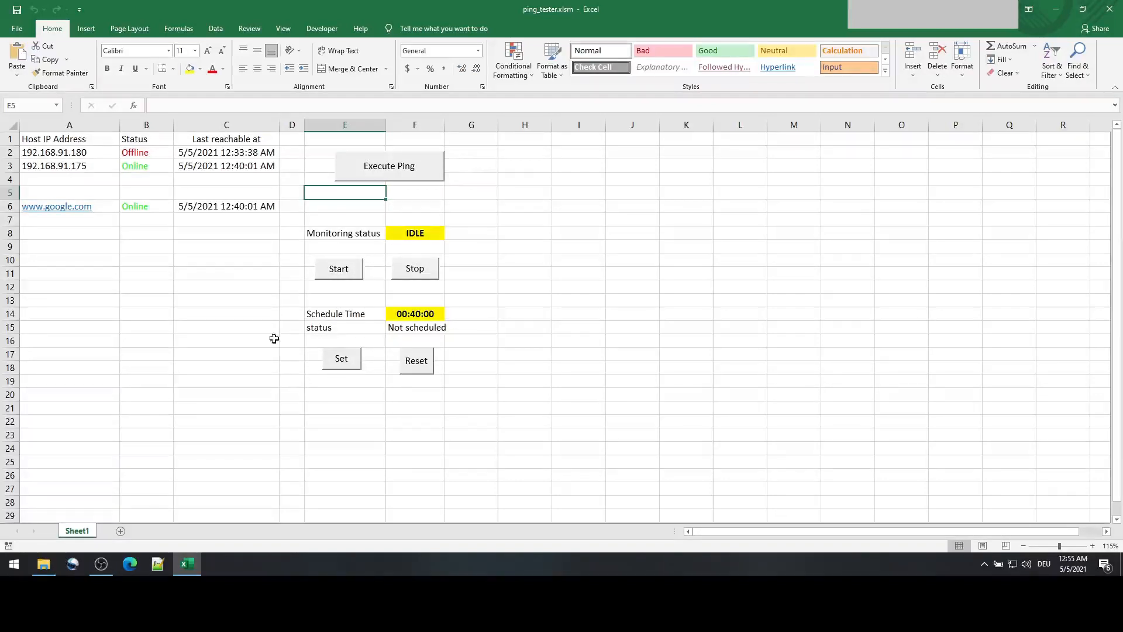
{"action": "mouse_move", "coordinate": [199, 221]}
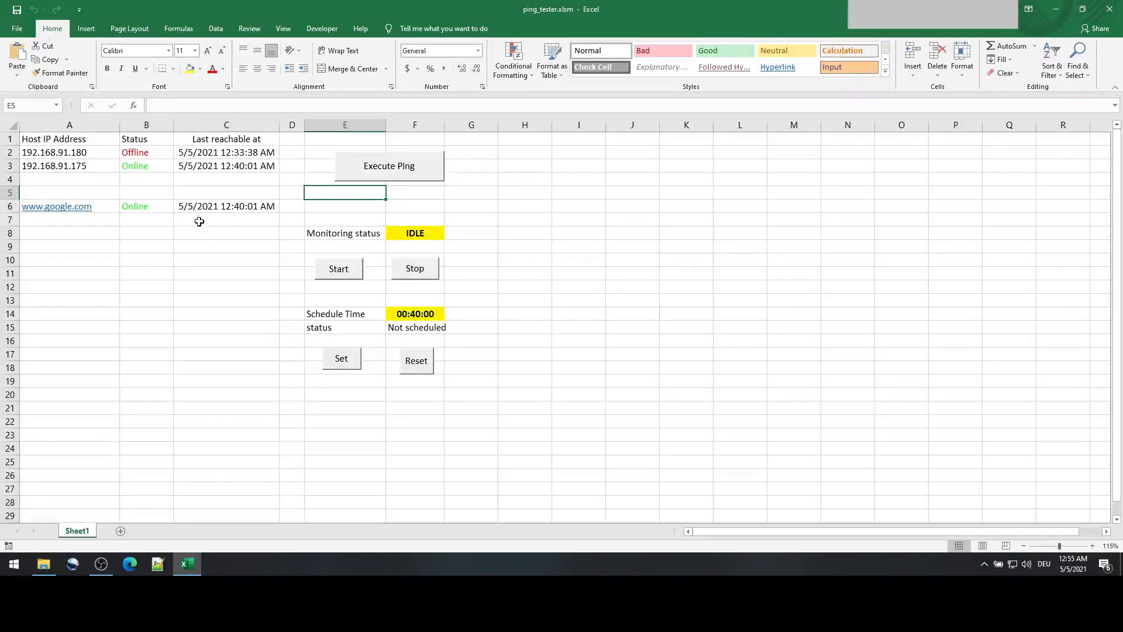
{"action": "mouse_move", "coordinate": [304, 314]}
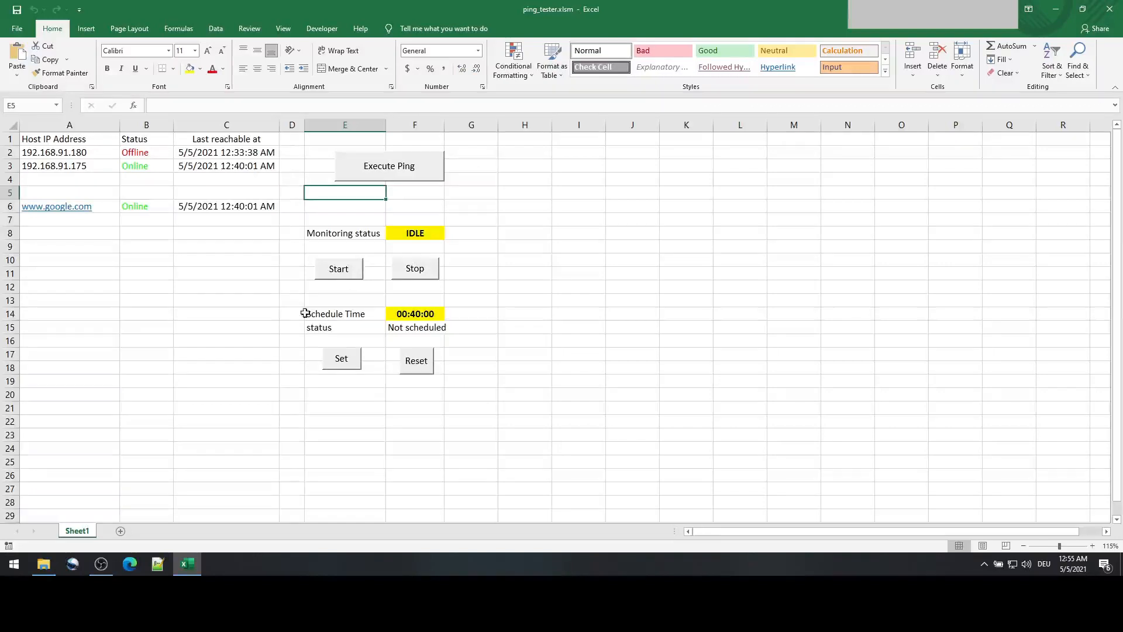
{"action": "mouse_move", "coordinate": [321, 337]}
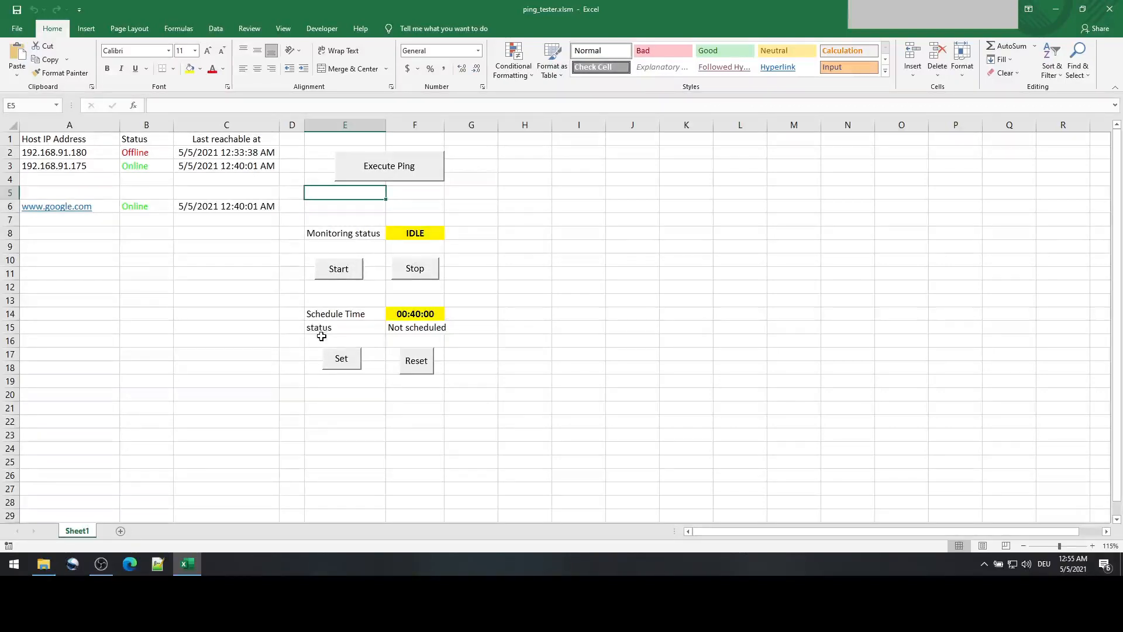
{"action": "mouse_move", "coordinate": [190, 252]}
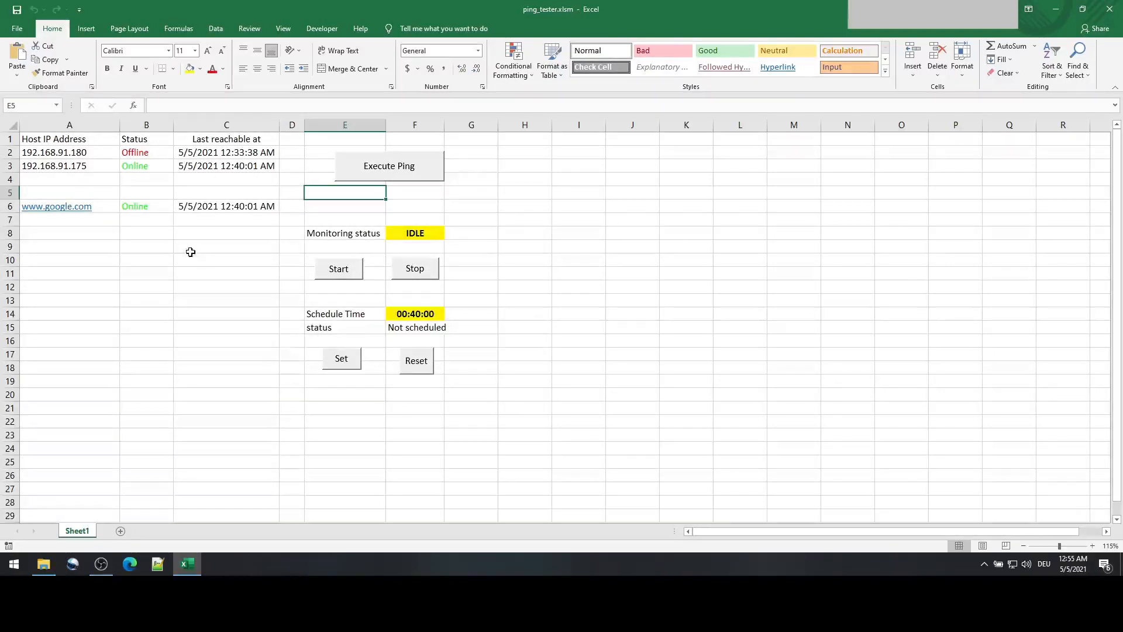
{"action": "mouse_move", "coordinate": [254, 287]}
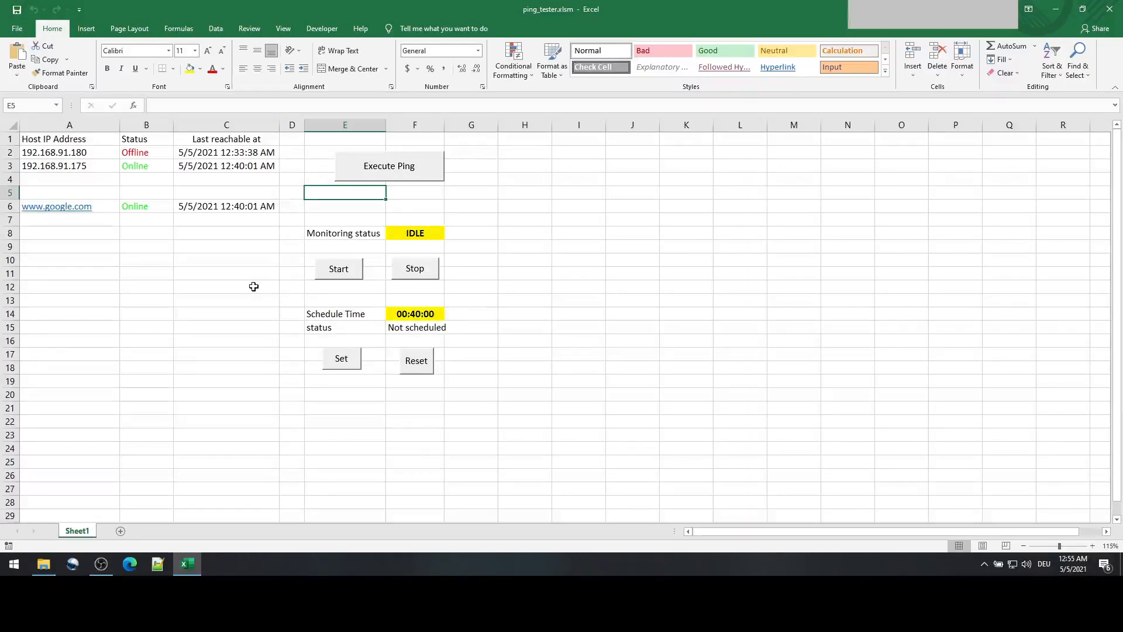